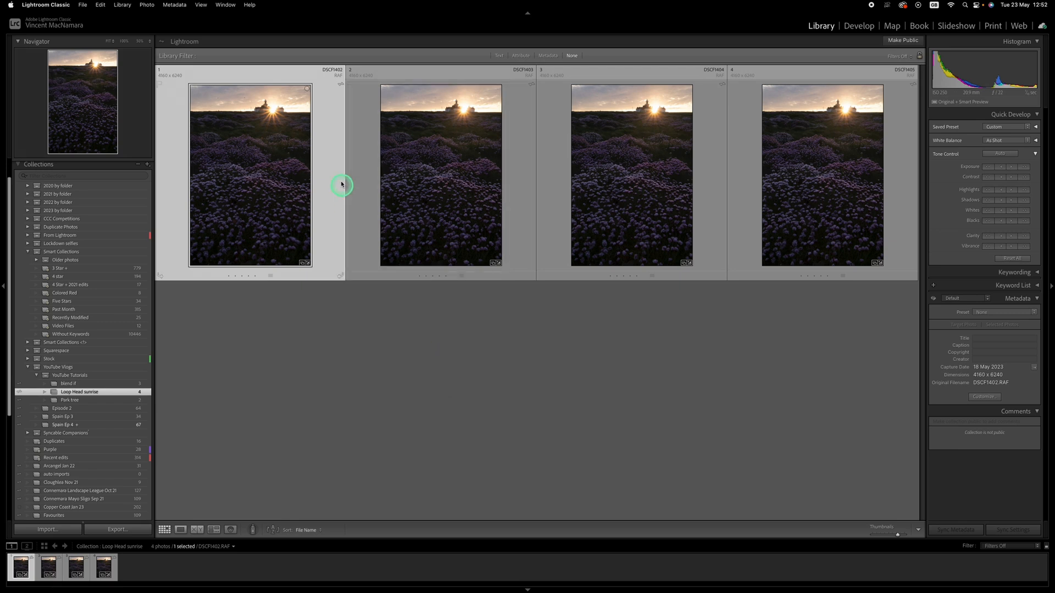
pyautogui.moveTo(237, 70)
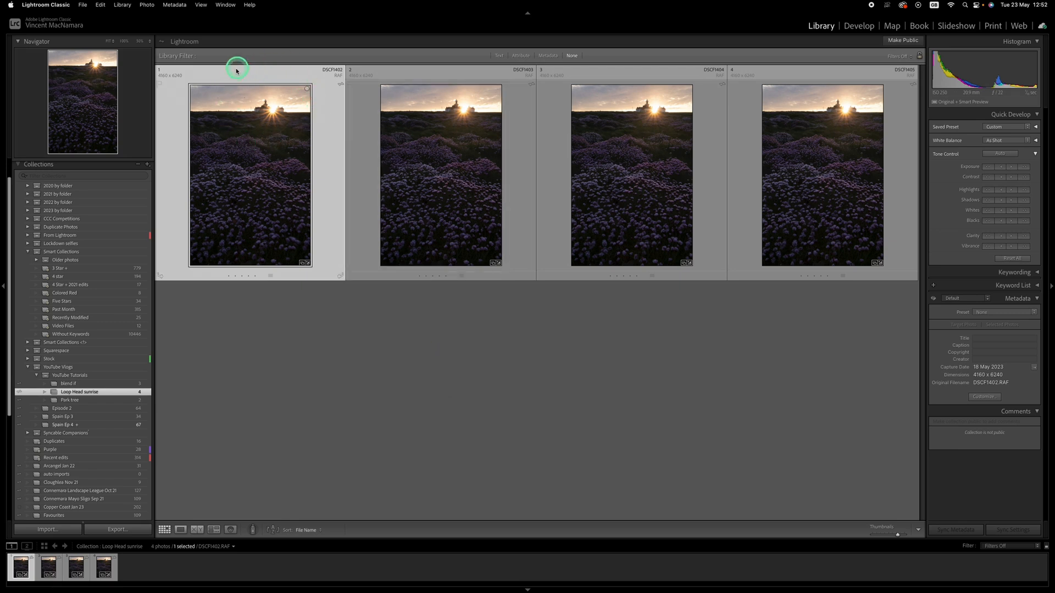
pyautogui.moveTo(298, 153)
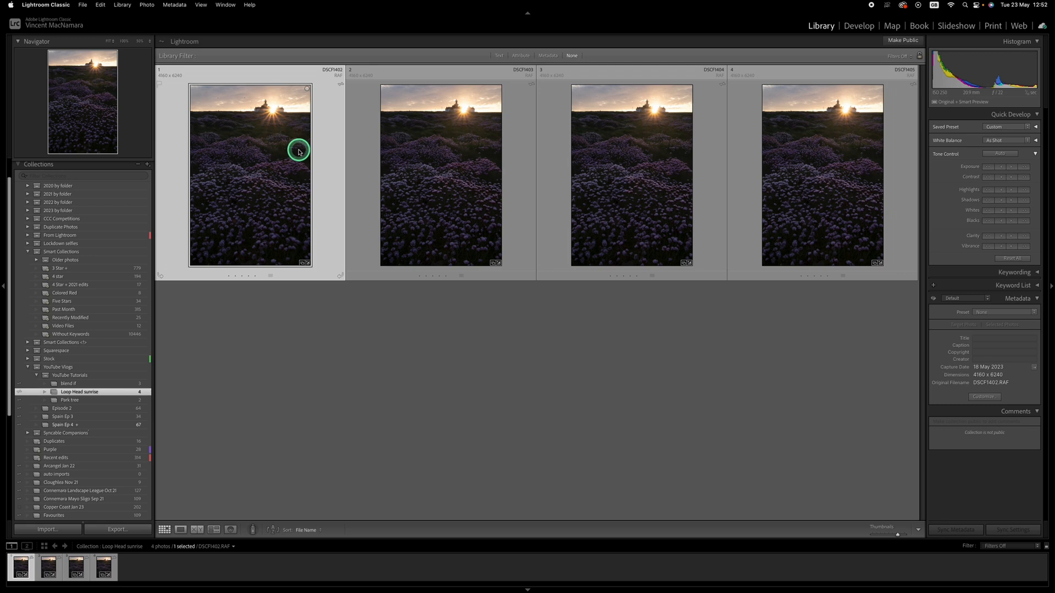
pyautogui.moveTo(234, 136)
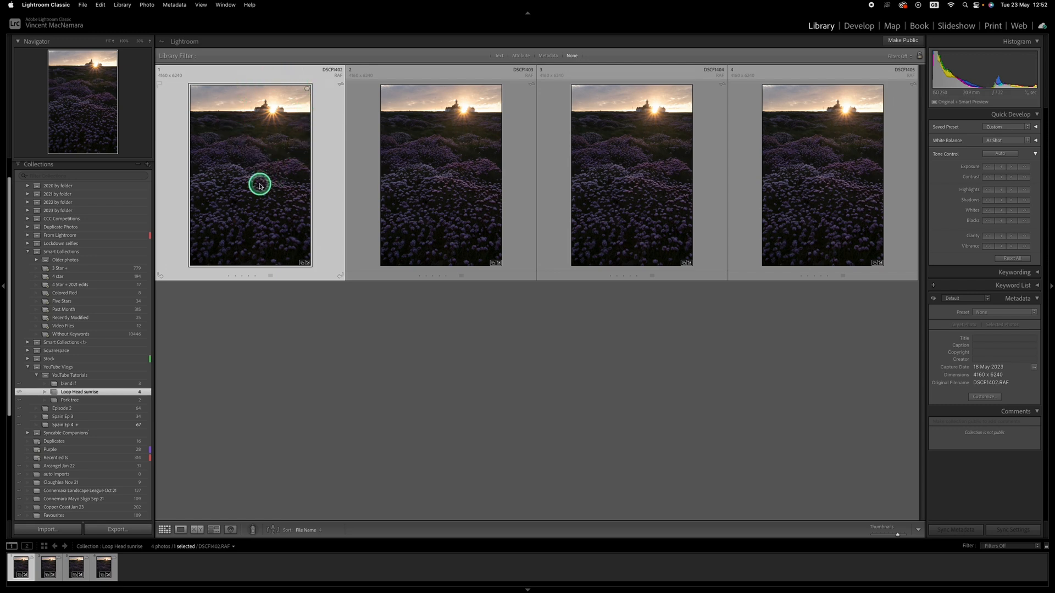
pyautogui.moveTo(258, 188)
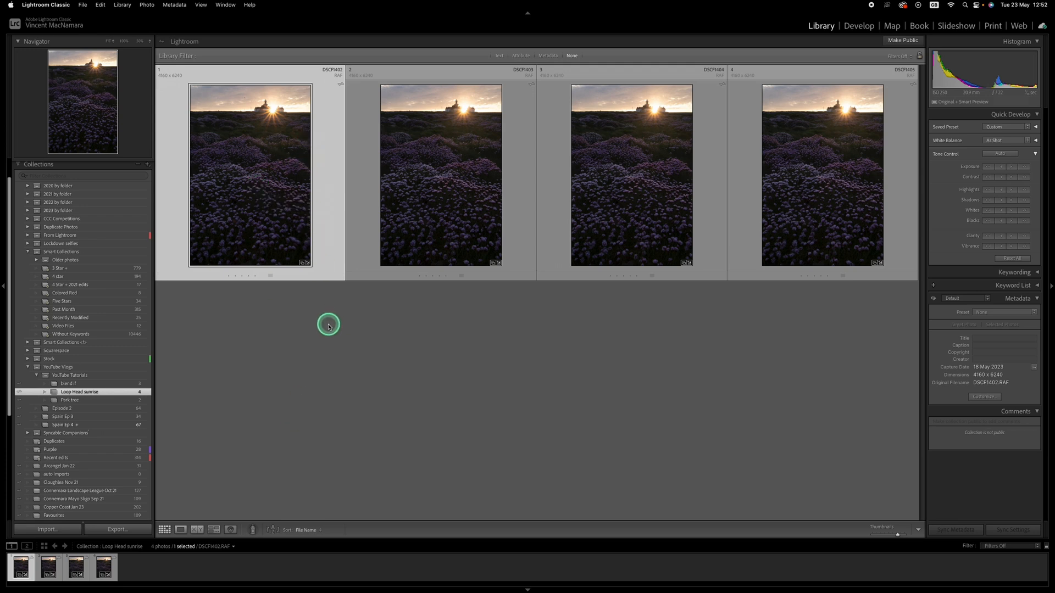
pyautogui.moveTo(289, 388)
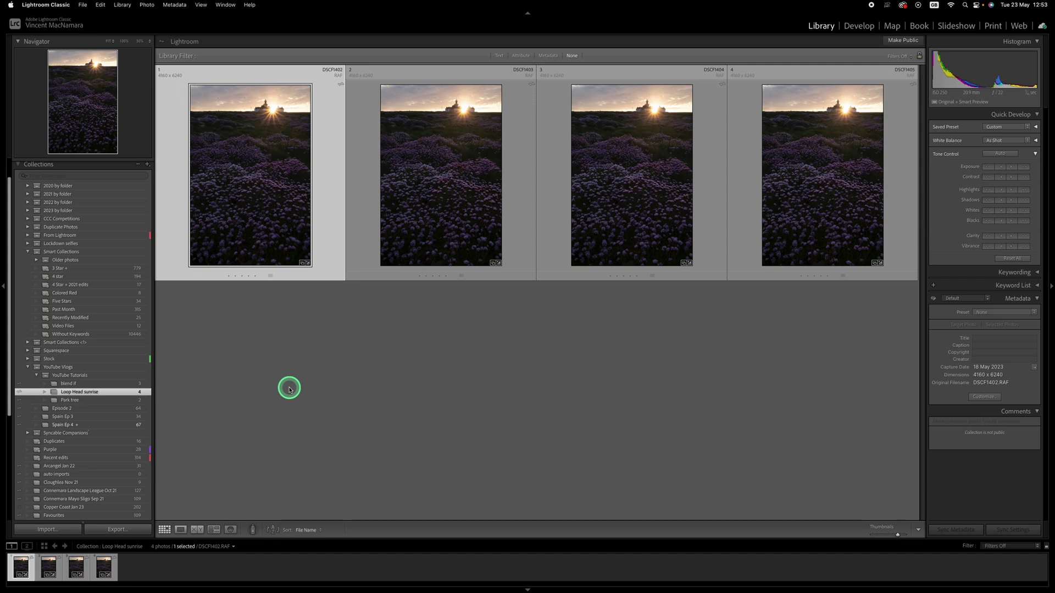
pyautogui.moveTo(387, 322)
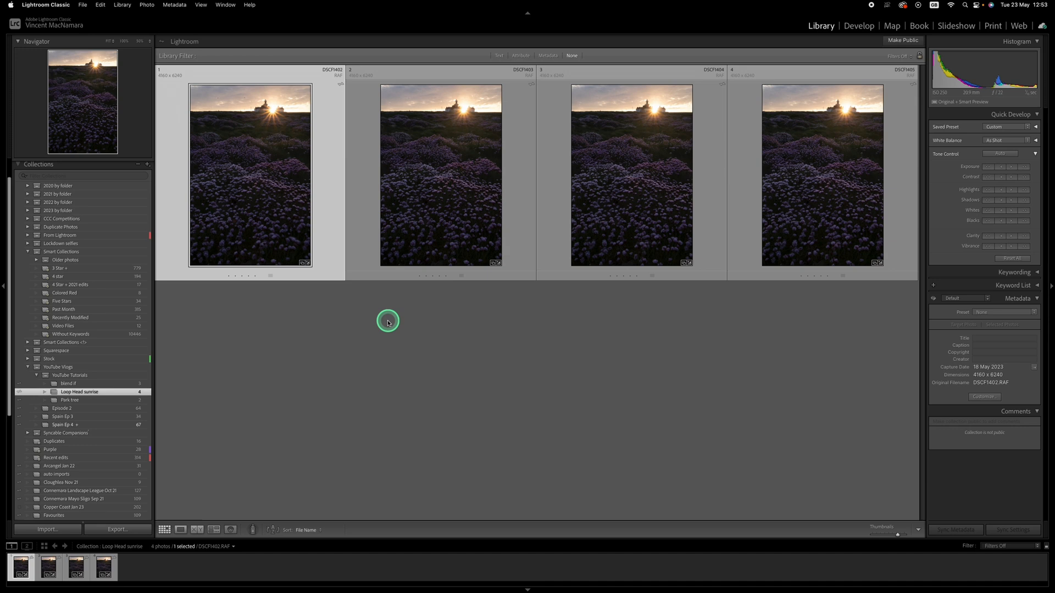
pyautogui.moveTo(379, 338)
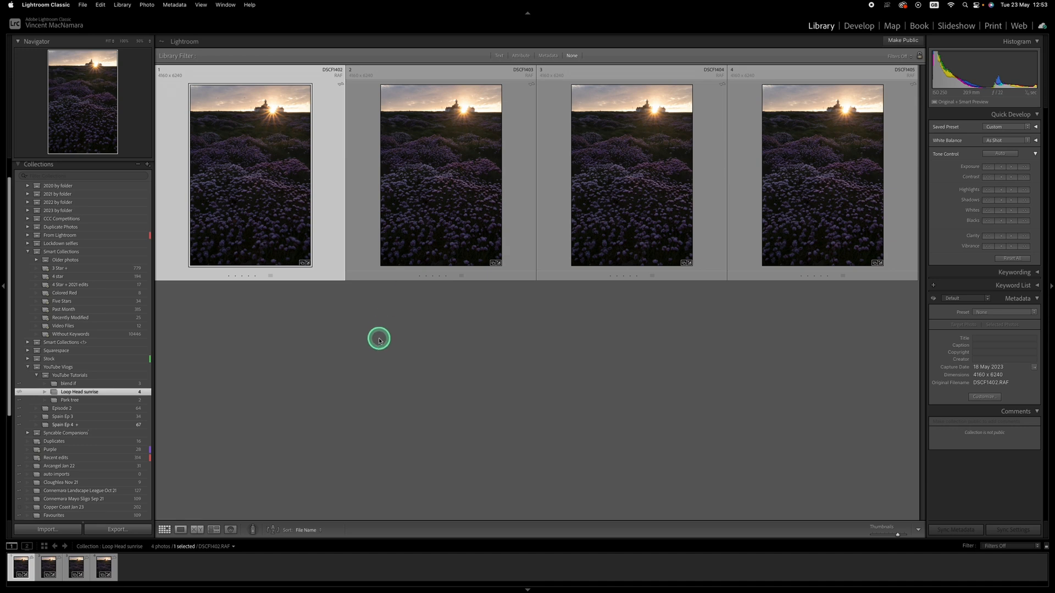
pyautogui.moveTo(394, 332)
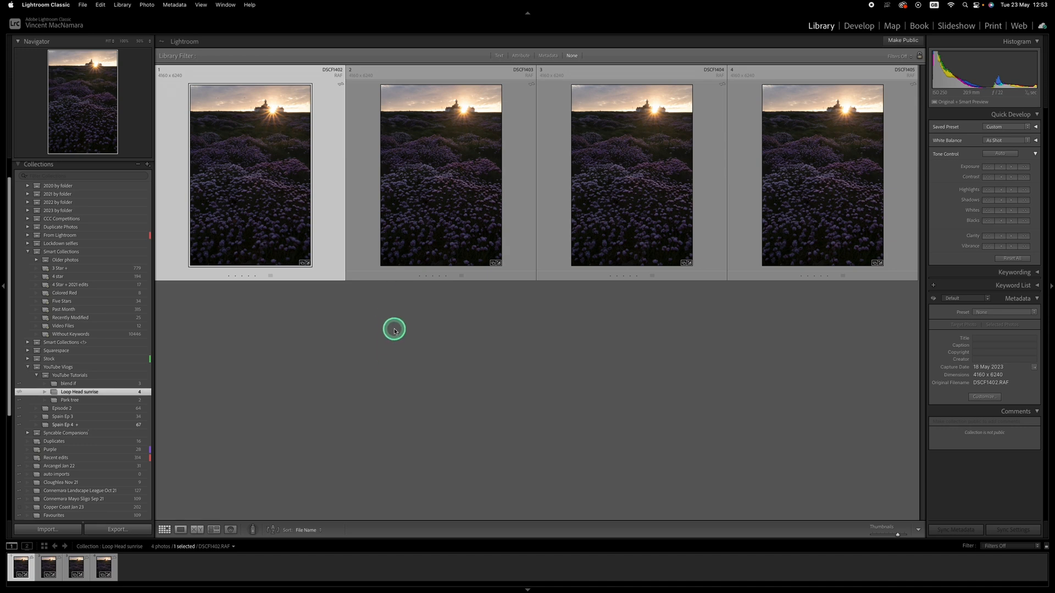
pyautogui.moveTo(394, 395)
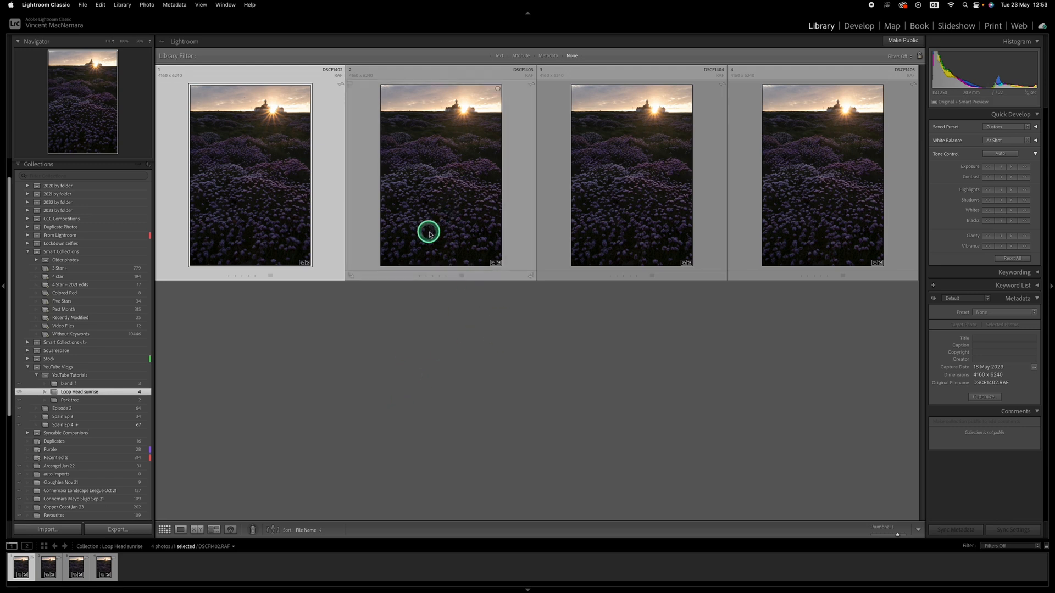
pyautogui.moveTo(523, 216)
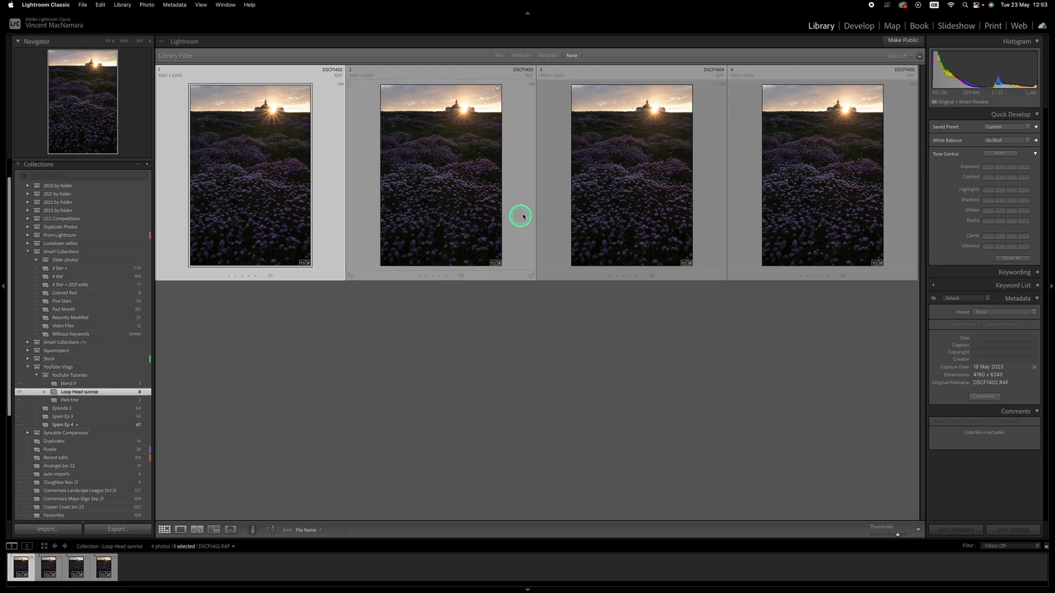
pyautogui.moveTo(625, 157)
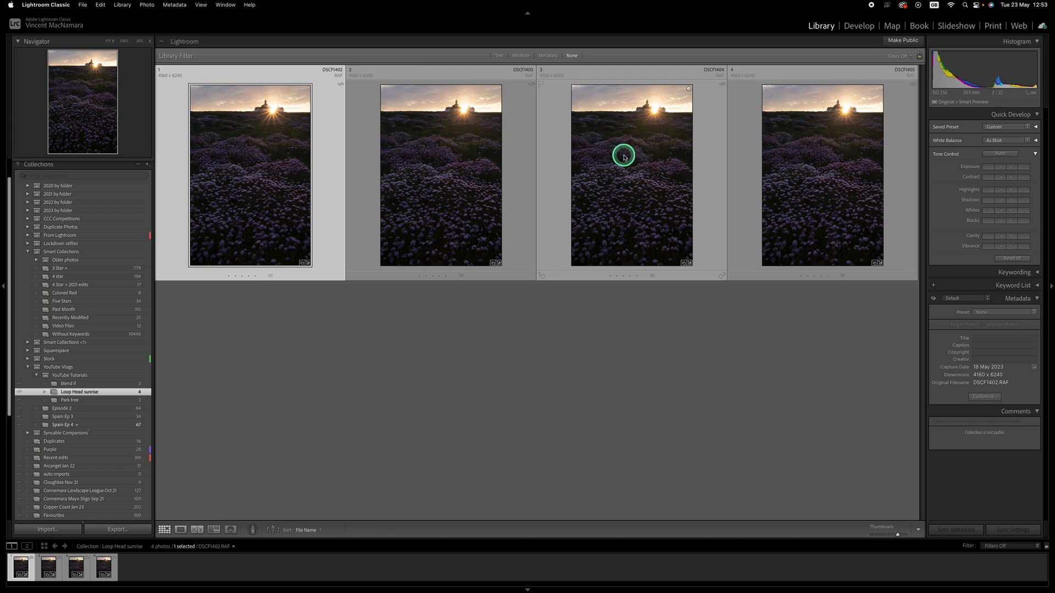
pyautogui.moveTo(868, 123)
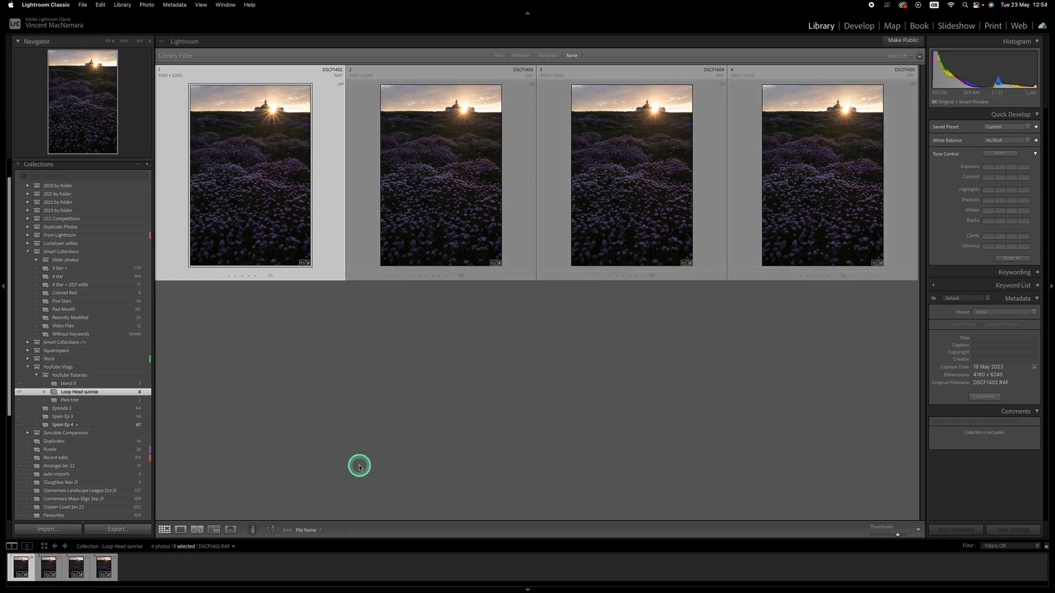
pyautogui.moveTo(521, 156)
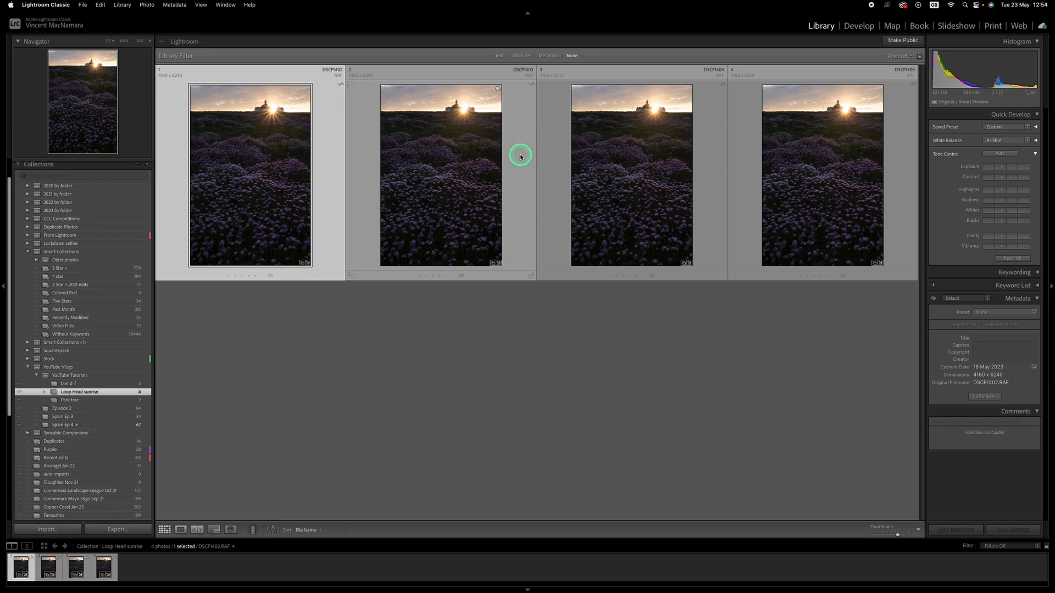
# - Select the second sunrise frame, DSCF1403, in the Library grid
pyautogui.click(441, 181)
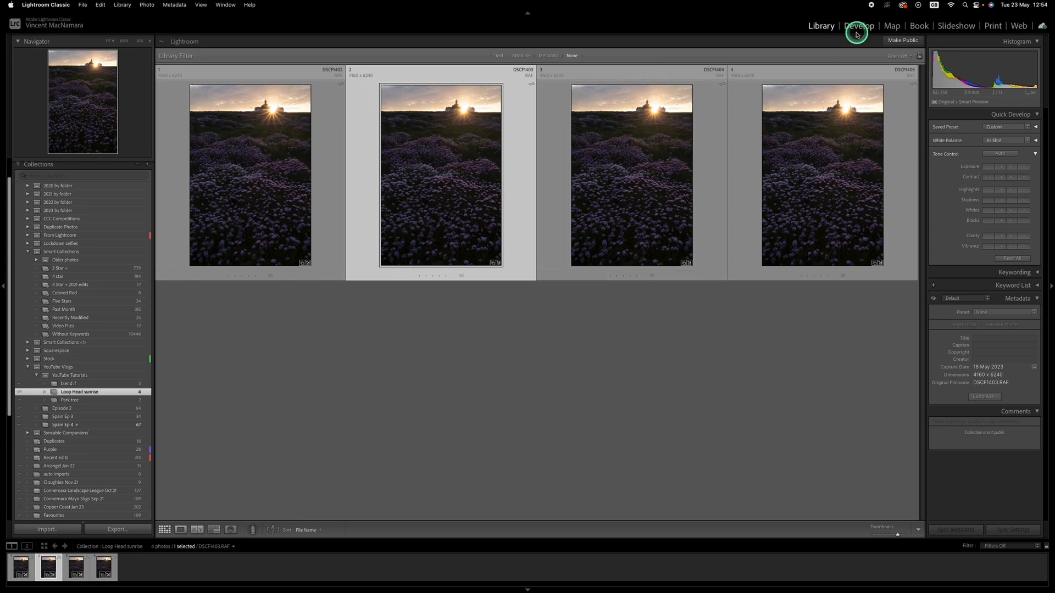
# - Open the photo in Develop and apply the Adobe Landscape profile
pyautogui.click(858, 25)
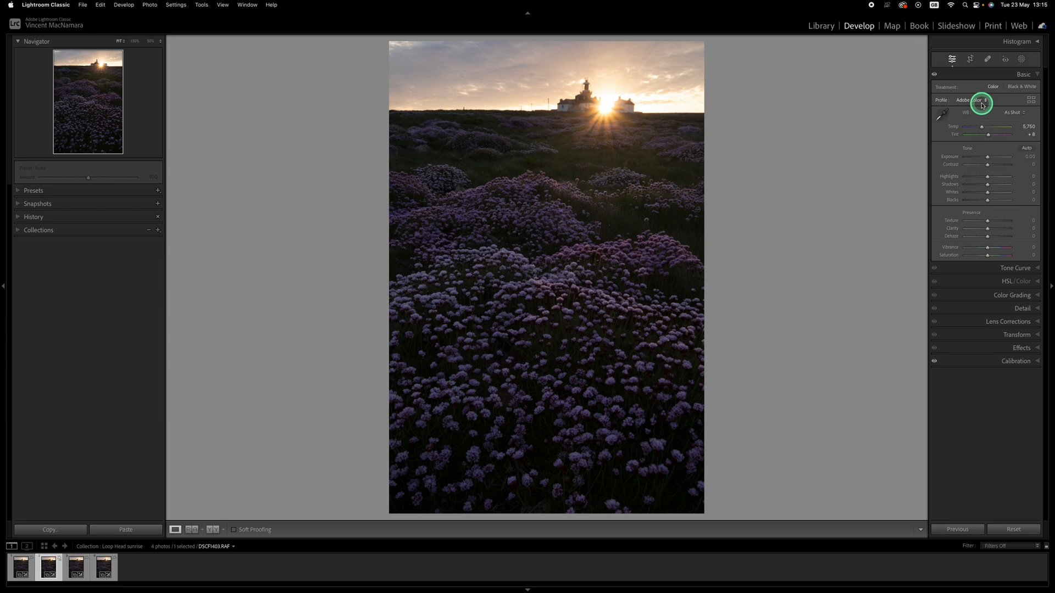
pyautogui.click(978, 99)
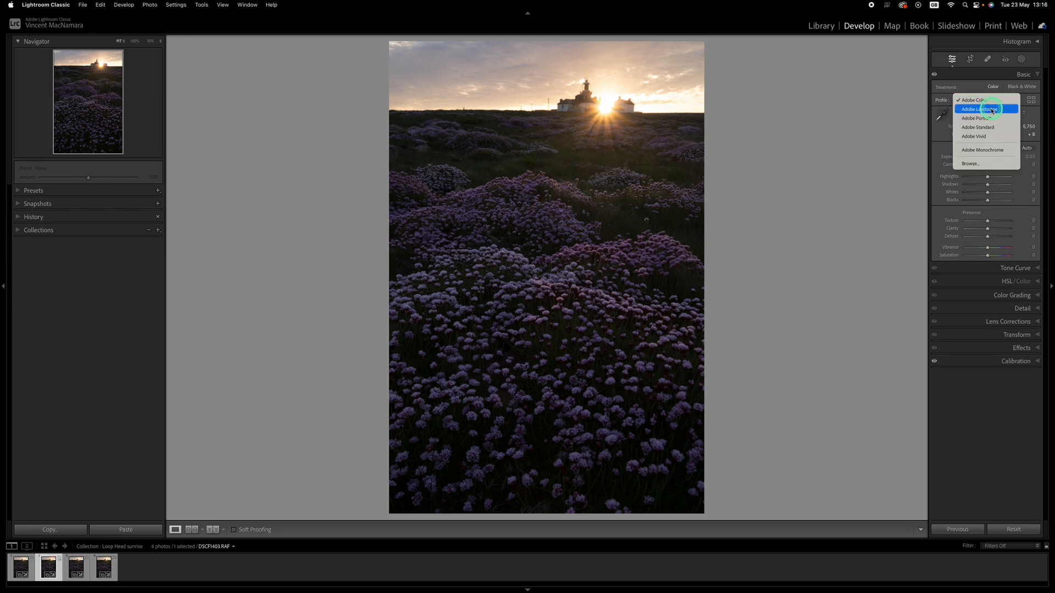
pyautogui.click(985, 109)
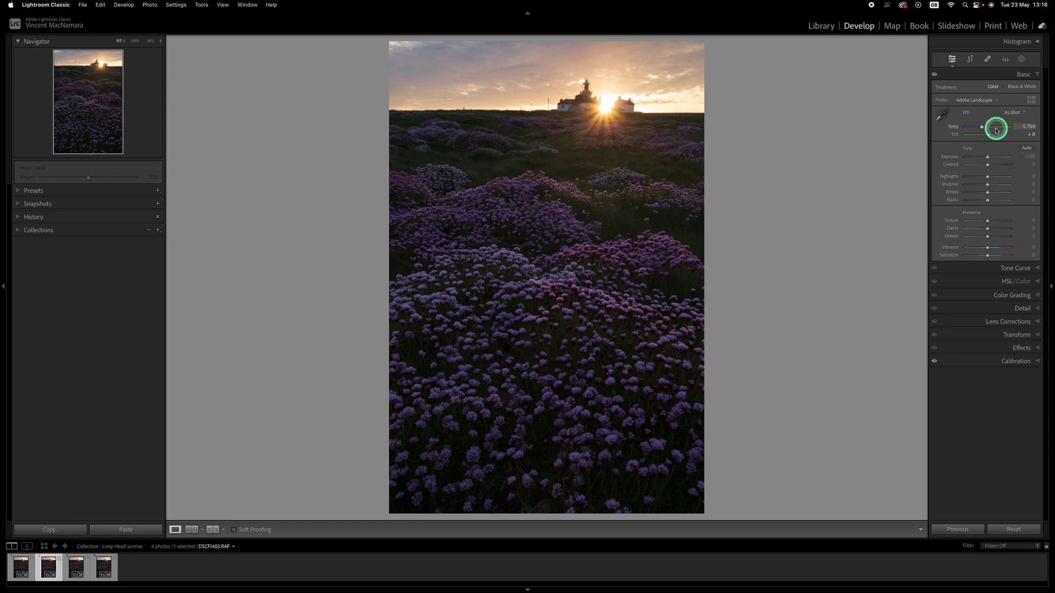
# - Warm the white balance to Temp 6,655 and Tint +14
pyautogui.moveTo(998, 126); pyautogui.dragTo(984, 126)
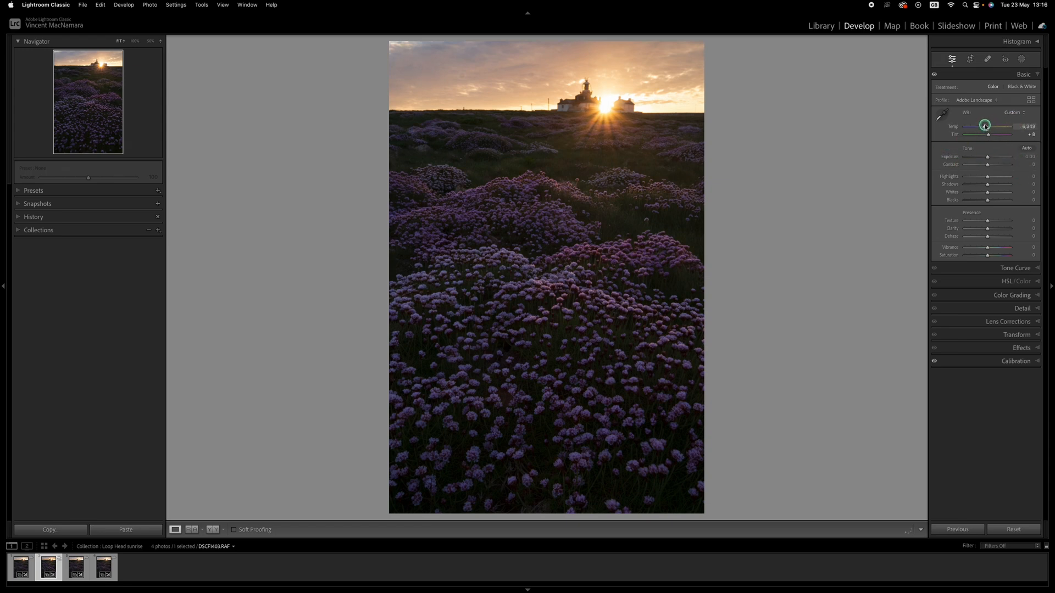
pyautogui.moveTo(985, 126); pyautogui.dragTo(989, 127)
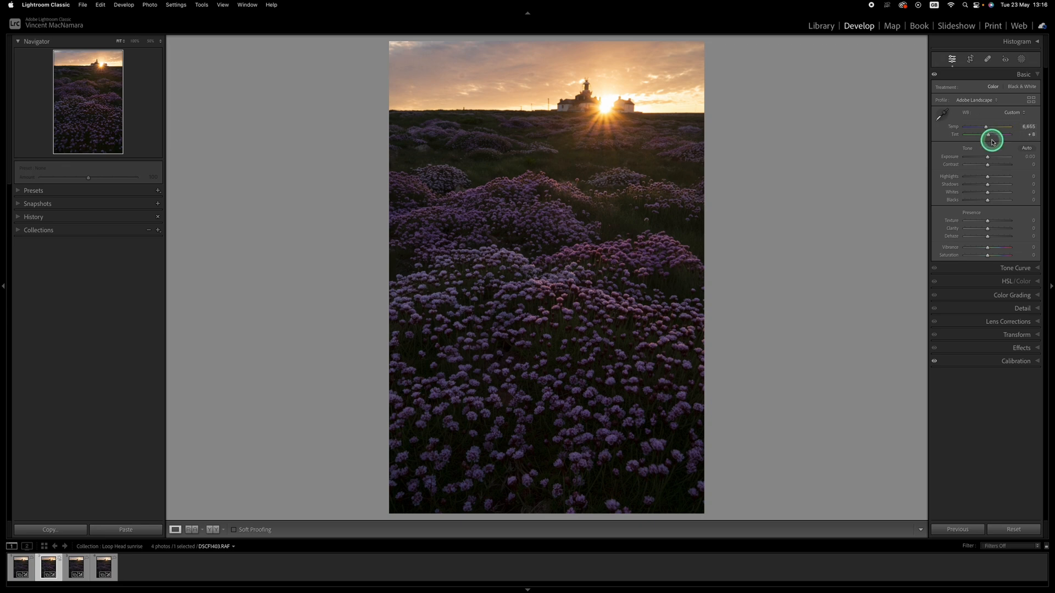
pyautogui.moveTo(992, 134); pyautogui.dragTo(989, 134)
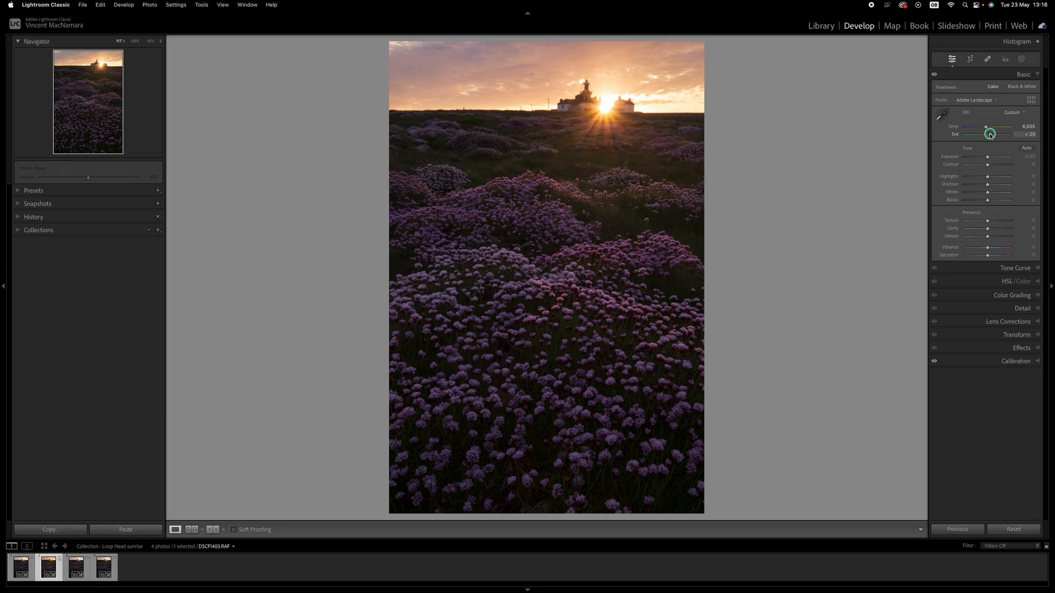
pyautogui.moveTo(990, 134); pyautogui.dragTo(987, 134)
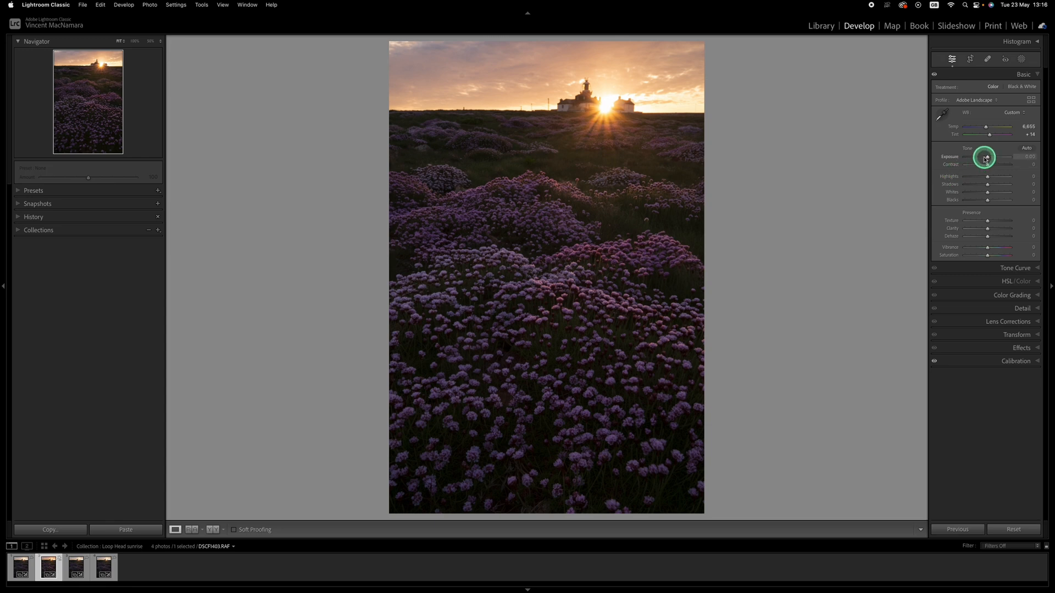
# - Set exposure +0.45, contrast +6, highlights -69 and shadows +34
pyautogui.moveTo(983, 157); pyautogui.dragTo(989, 157)
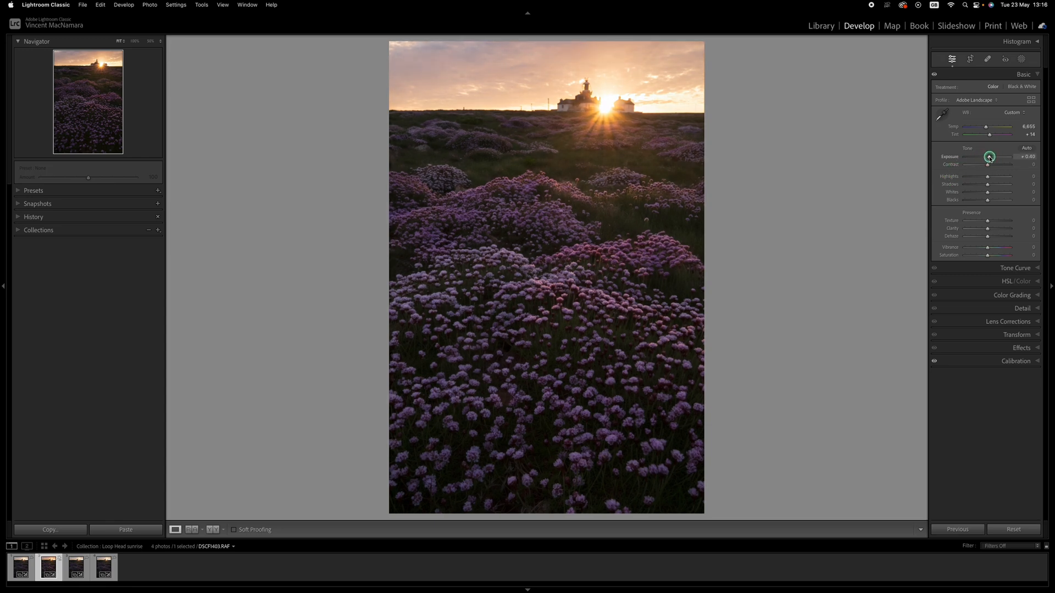
pyautogui.moveTo(989, 156); pyautogui.dragTo(992, 157)
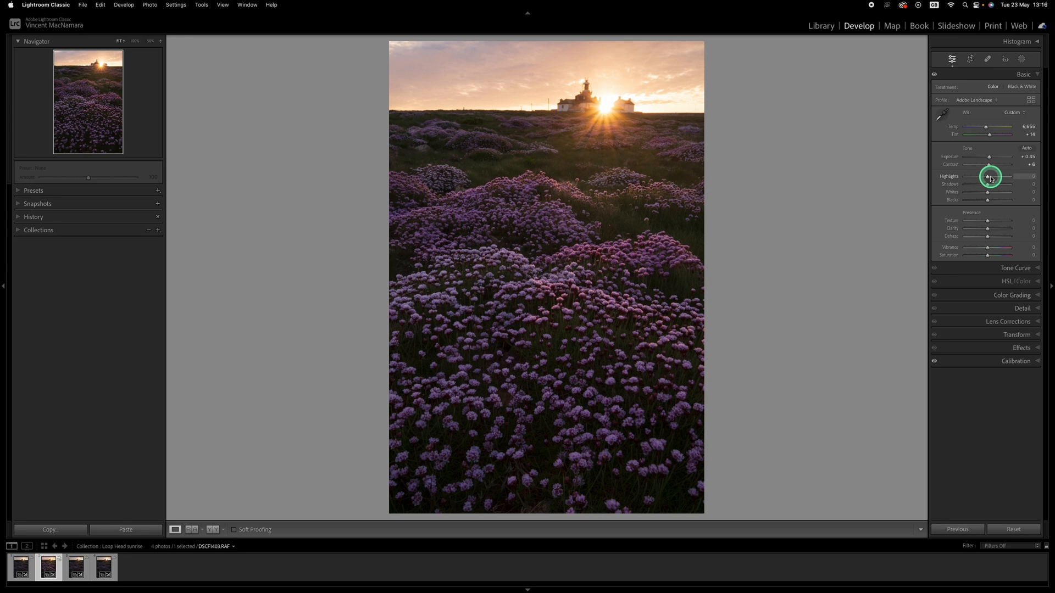
pyautogui.moveTo(992, 182); pyautogui.dragTo(982, 181)
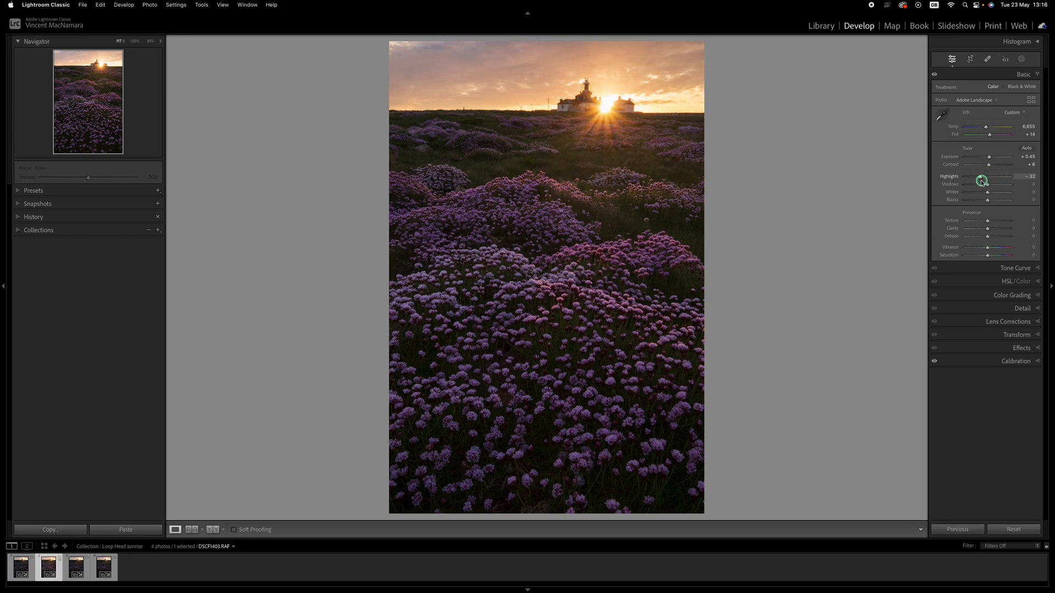
pyautogui.moveTo(982, 181); pyautogui.dragTo(973, 181)
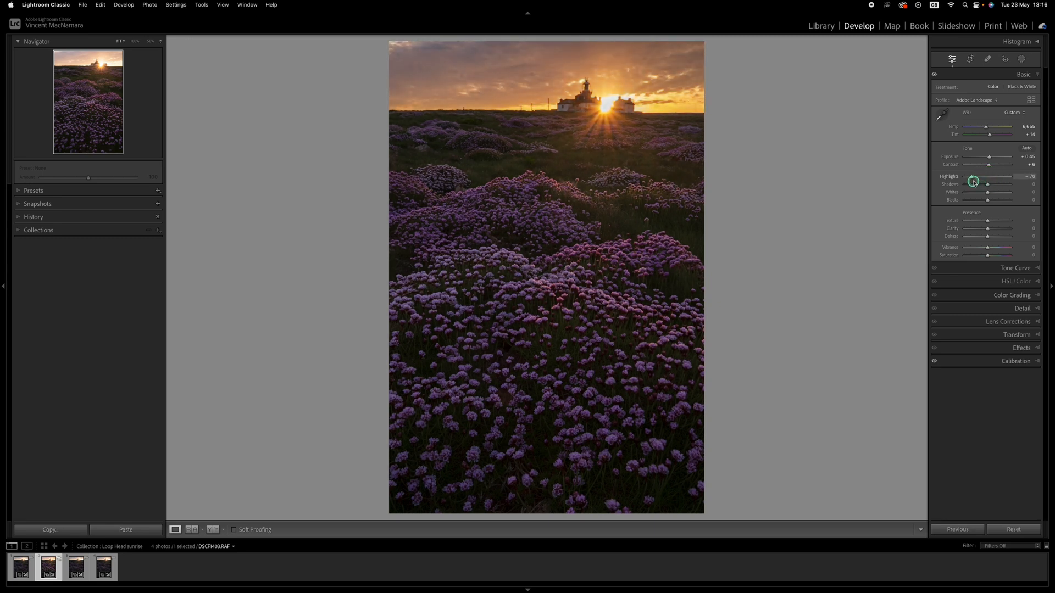
pyautogui.moveTo(974, 182); pyautogui.dragTo(974, 180)
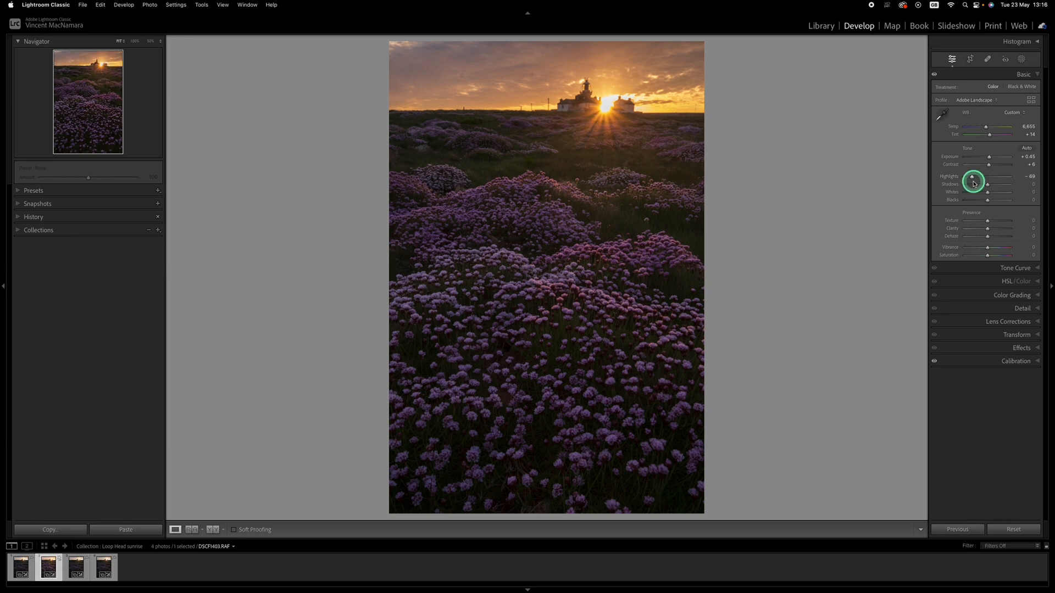
pyautogui.moveTo(988, 184); pyautogui.dragTo(990, 183)
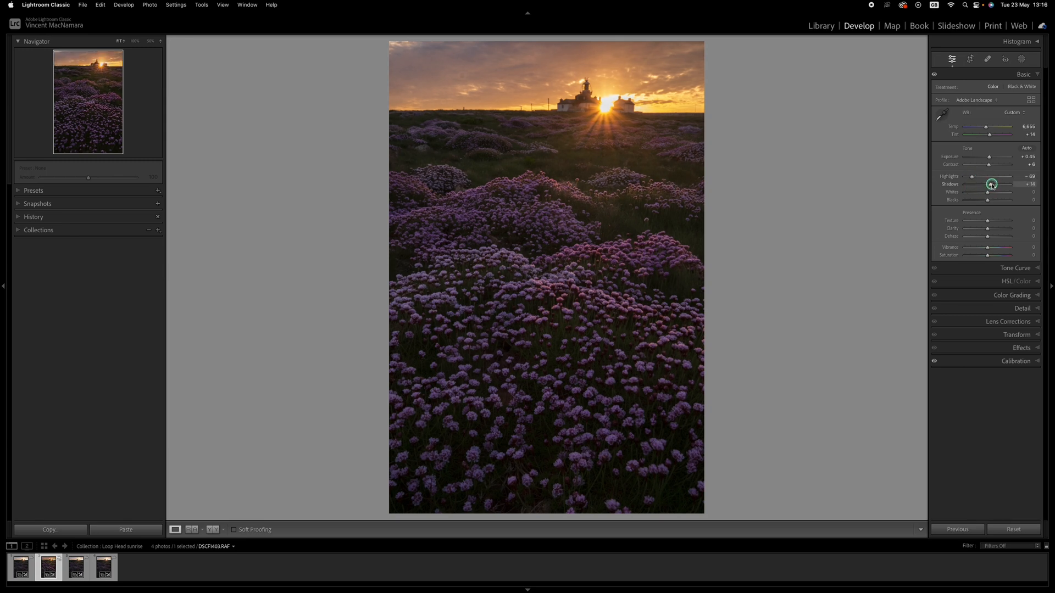
pyautogui.moveTo(990, 185); pyautogui.dragTo(996, 186)
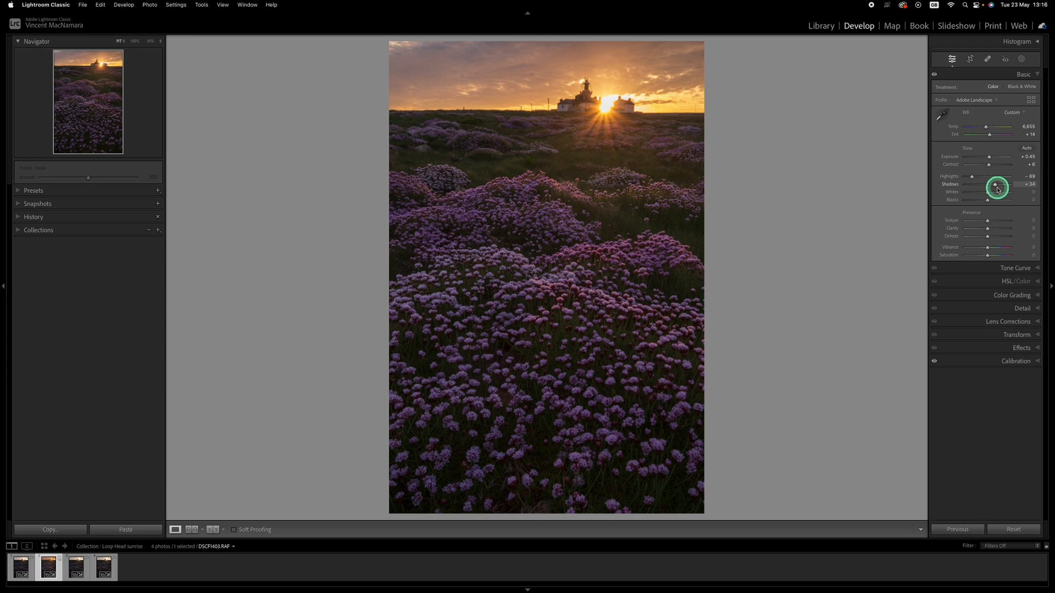
pyautogui.moveTo(742, 180)
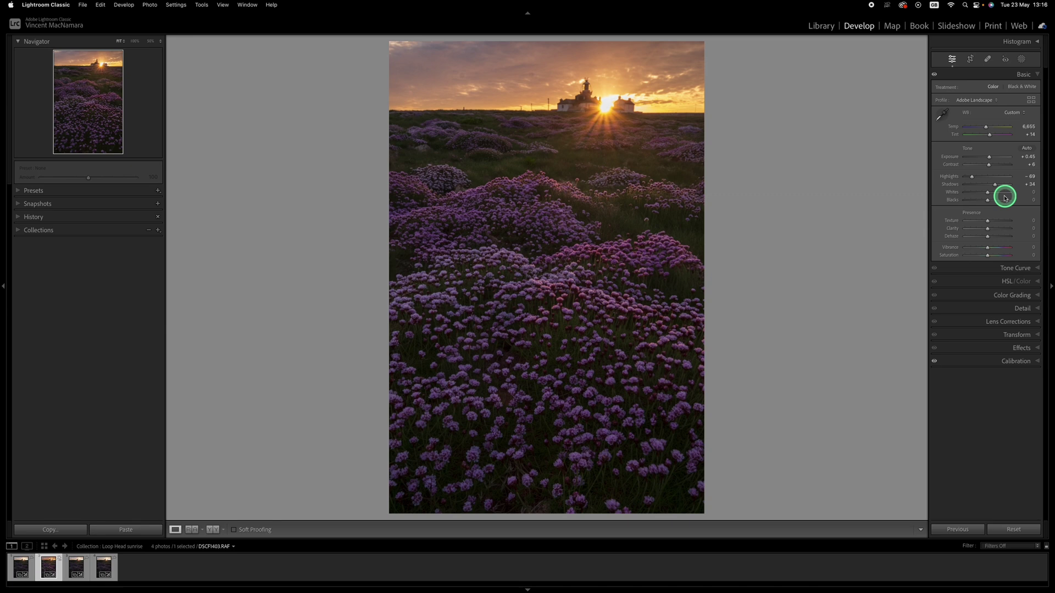
# - Lower Whites to +2 and deepen Blacks to -29 in the Basic panel
pyautogui.moveTo(988, 192); pyautogui.dragTo(995, 193)
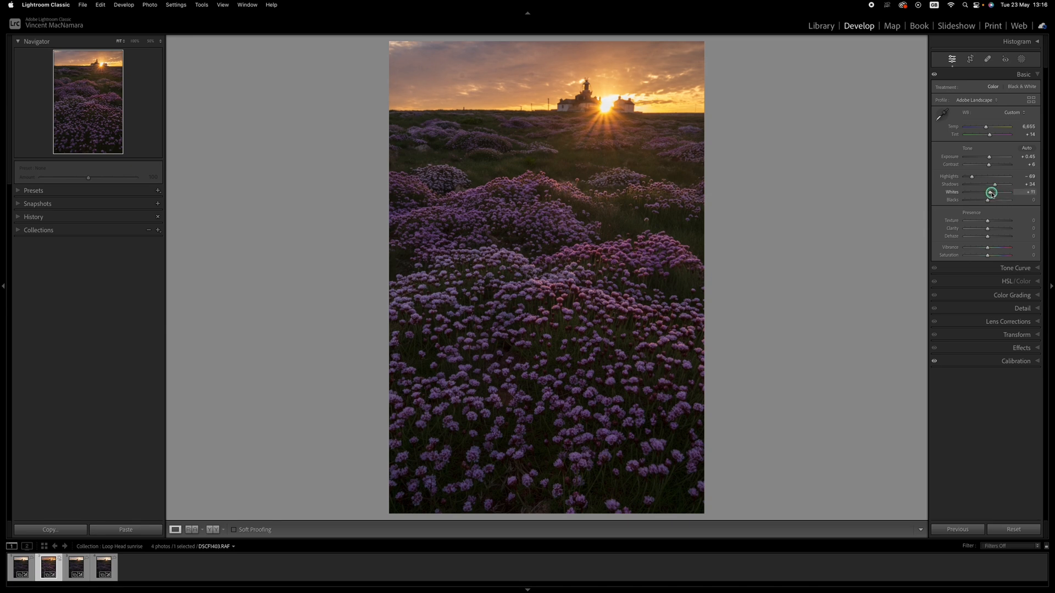
pyautogui.moveTo(991, 193); pyautogui.dragTo(985, 199)
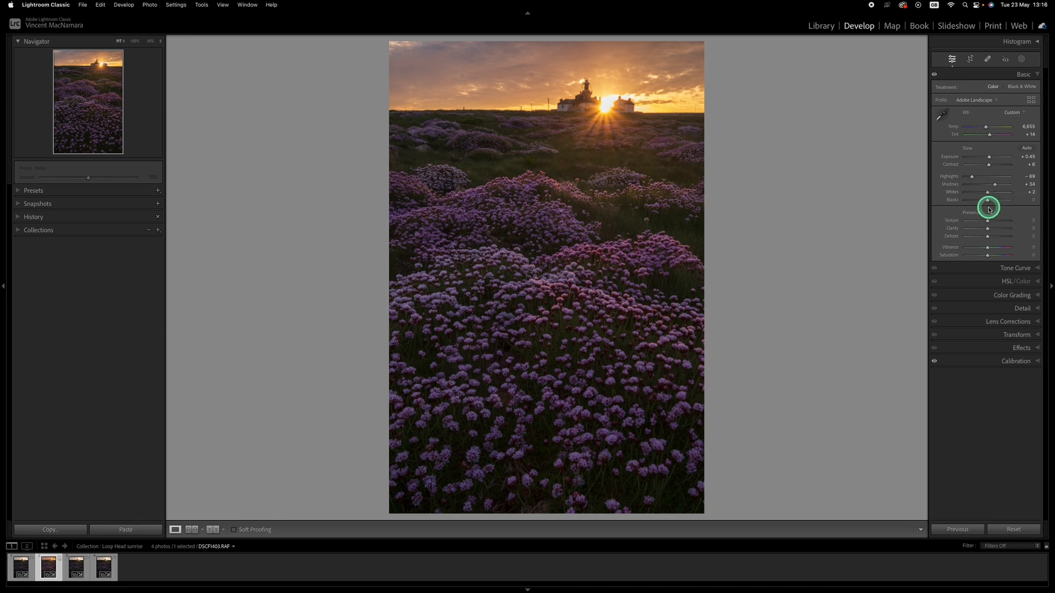
pyautogui.moveTo(1008, 200); pyautogui.dragTo(983, 200)
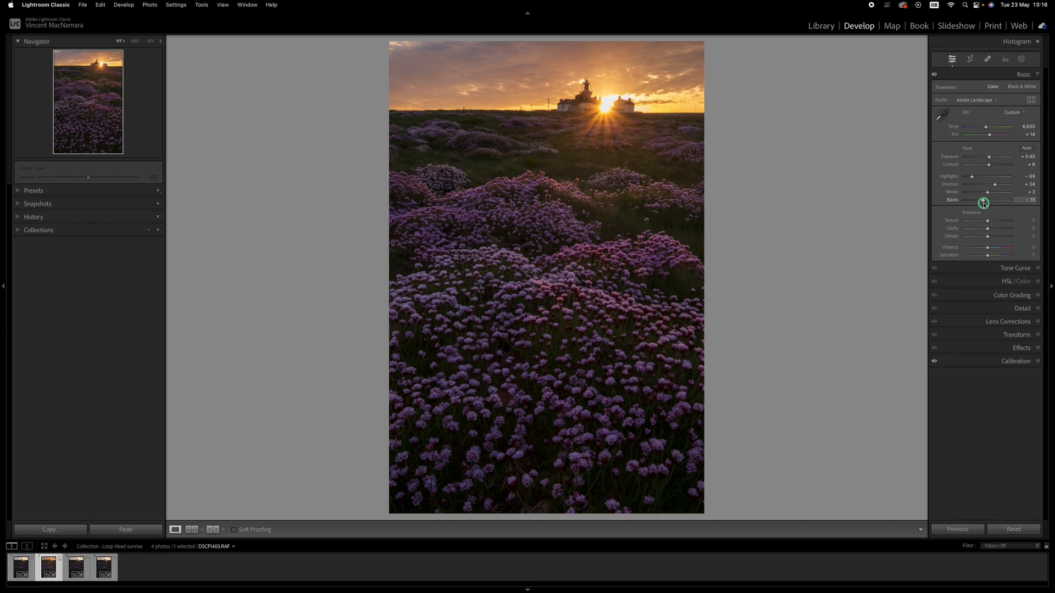
pyautogui.moveTo(994, 200); pyautogui.dragTo(988, 200)
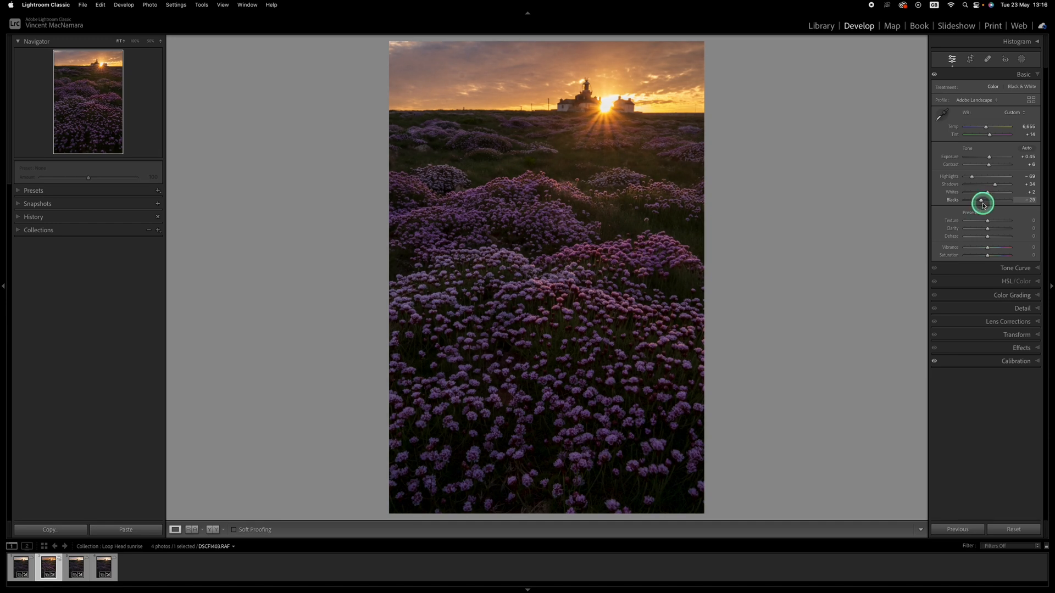
pyautogui.moveTo(995, 238)
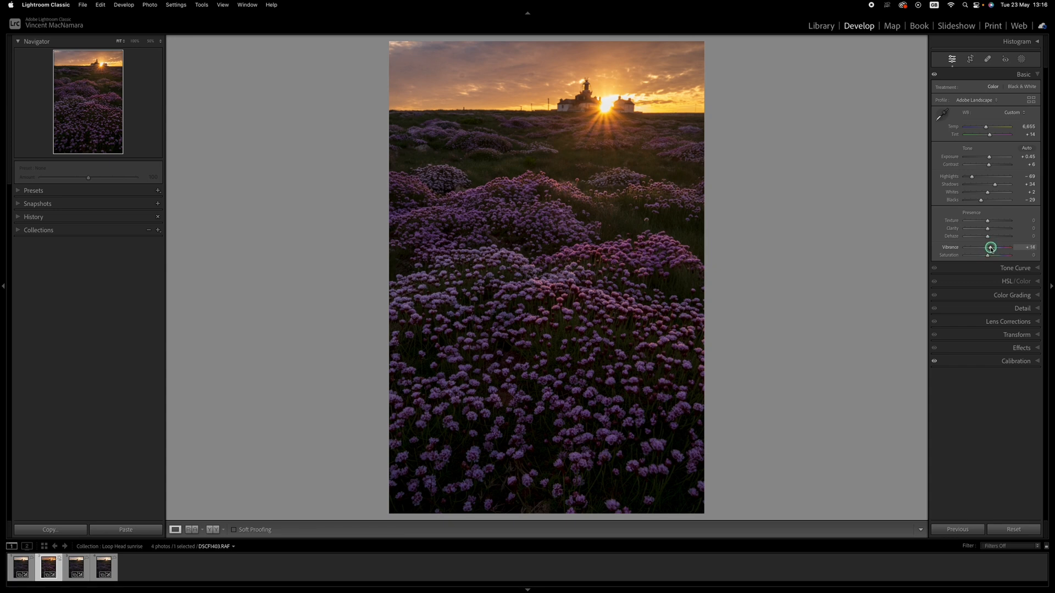
# - Boost Presence colour with Vibrance +18 and Saturation +12
pyautogui.moveTo(989, 255); pyautogui.dragTo(990, 255)
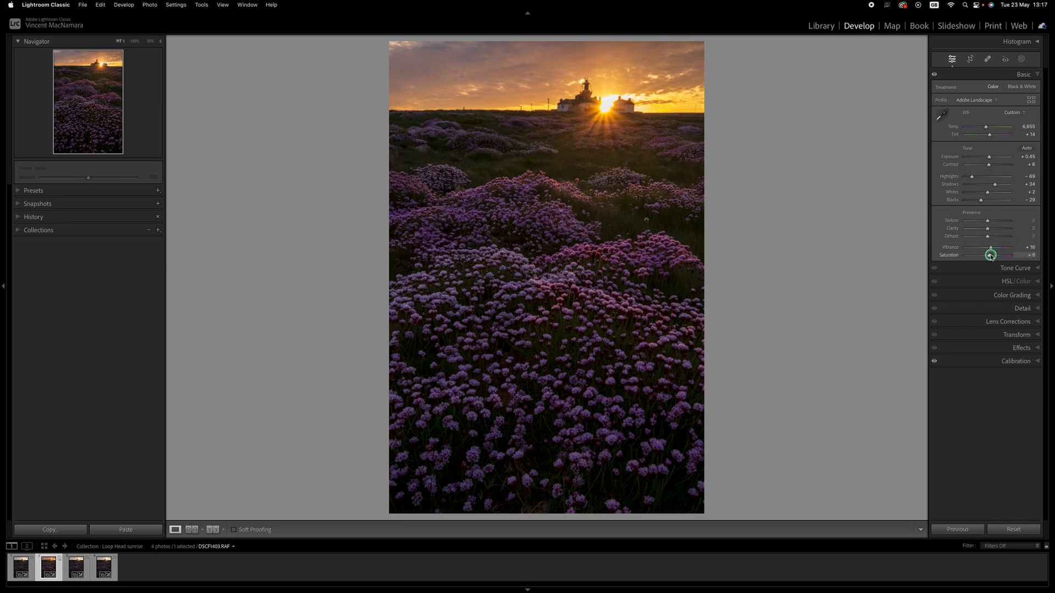
pyautogui.moveTo(990, 255); pyautogui.dragTo(983, 255)
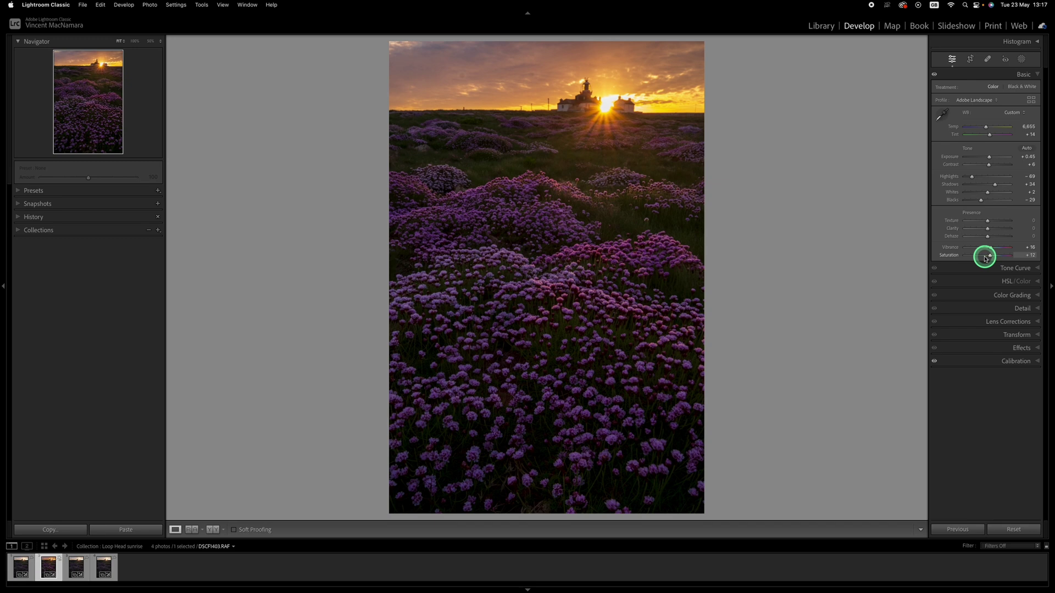
pyautogui.moveTo(937, 260)
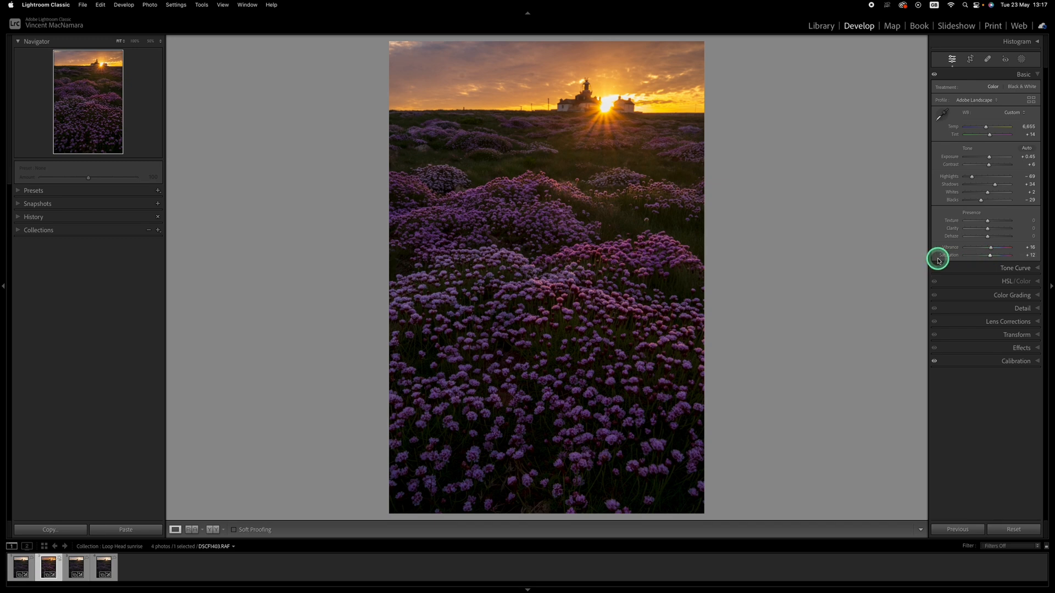
pyautogui.moveTo(904, 277)
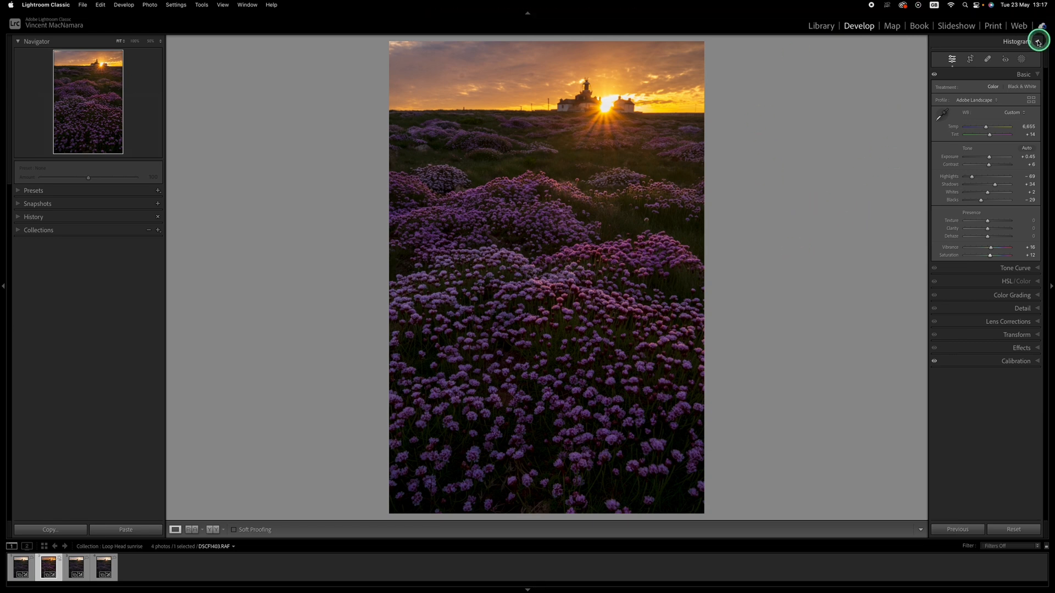
pyautogui.click(1007, 61)
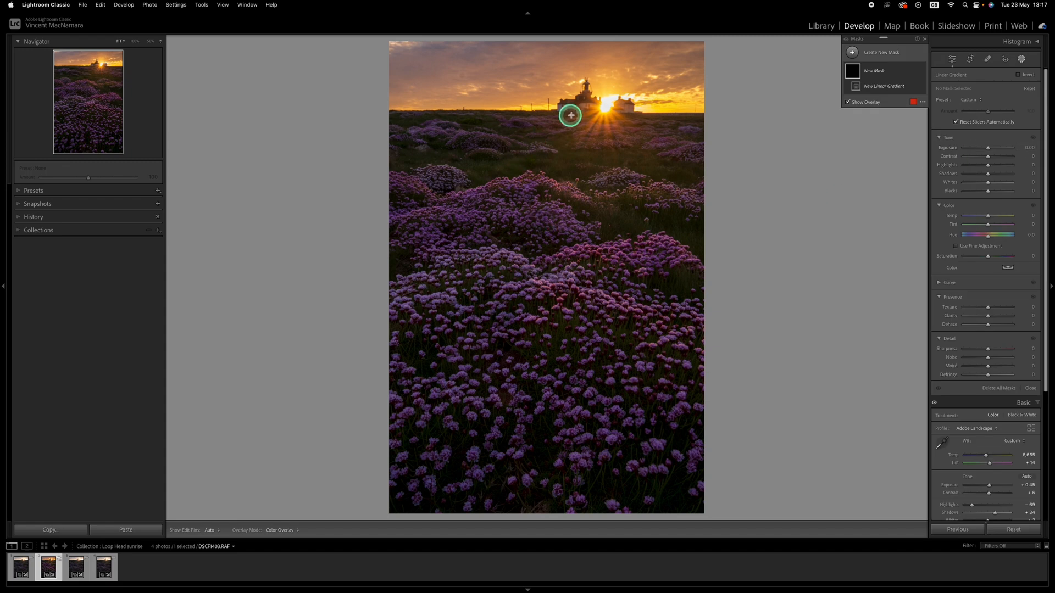
# - Draw a linear gradient over the sky with Temp -18 and Highlights -23
pyautogui.moveTo(570, 115); pyautogui.dragTo(569, 161)
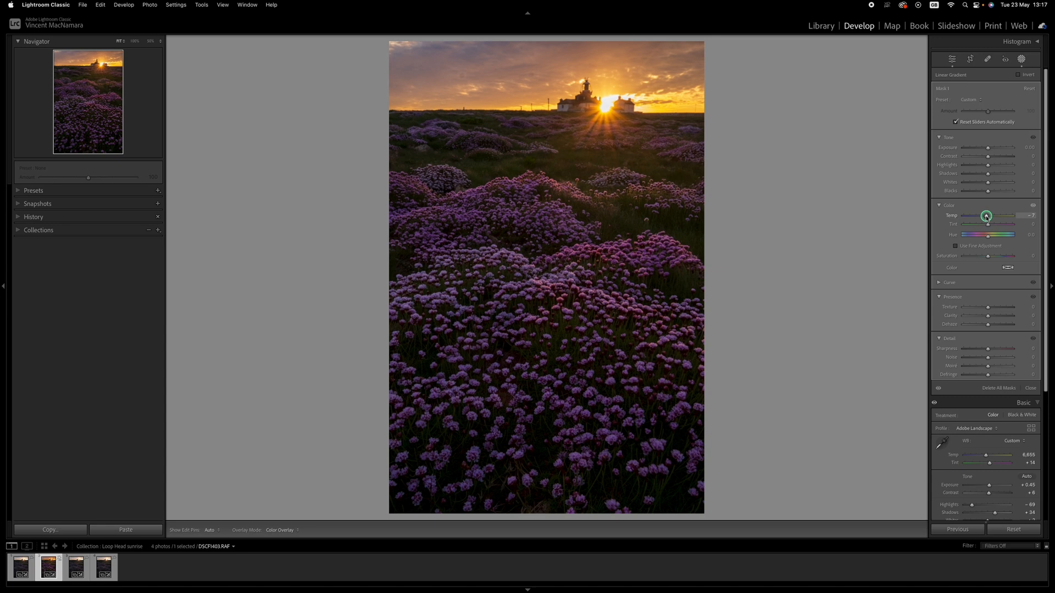
pyautogui.moveTo(989, 215); pyautogui.dragTo(983, 216)
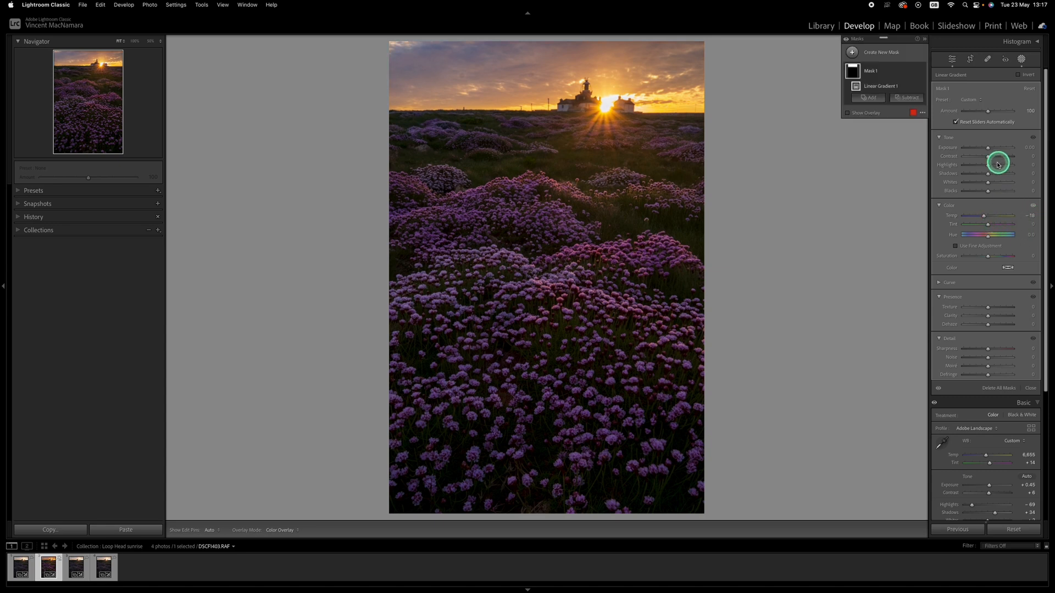
pyautogui.moveTo(995, 165); pyautogui.dragTo(984, 167)
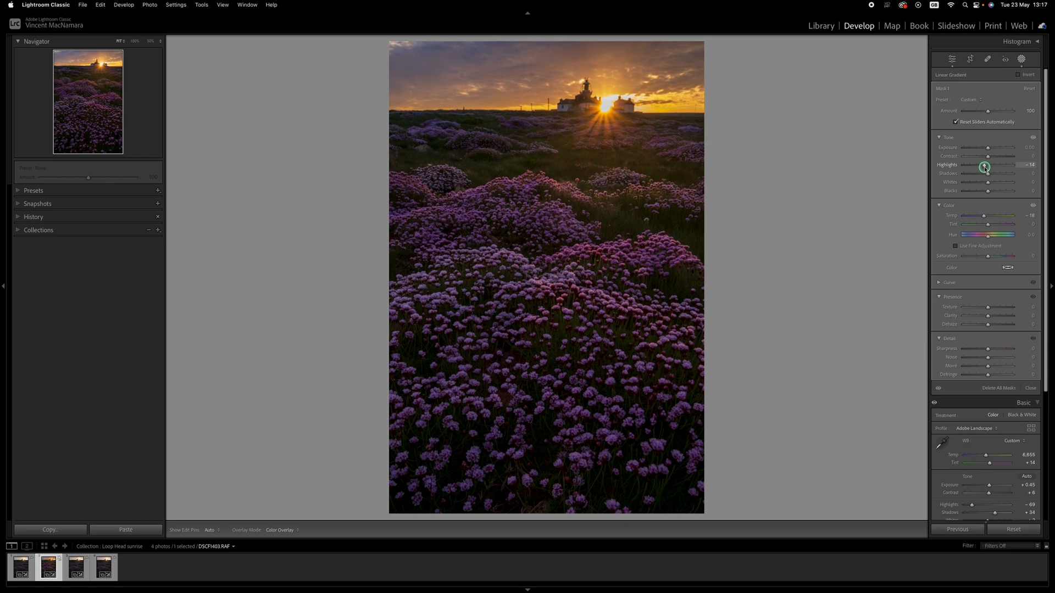
pyautogui.moveTo(983, 165); pyautogui.dragTo(980, 165)
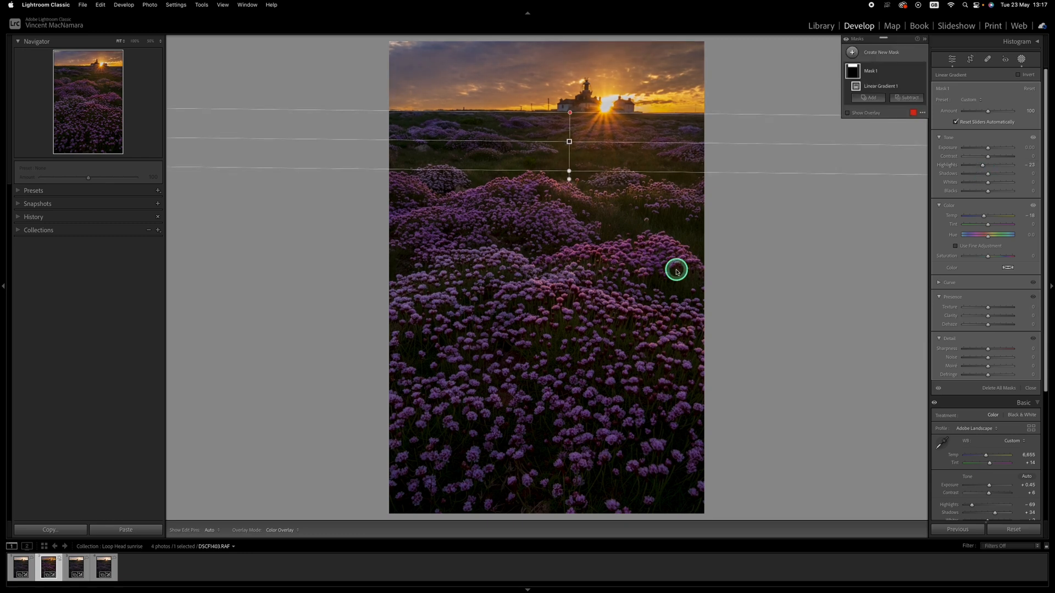
pyautogui.moveTo(669, 256)
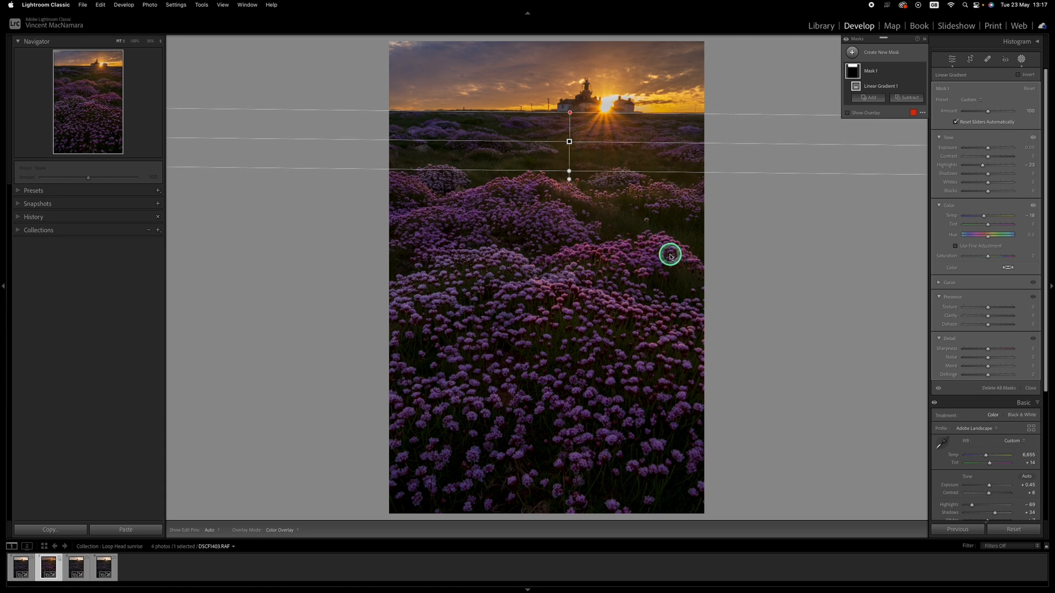
pyautogui.moveTo(543, 180)
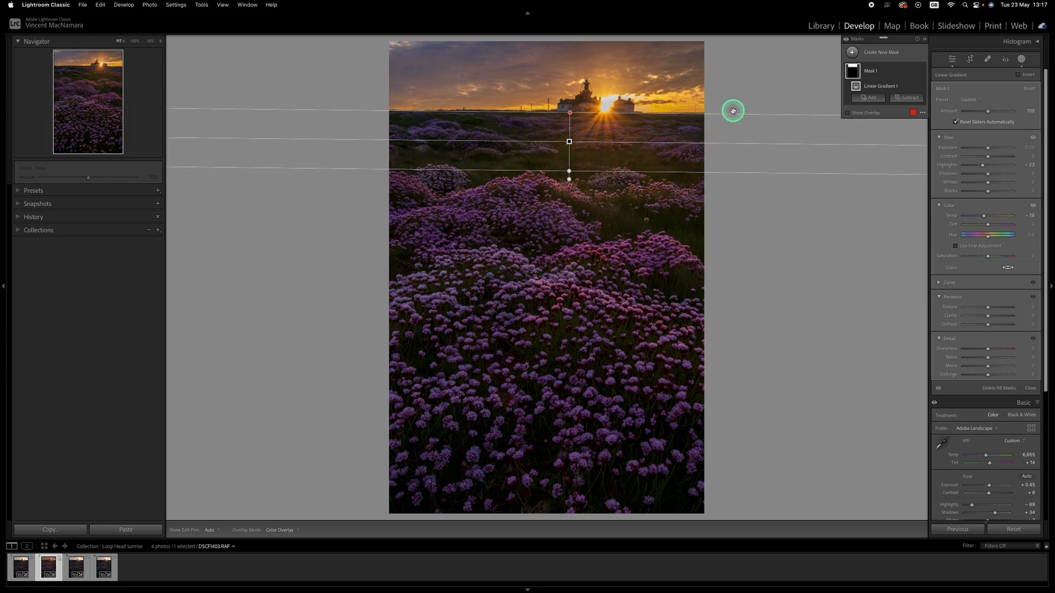
pyautogui.moveTo(763, 117)
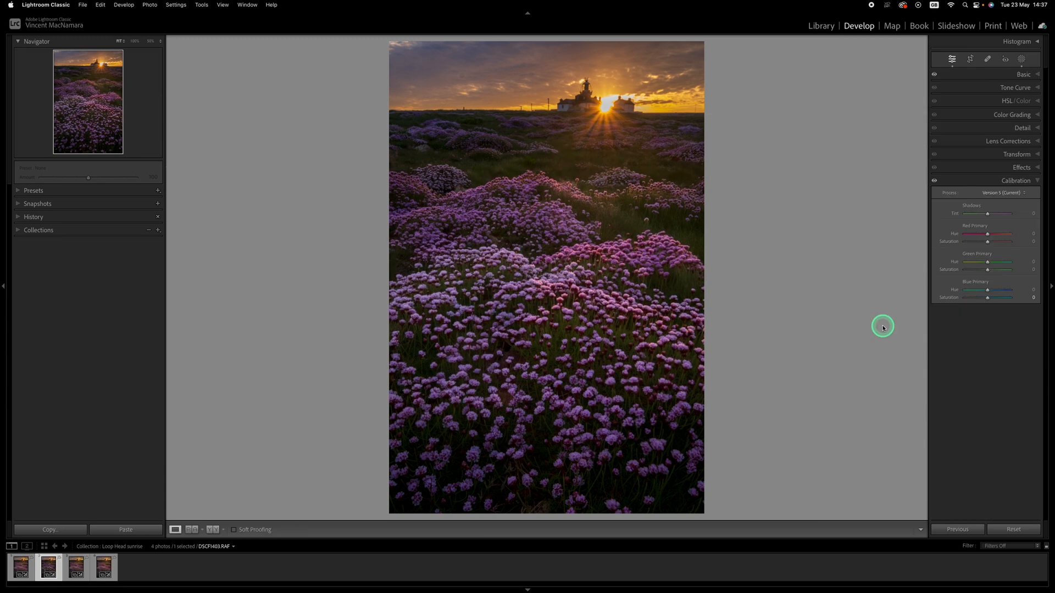
pyautogui.moveTo(880, 331)
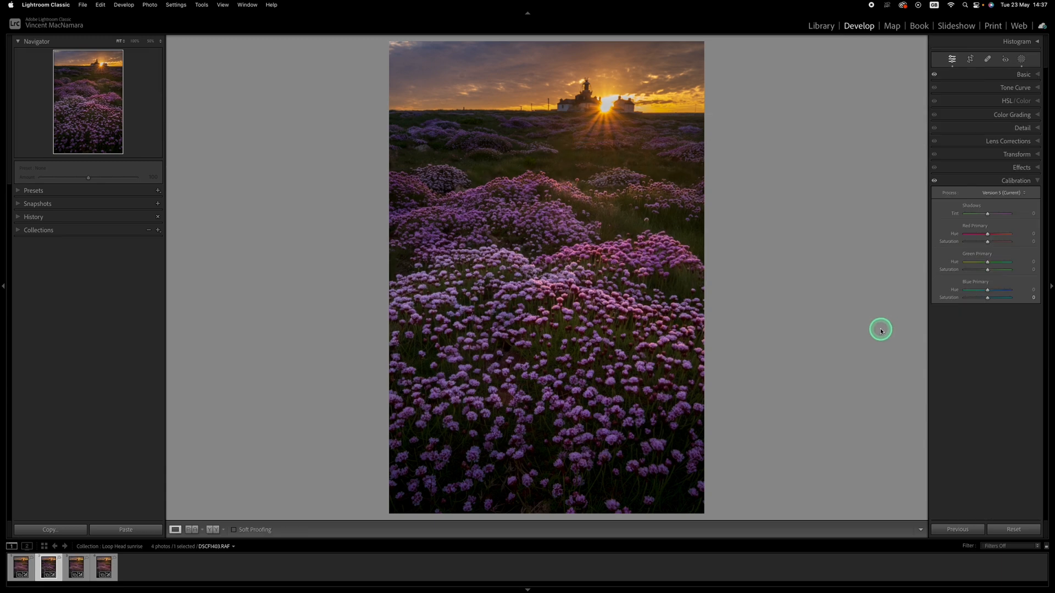
pyautogui.moveTo(858, 273)
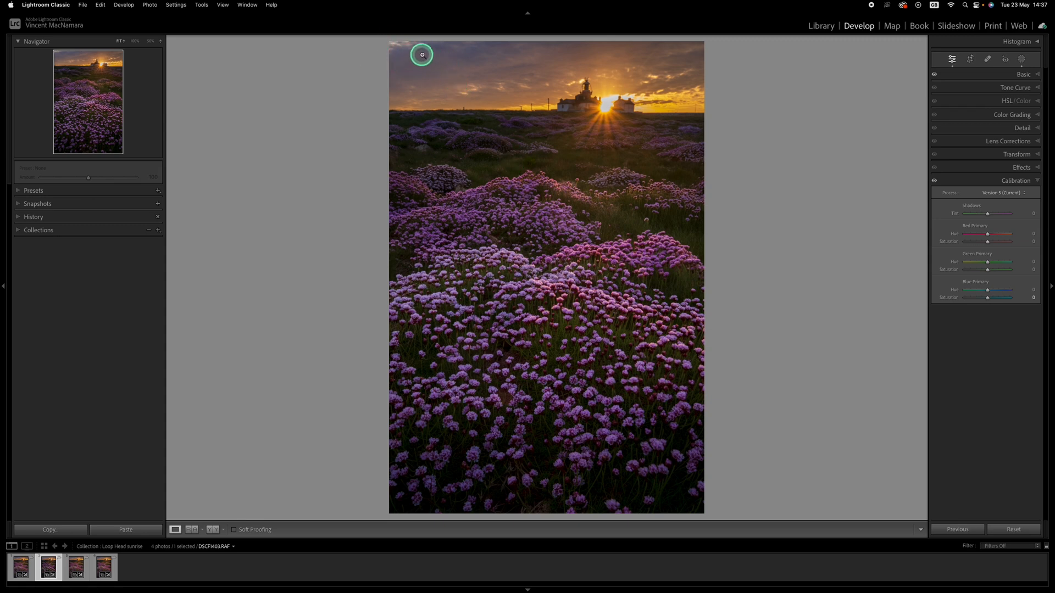
pyautogui.moveTo(374, 55)
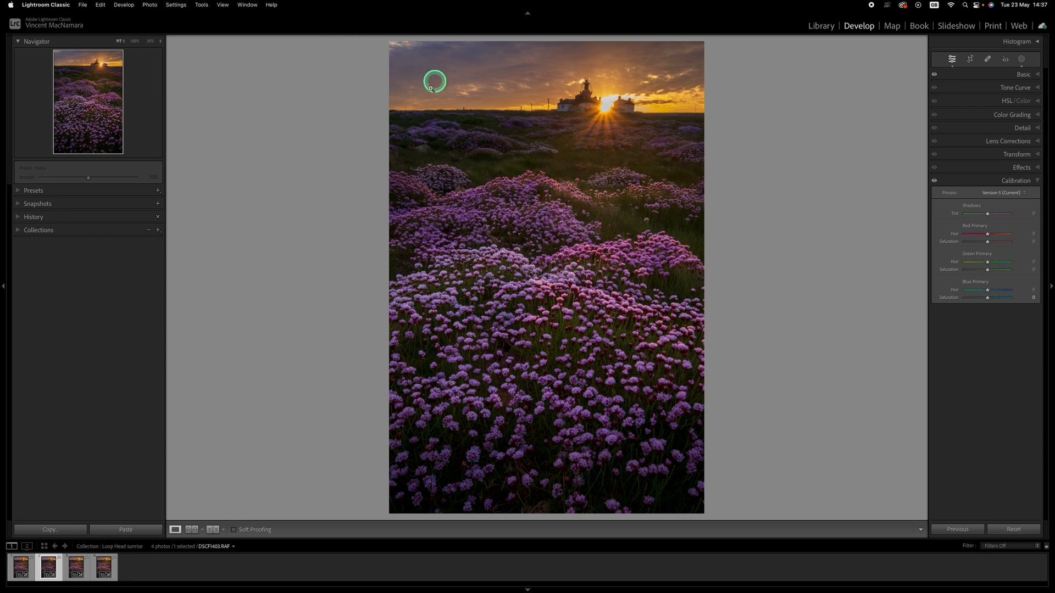
pyautogui.moveTo(203, 52)
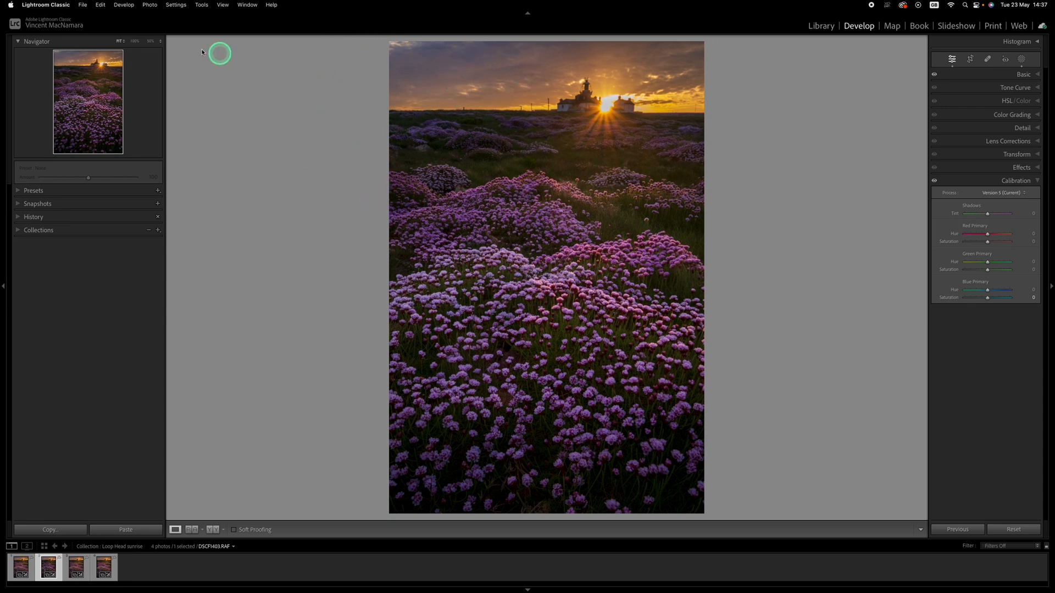
# - Zoom in on the top-left sky and choose the Spot Removal Heal tool
pyautogui.click(134, 41)
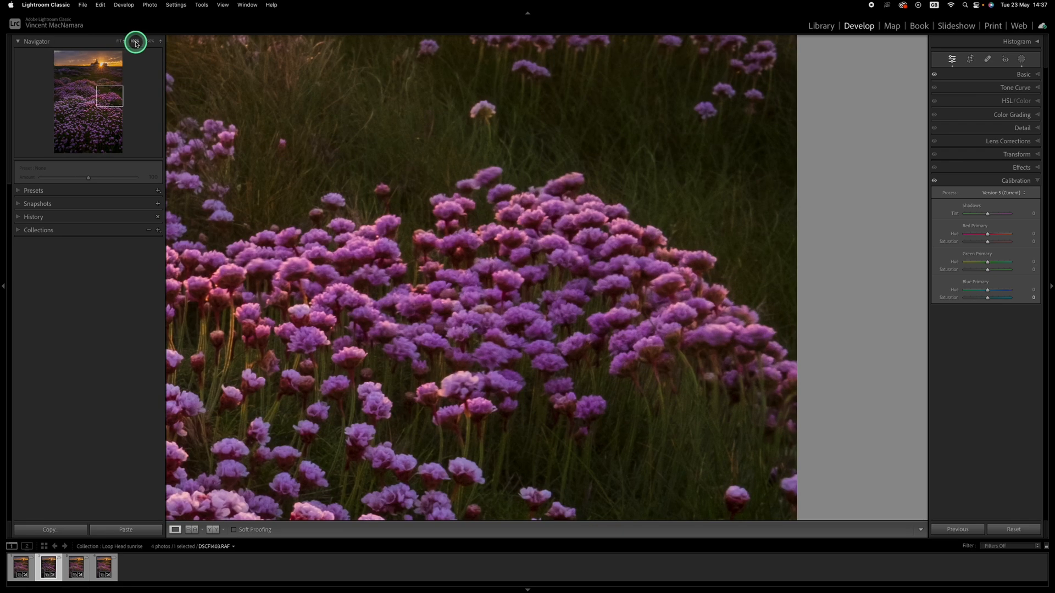
pyautogui.click(136, 41)
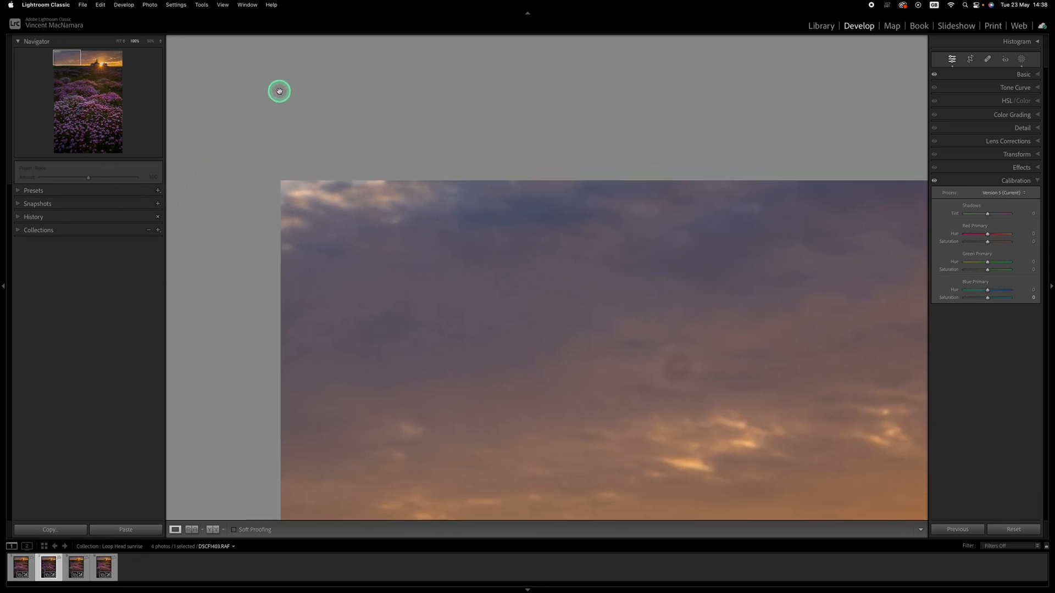
pyautogui.click(986, 59)
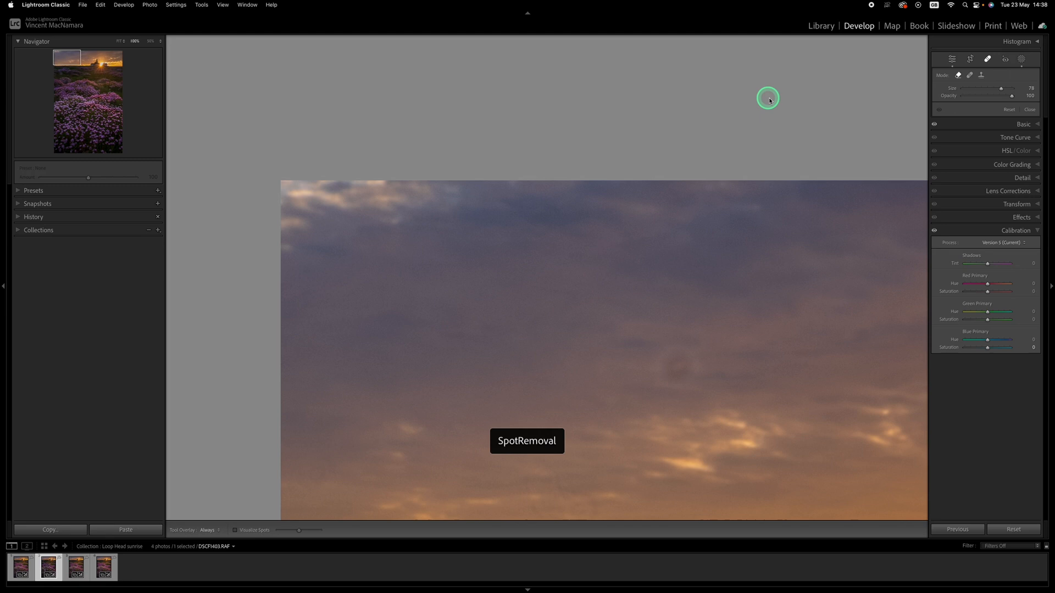
pyautogui.moveTo(963, 109)
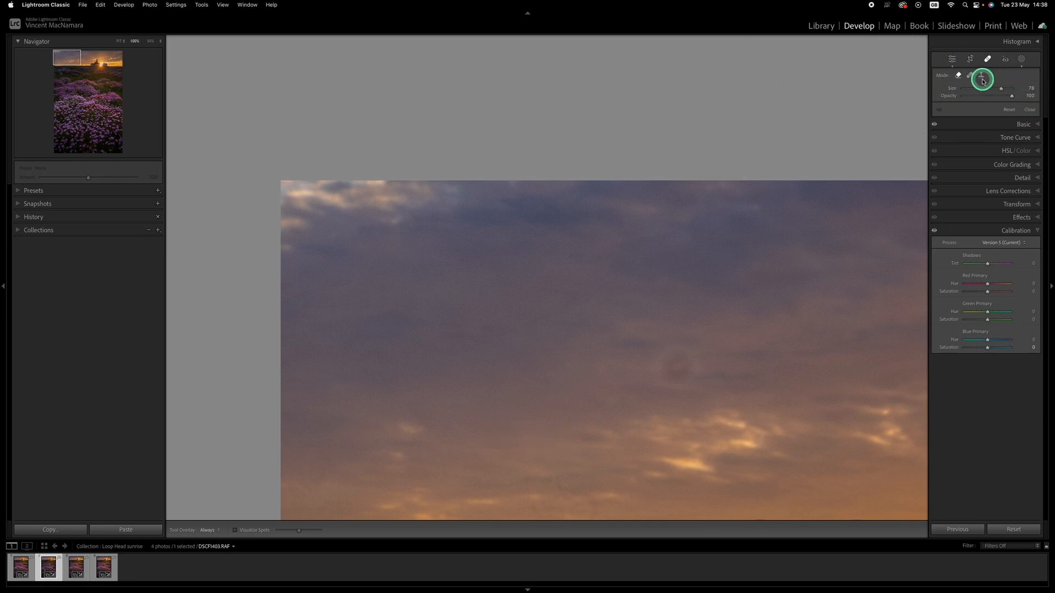
pyautogui.click(959, 75)
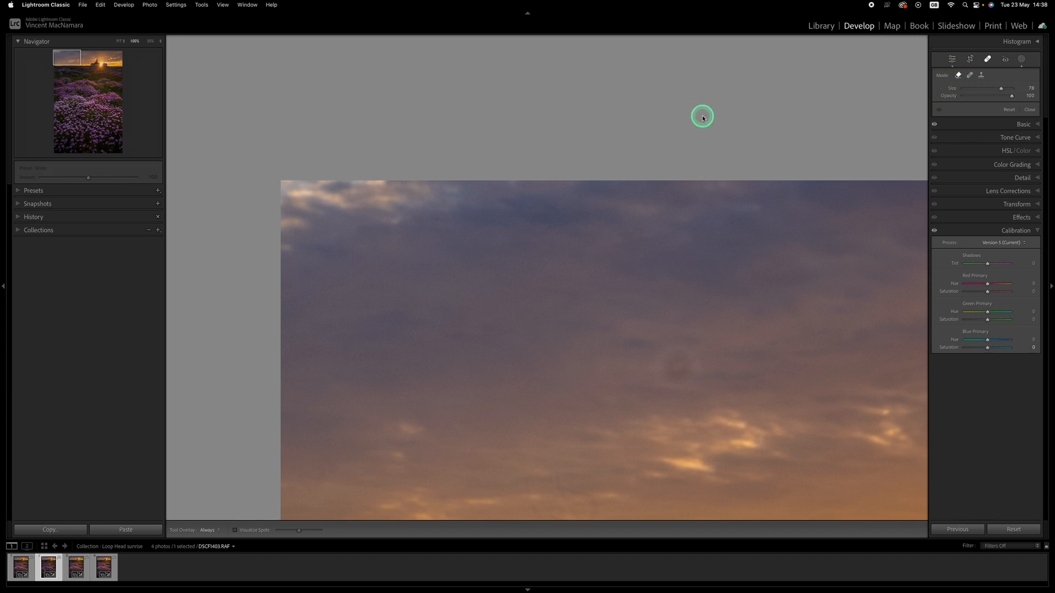
pyautogui.moveTo(391, 197)
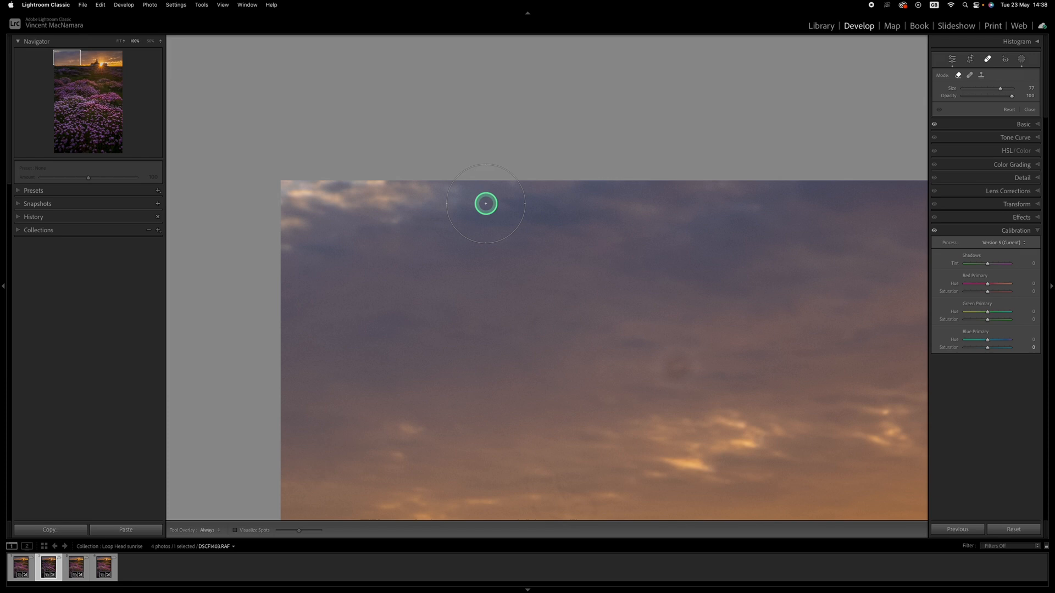
# - Heal the dark specks scattered across the upper sky
pyautogui.moveTo(485, 203); pyautogui.dragTo(285, 216)
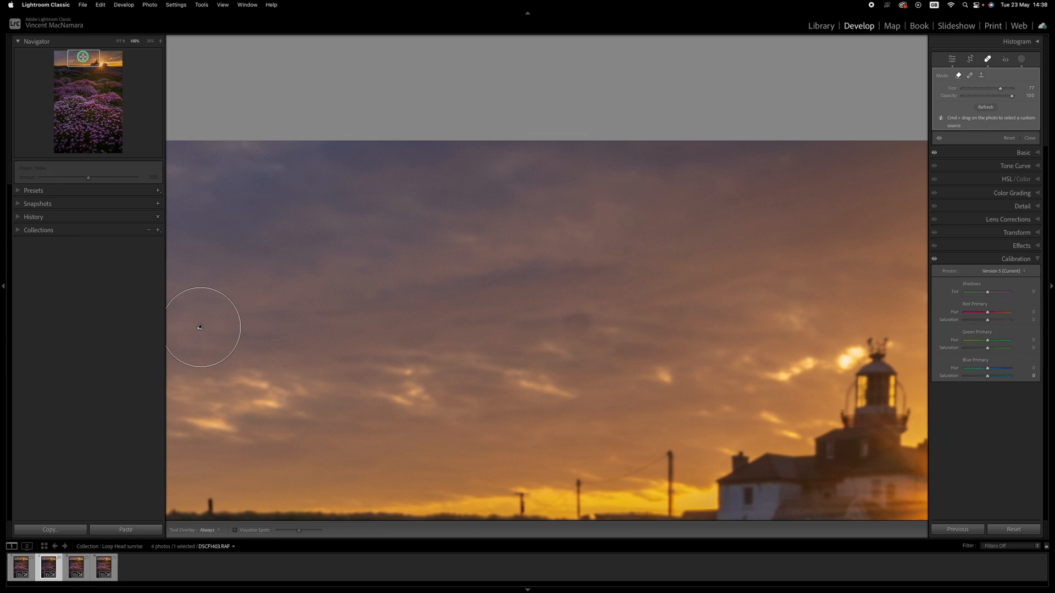
pyautogui.click(659, 342)
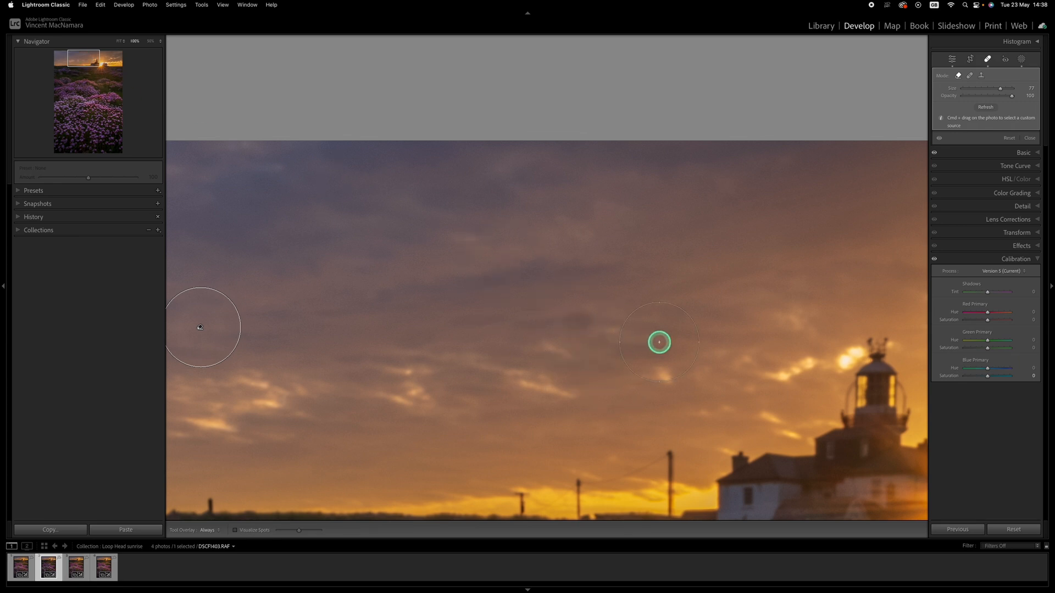
pyautogui.moveTo(659, 342); pyautogui.dragTo(592, 374)
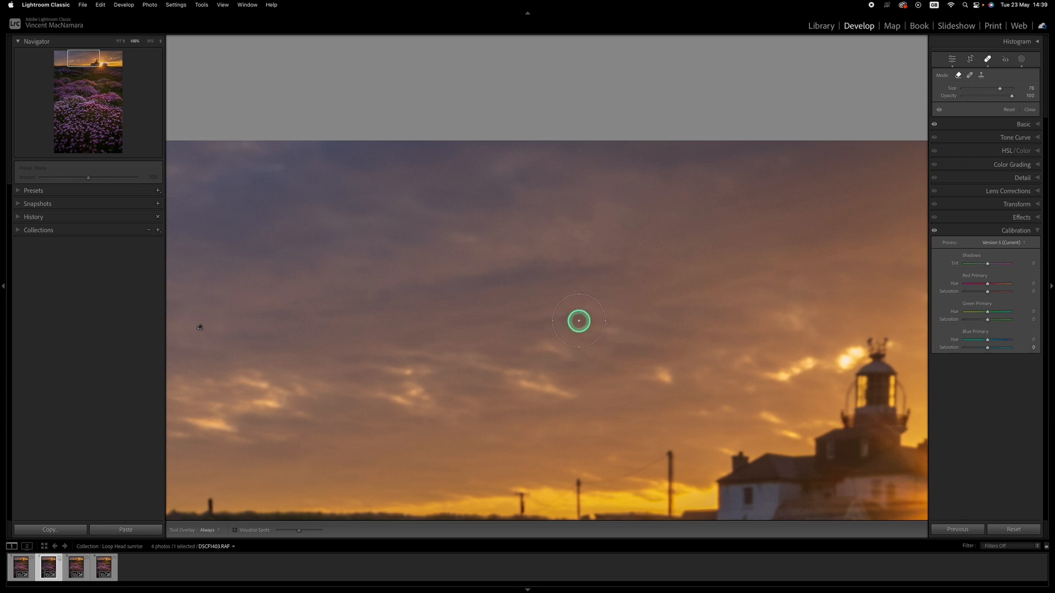
pyautogui.click(374, 293)
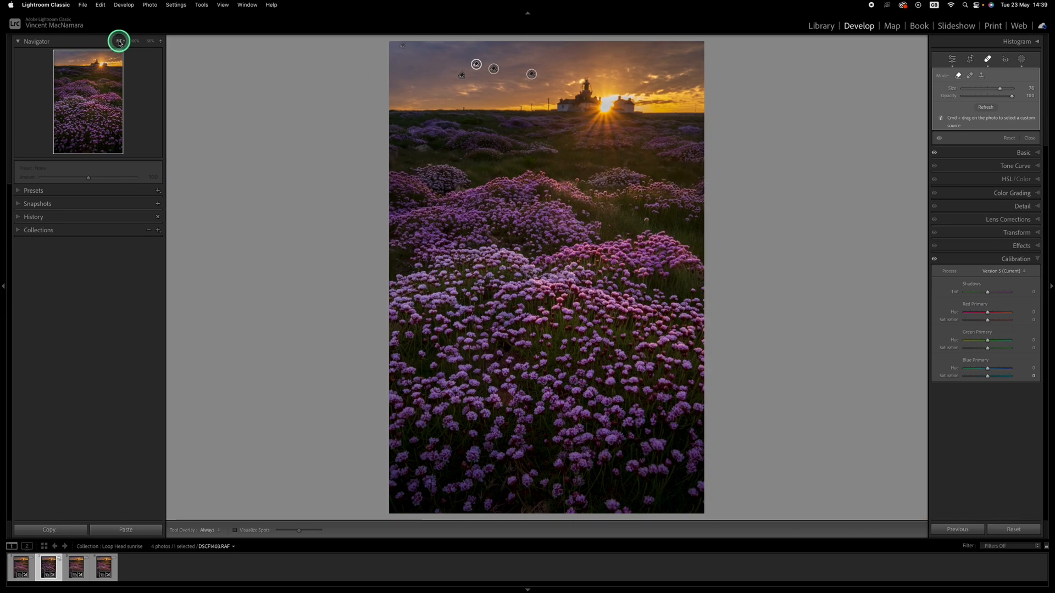
pyautogui.moveTo(806, 244)
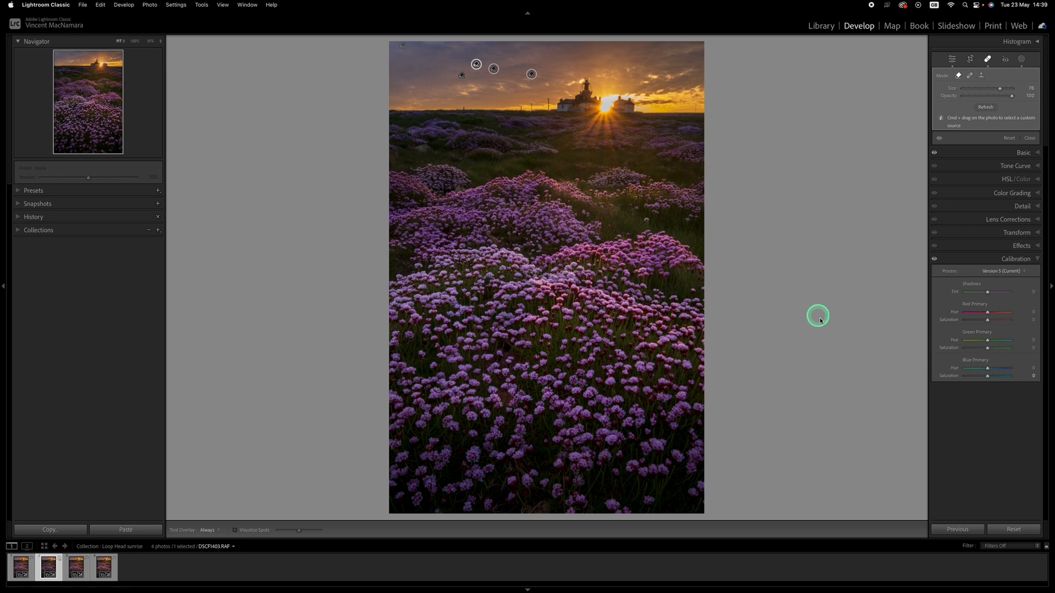
pyautogui.moveTo(810, 339)
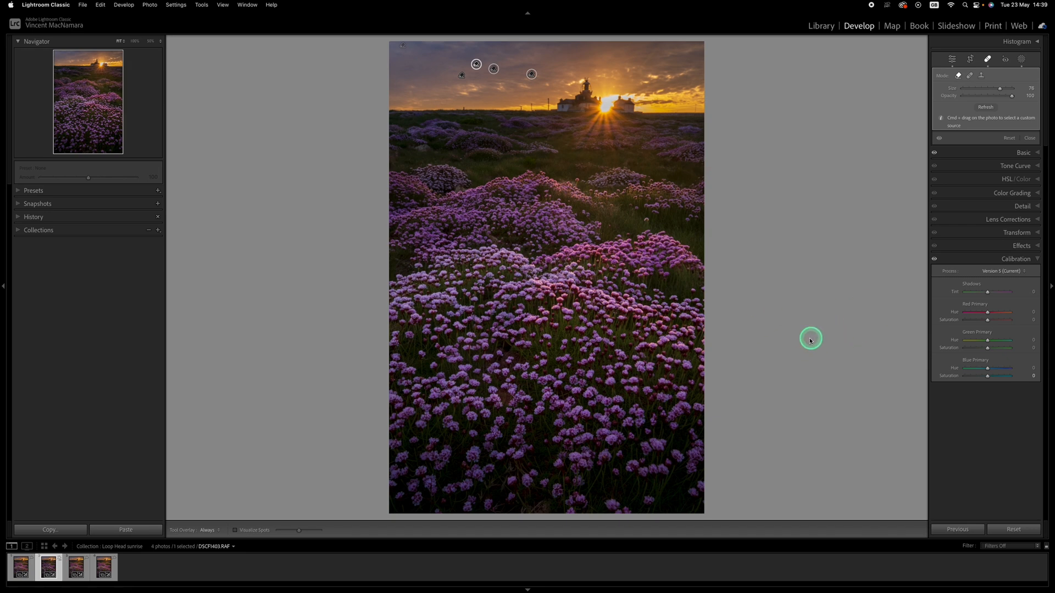
pyautogui.click(615, 197)
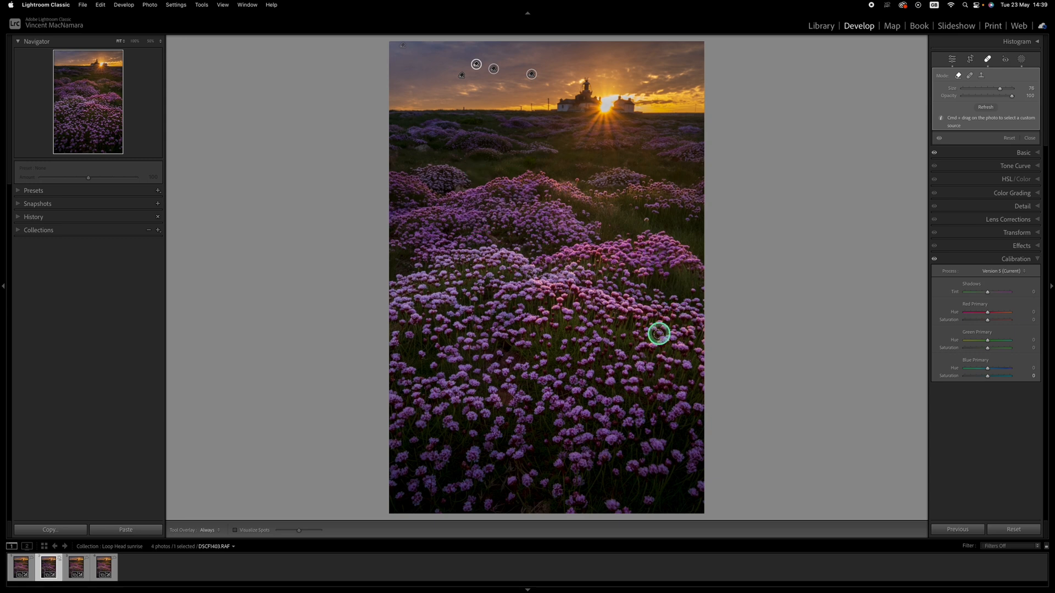
pyautogui.moveTo(849, 156)
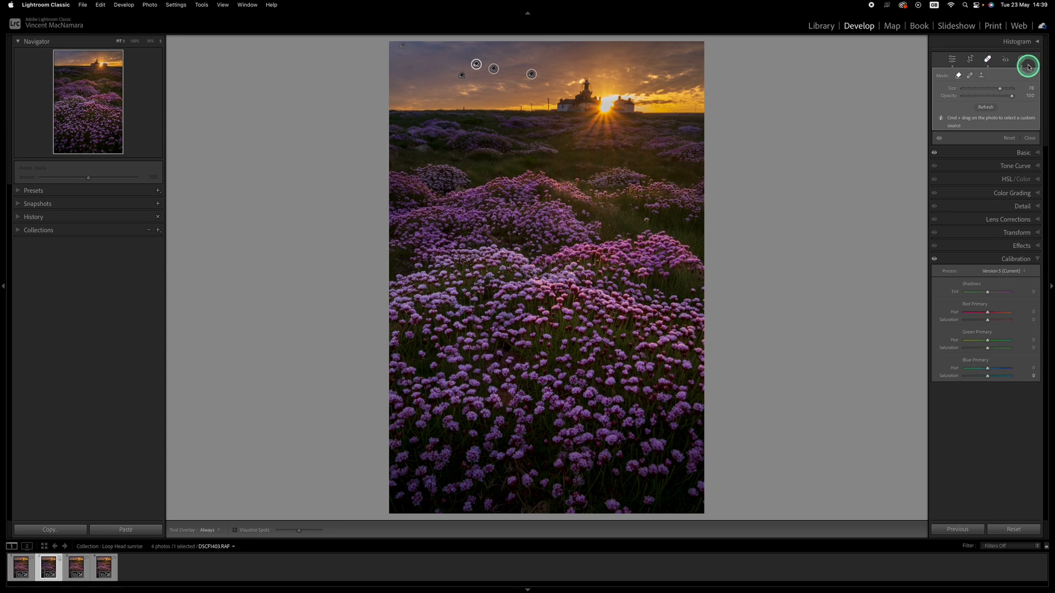
# - Create a new Brush mask from the Masking panel
pyautogui.click(1025, 65)
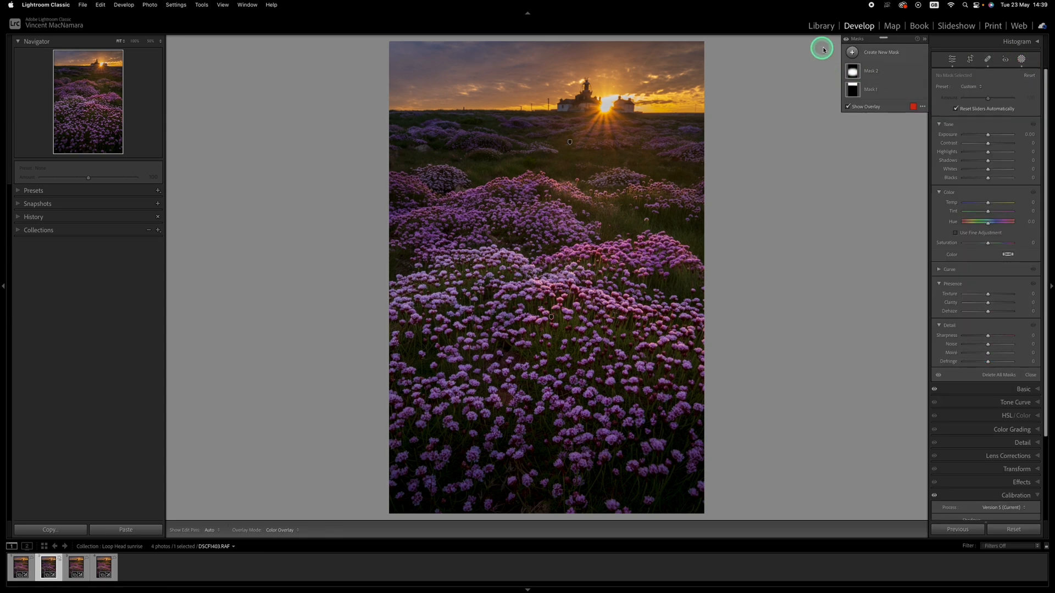
pyautogui.click(850, 52)
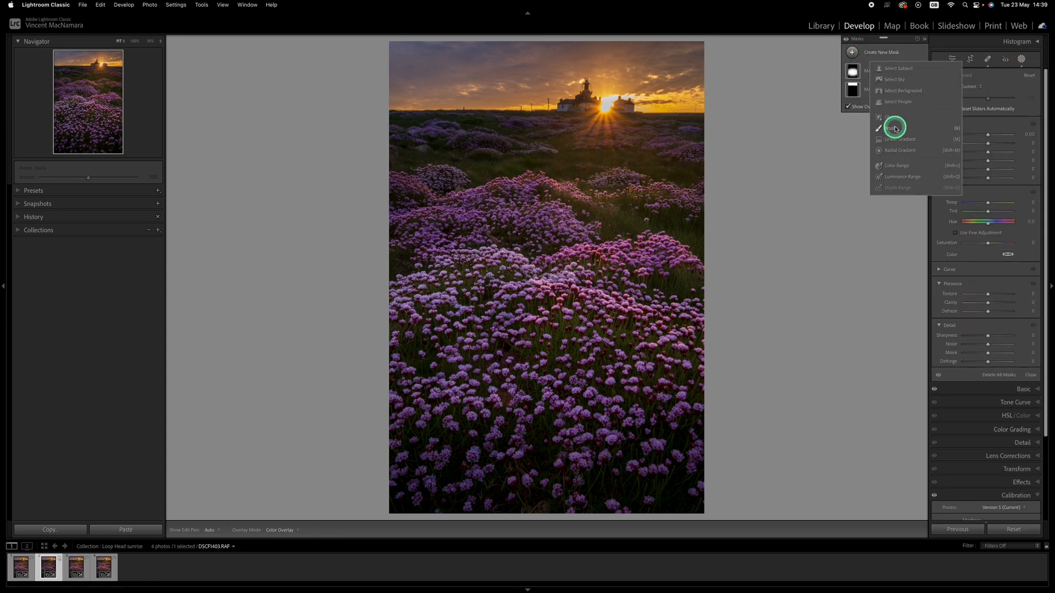
pyautogui.click(893, 127)
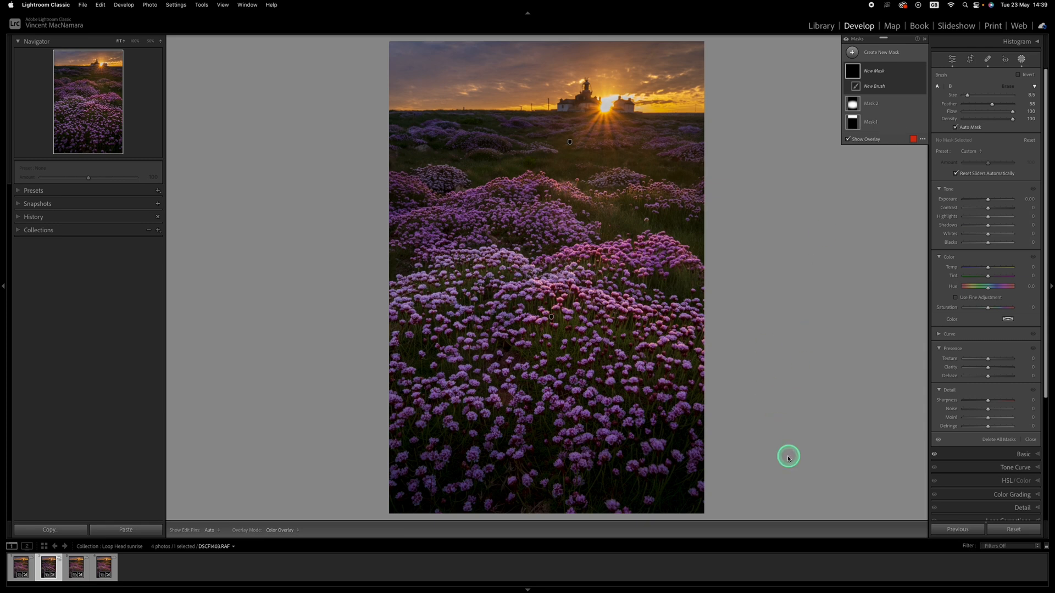
pyautogui.moveTo(988, 216)
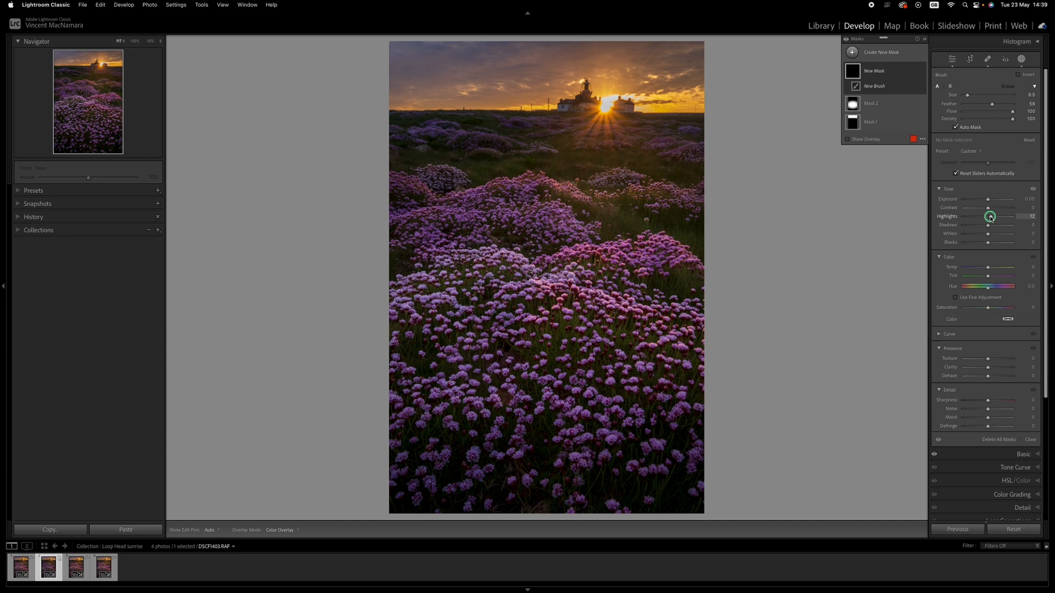
# - Give the brush exposure +0.46, highlights +21, shadows -16, a warm tint and feather 78
pyautogui.moveTo(990, 216); pyautogui.dragTo(992, 216)
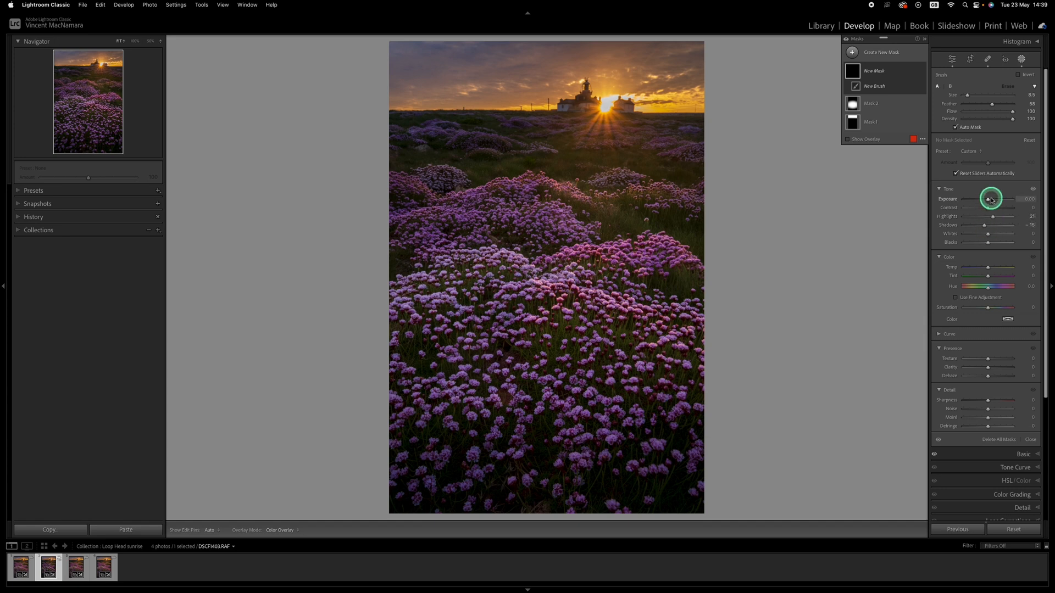
pyautogui.moveTo(988, 199); pyautogui.dragTo(991, 199)
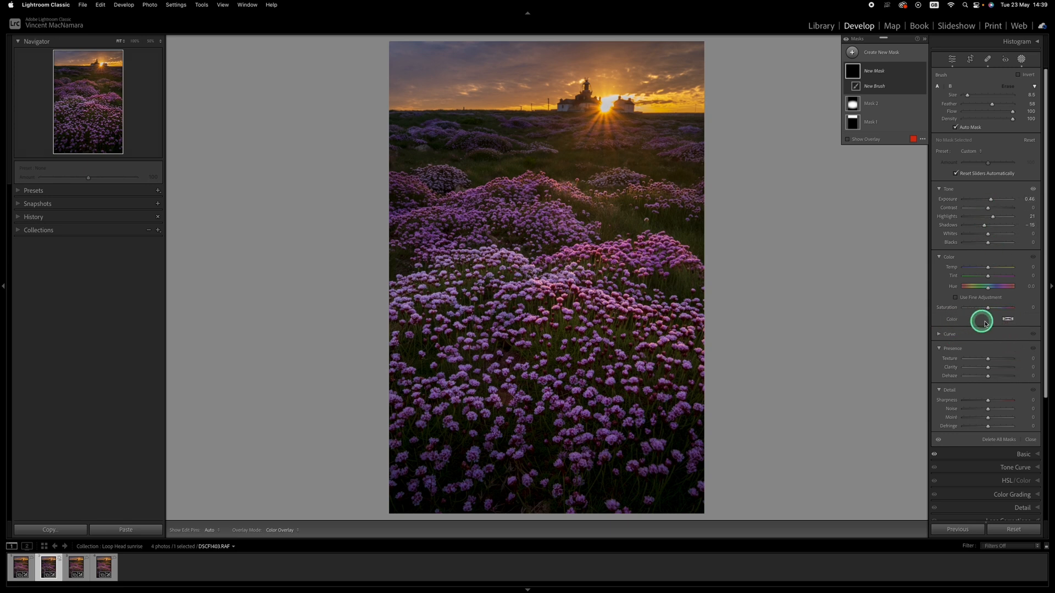
pyautogui.click(1006, 319)
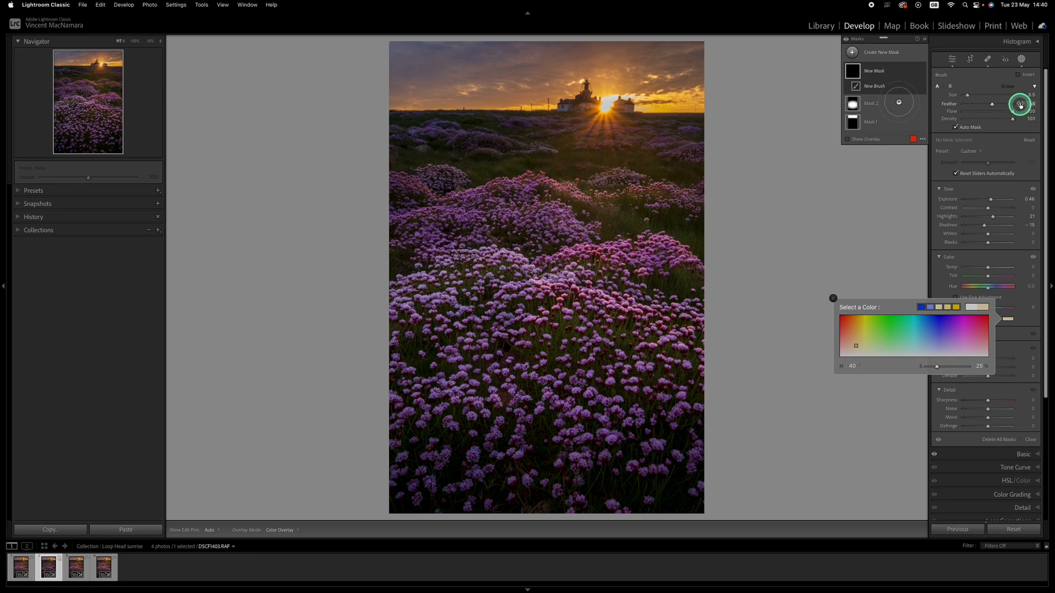
pyautogui.click(833, 298)
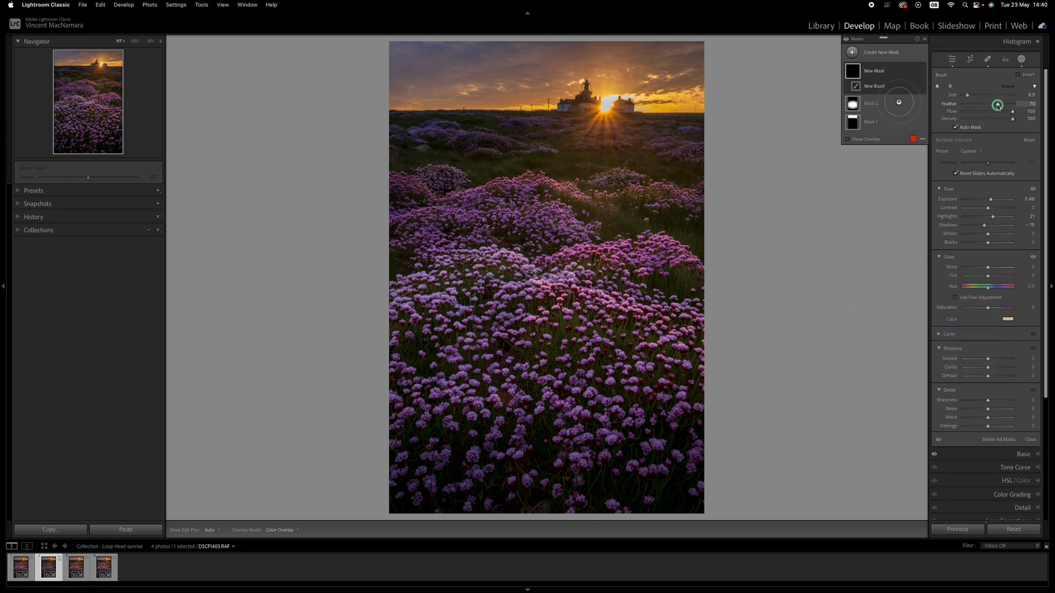
pyautogui.moveTo(998, 105); pyautogui.dragTo(1002, 108)
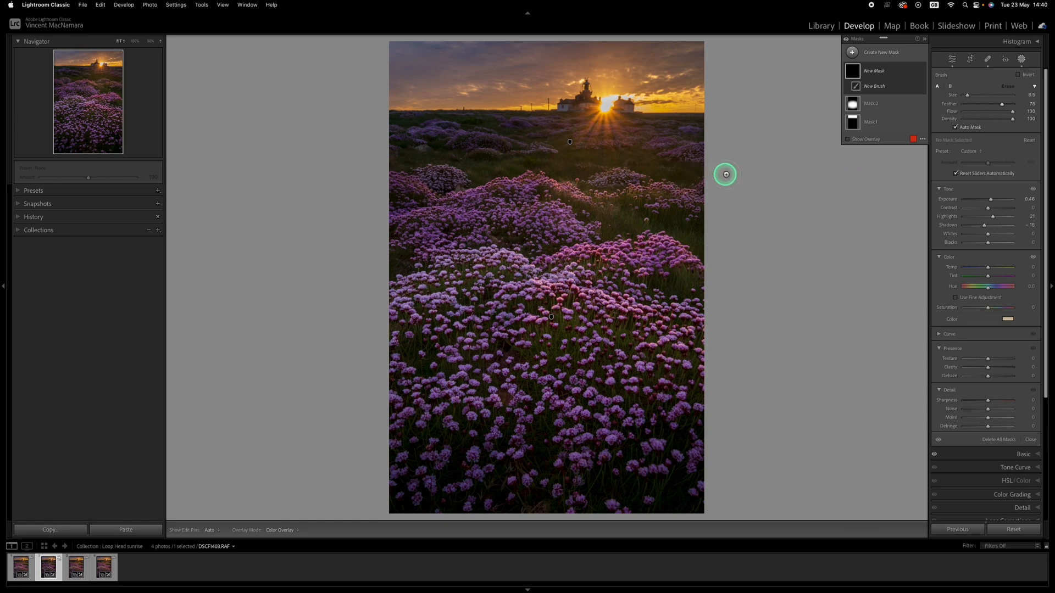
pyautogui.moveTo(672, 329)
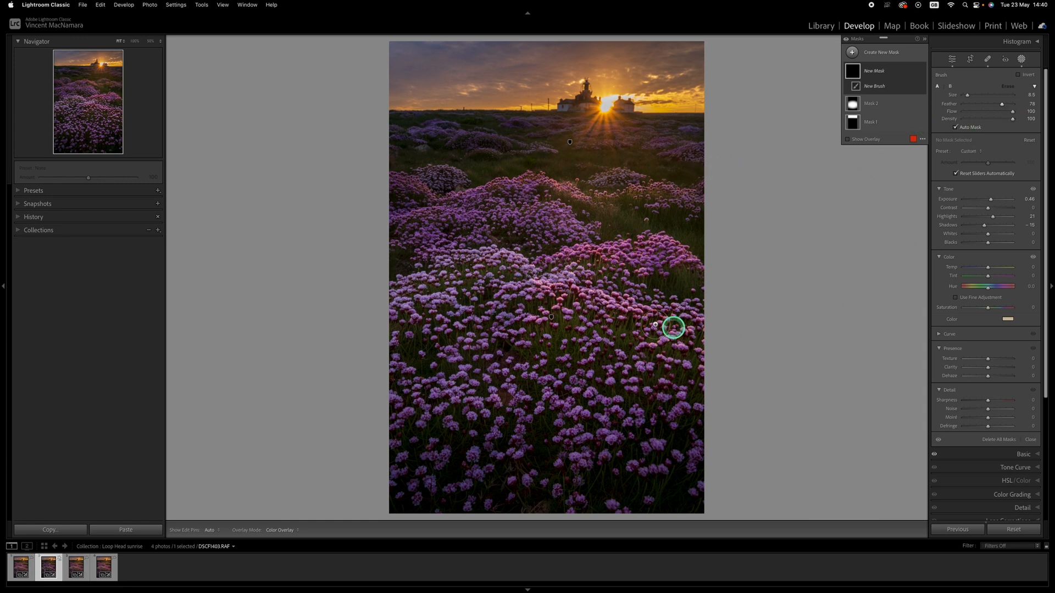
pyautogui.moveTo(457, 196)
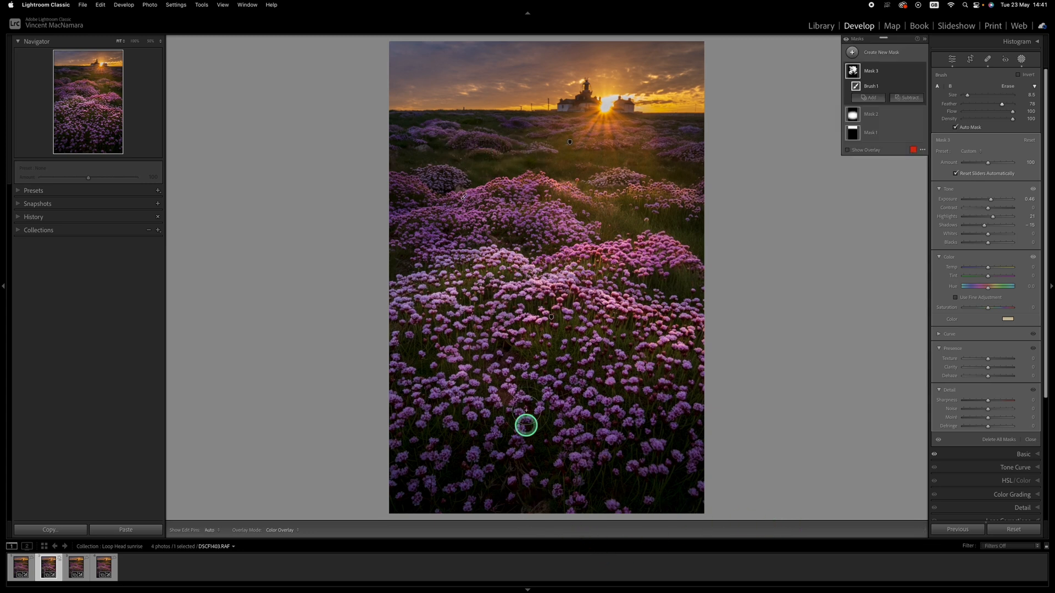
pyautogui.moveTo(492, 206)
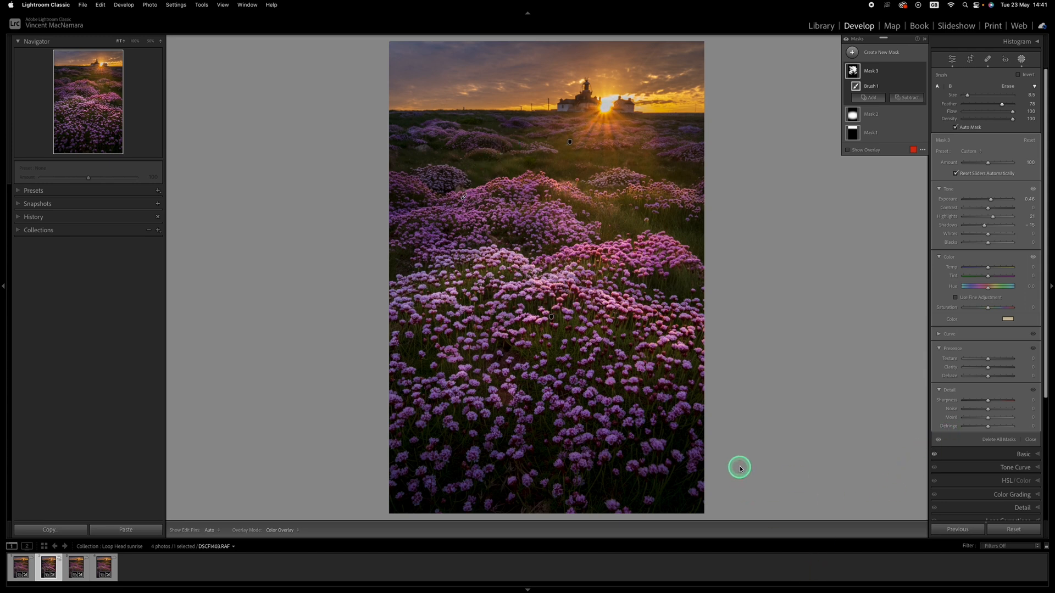
pyautogui.moveTo(754, 321)
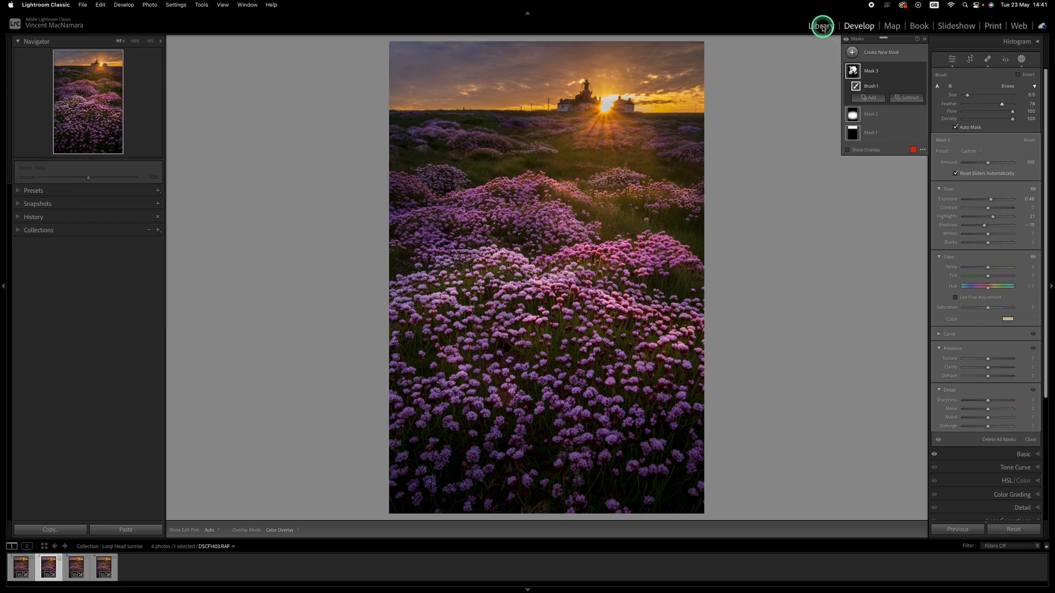
# - Return to the Library grid showing all four sunrise photos
pyautogui.click(819, 25)
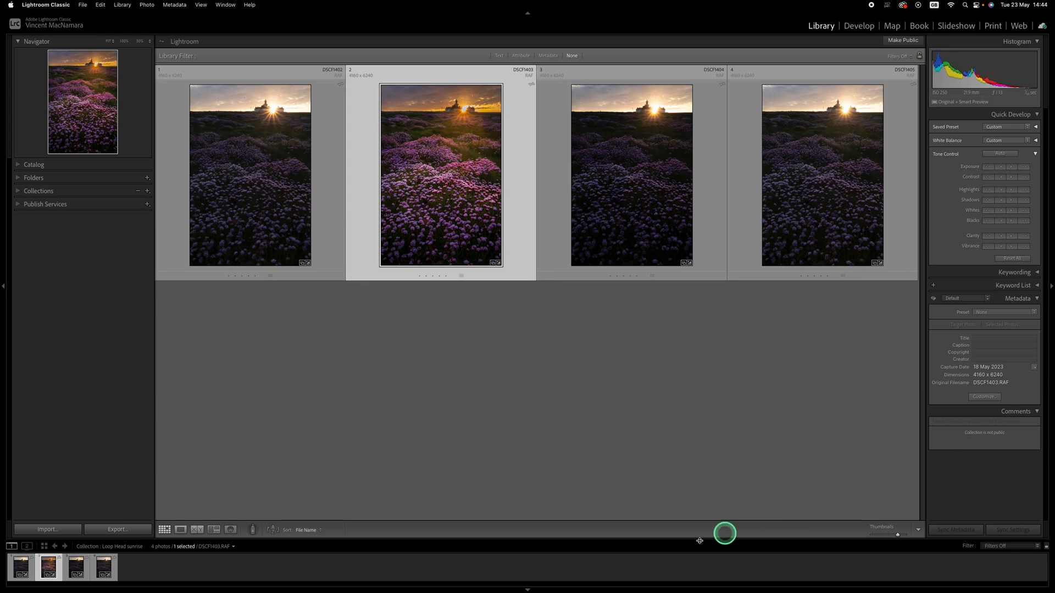
pyautogui.moveTo(524, 210)
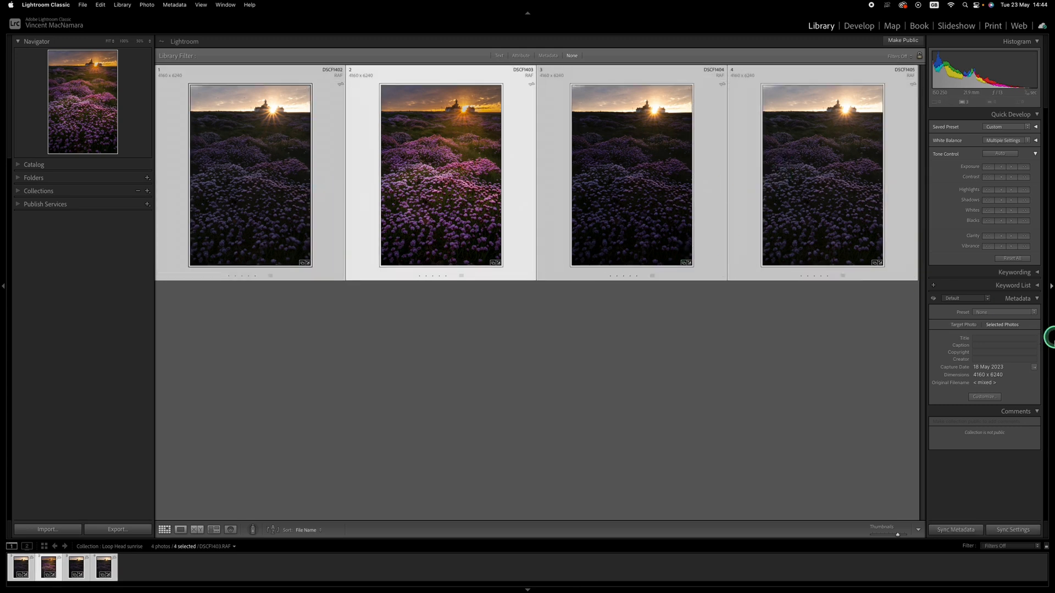
# - Synchronize all settings, including Masking, across the four sunrise photos
pyautogui.click(1013, 530)
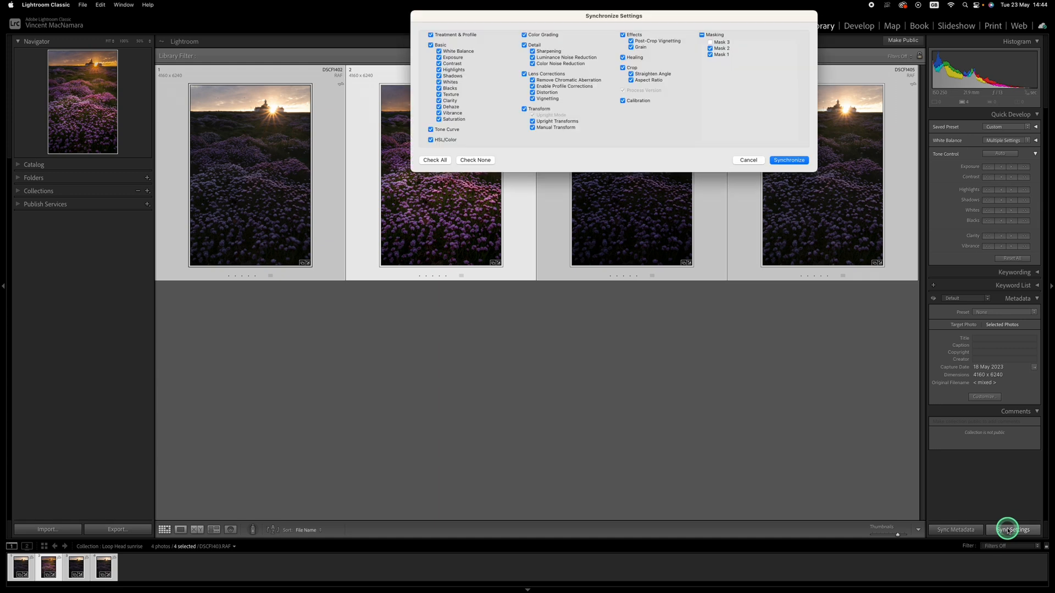
pyautogui.moveTo(725, 165)
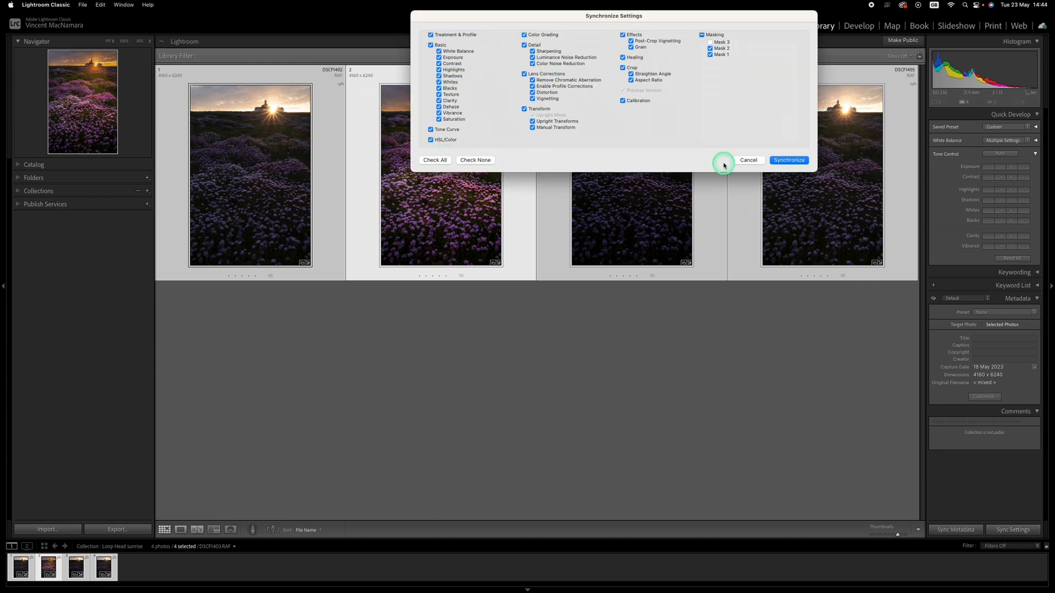
pyautogui.click(434, 160)
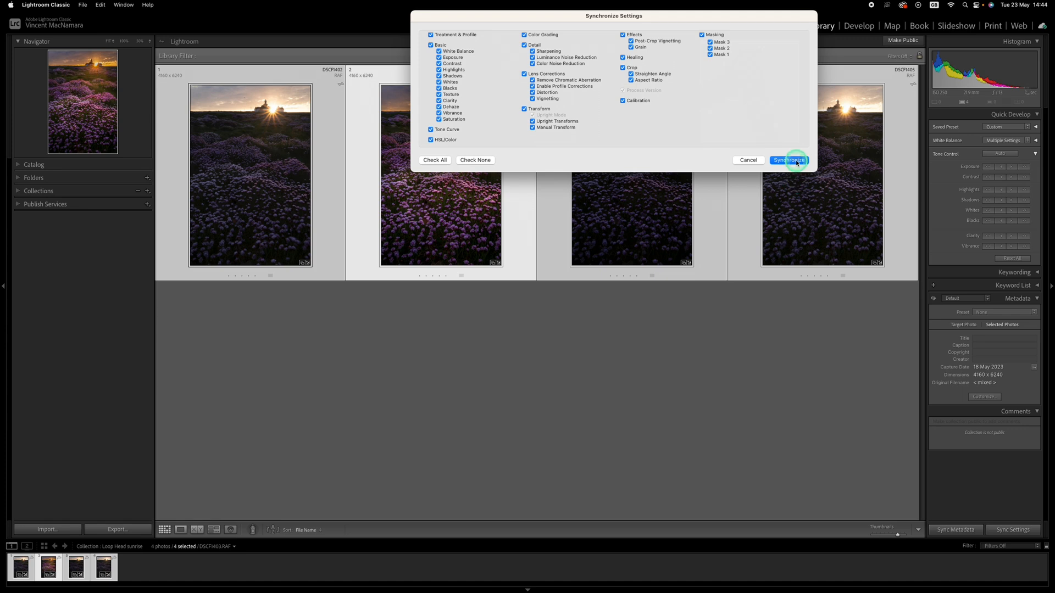
pyautogui.click(789, 159)
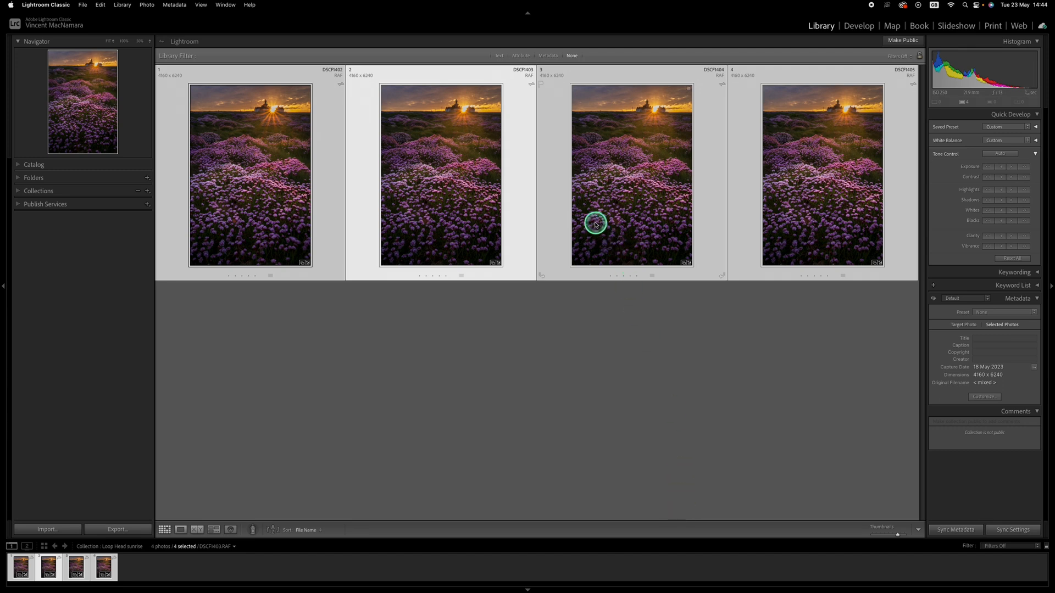
# - Open the four synced photos as layers in a single Photoshop document
pyautogui.rightClick(595, 224)
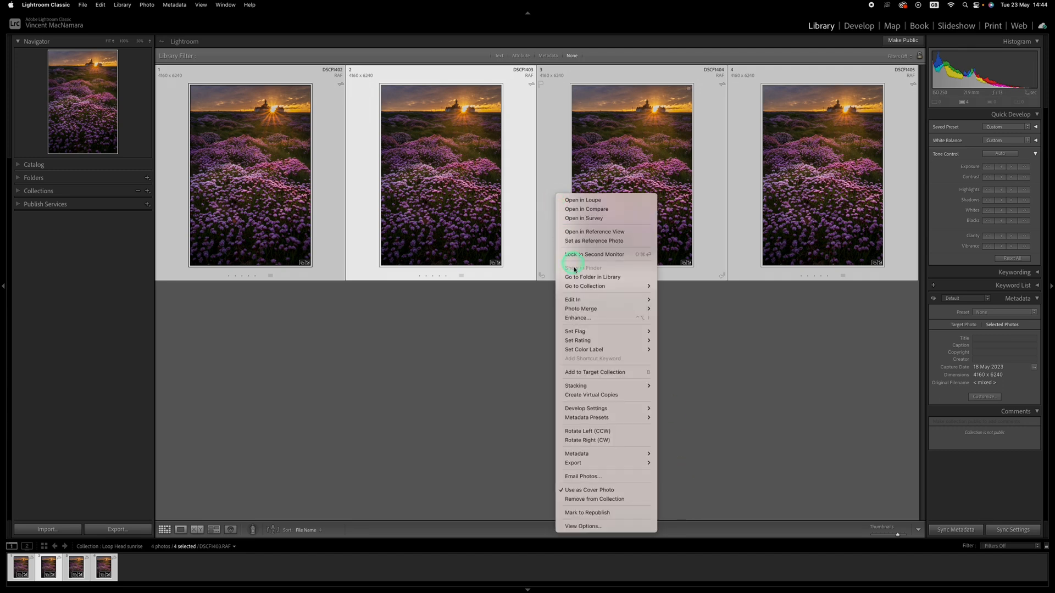
pyautogui.moveTo(606, 285)
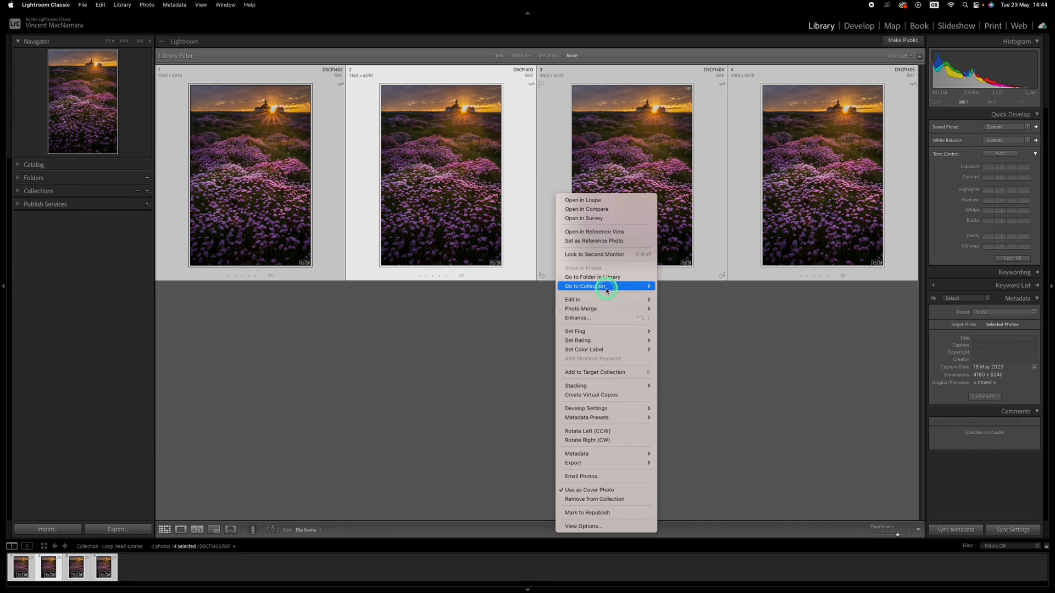
pyautogui.moveTo(591, 300)
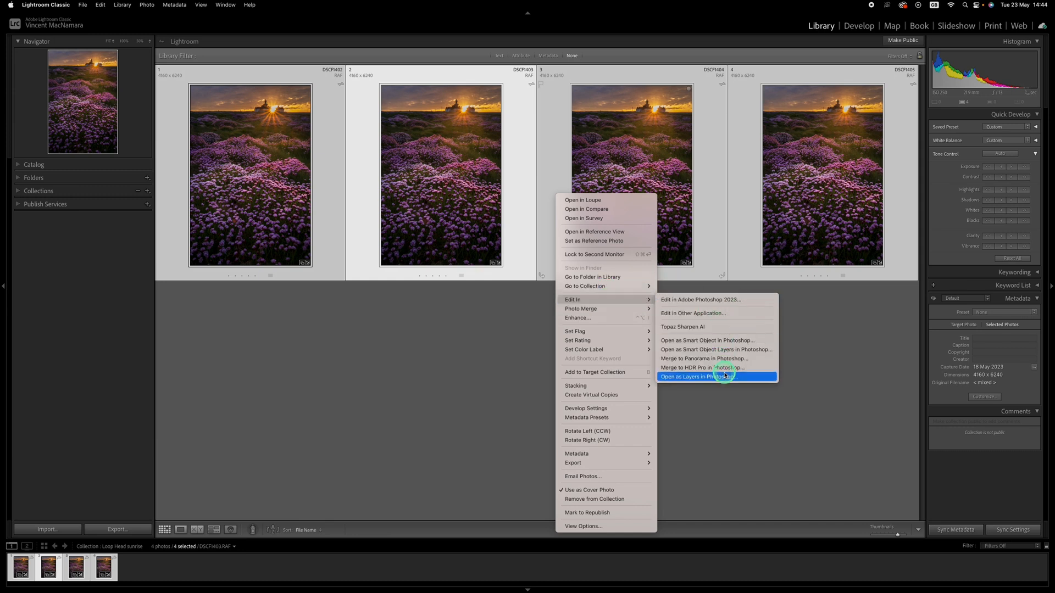
pyautogui.click(717, 376)
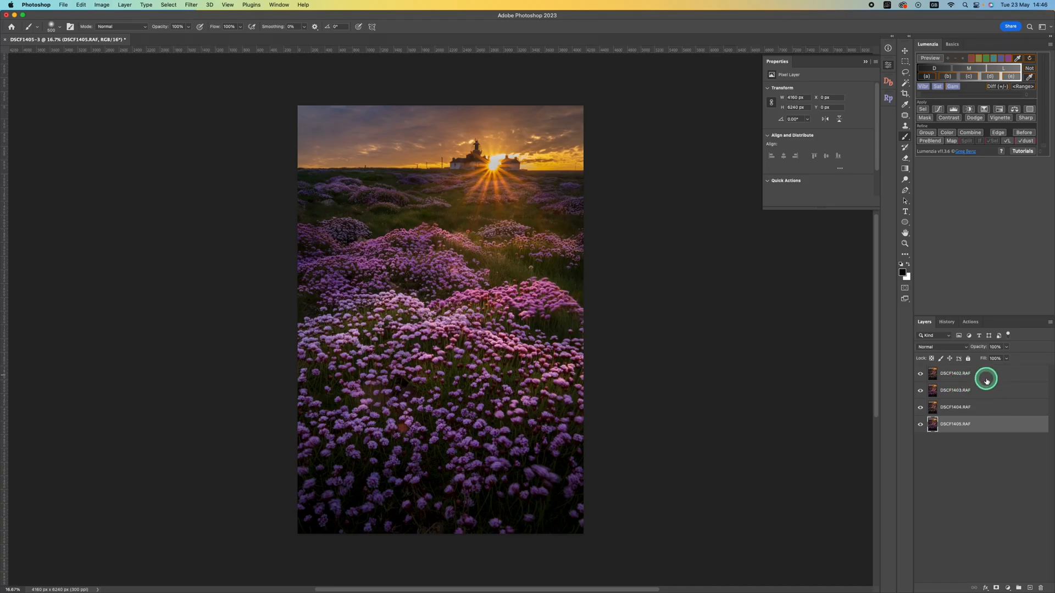
# - Auto-align layers DSCF1402 to DSCF1405 using Auto projection
pyautogui.click(972, 373)
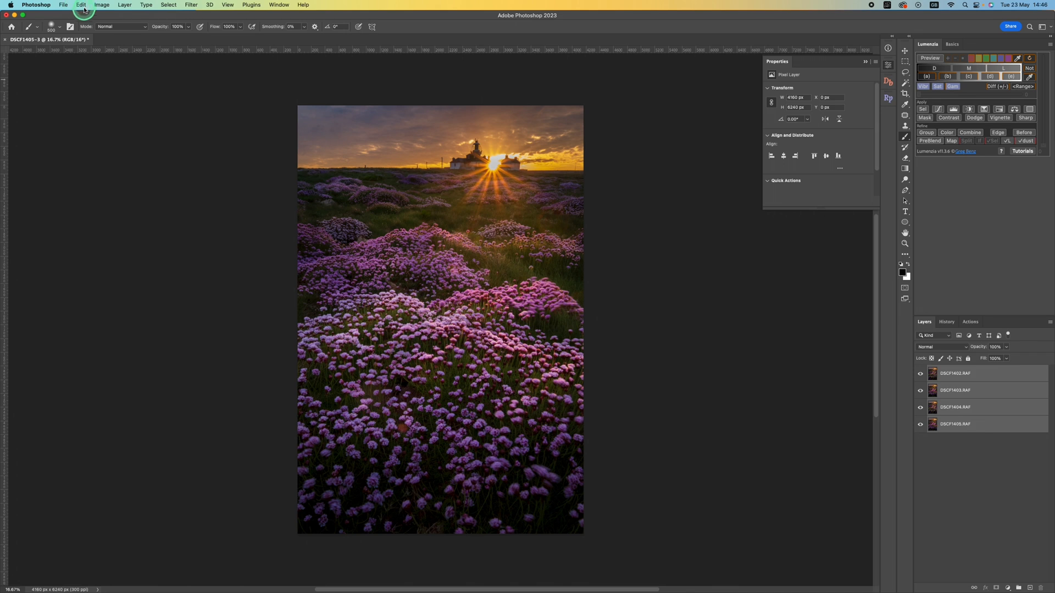
pyautogui.click(82, 5)
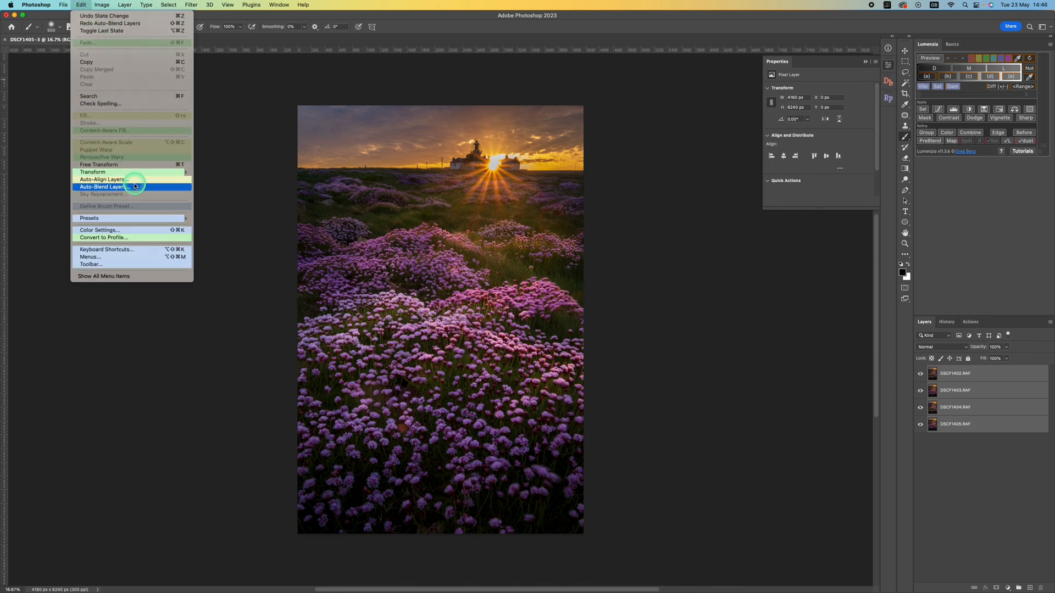
pyautogui.click(105, 179)
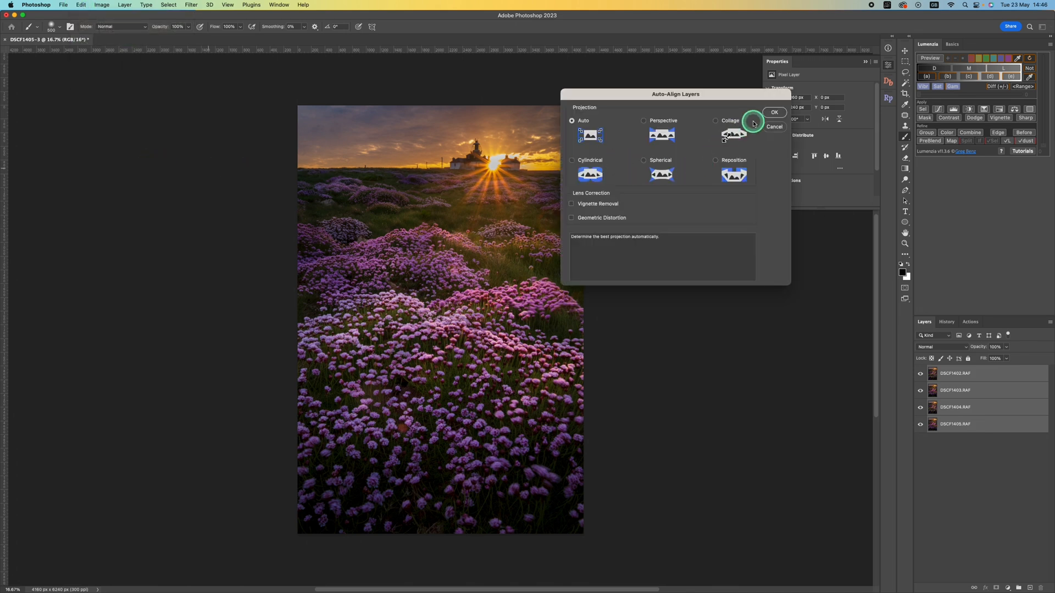
pyautogui.click(774, 113)
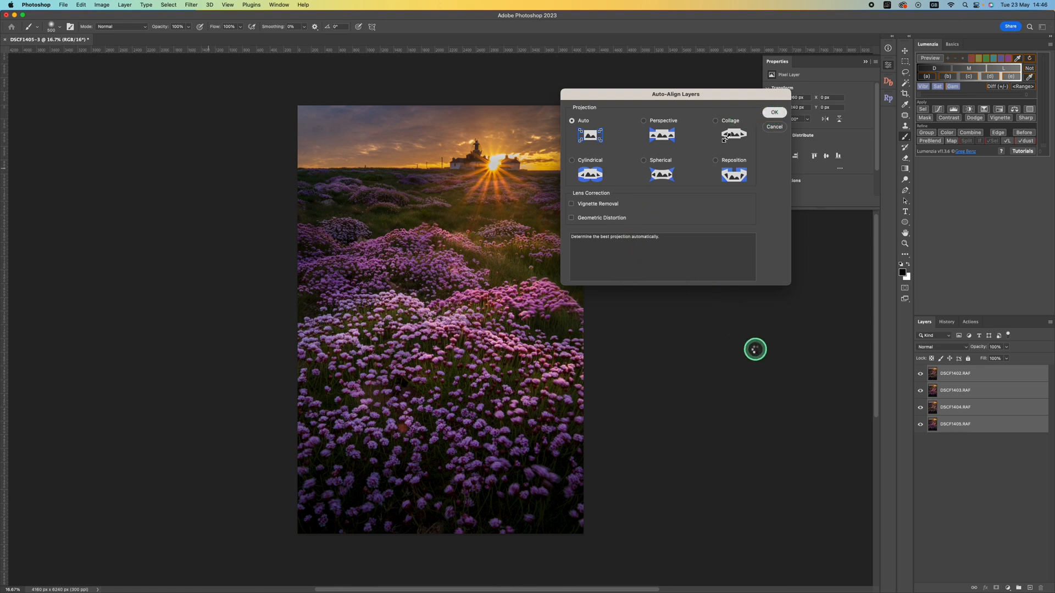
pyautogui.click(774, 112)
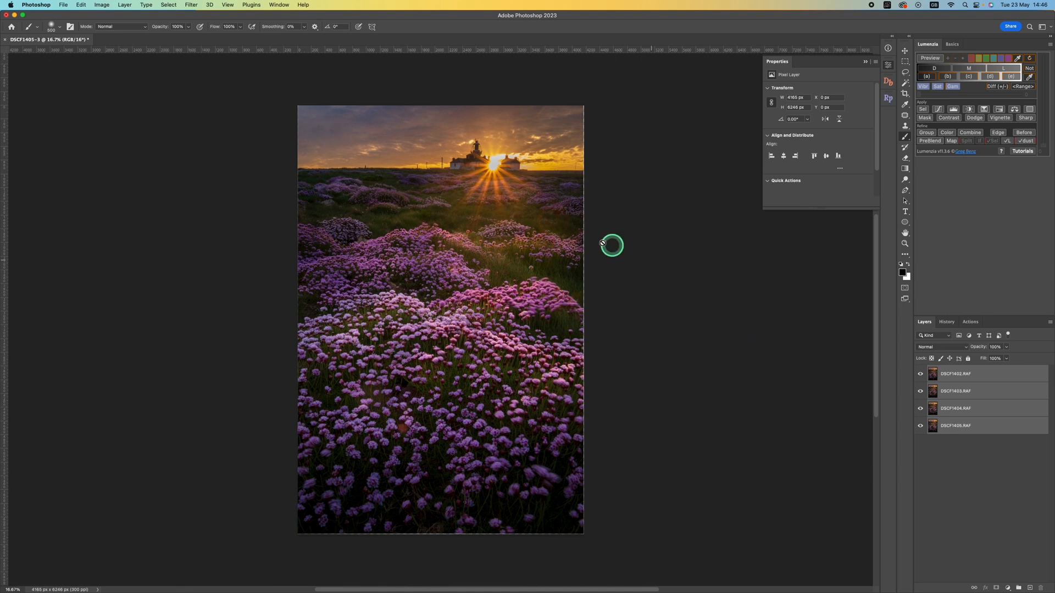
pyautogui.moveTo(482, 530)
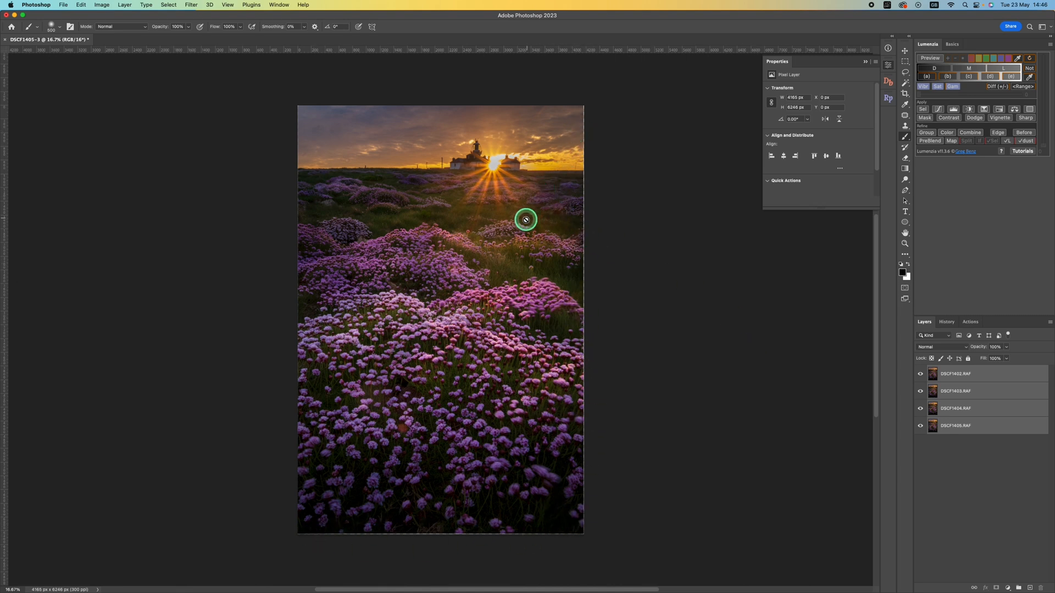
pyautogui.moveTo(846, 387)
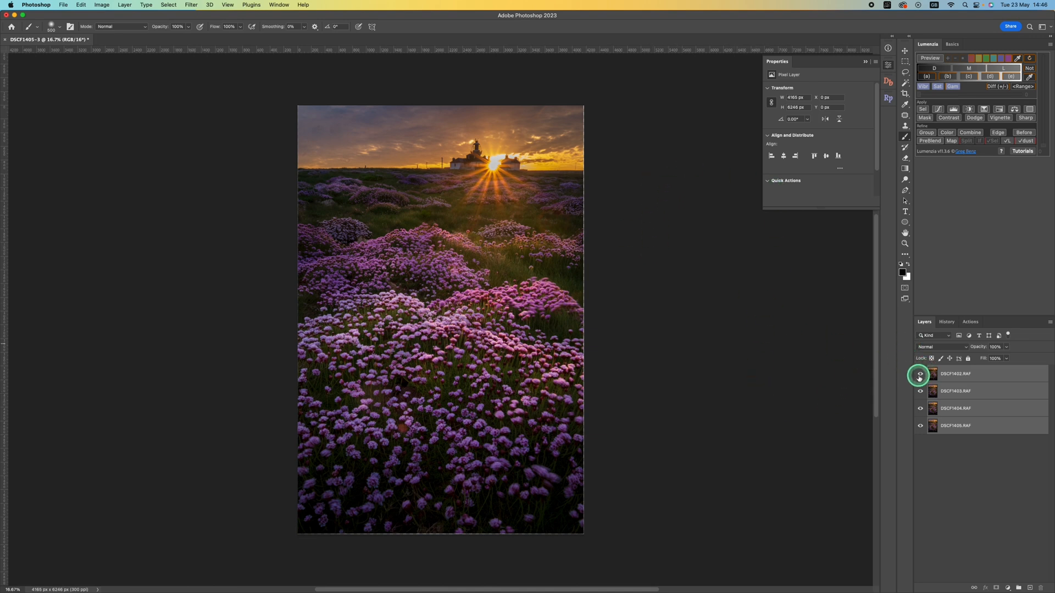
# - Hide DSCF1402 and auto-blend the other three frames with Stack Images
pyautogui.click(920, 374)
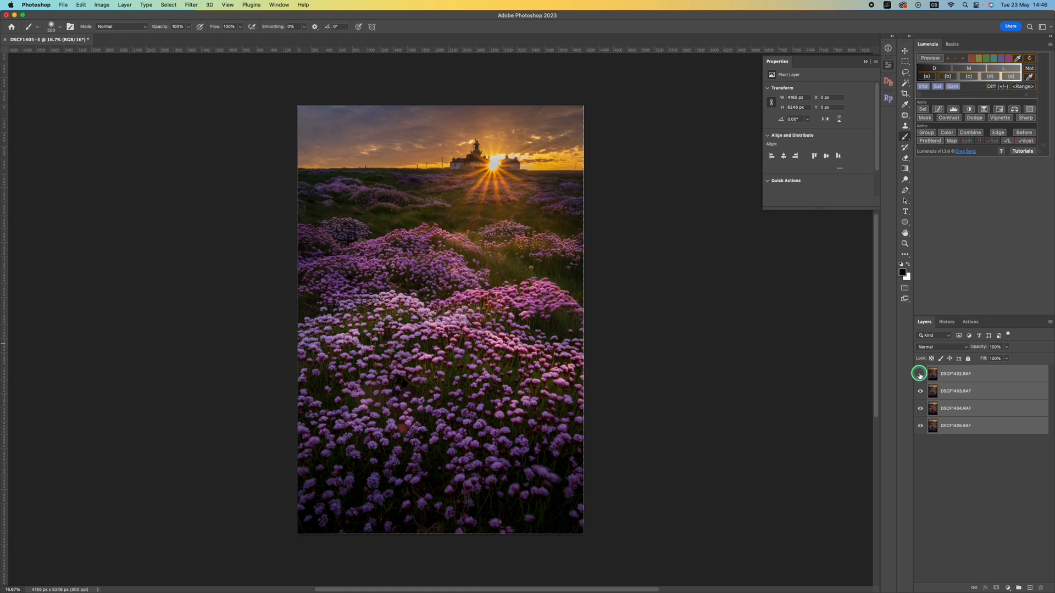
pyautogui.click(920, 373)
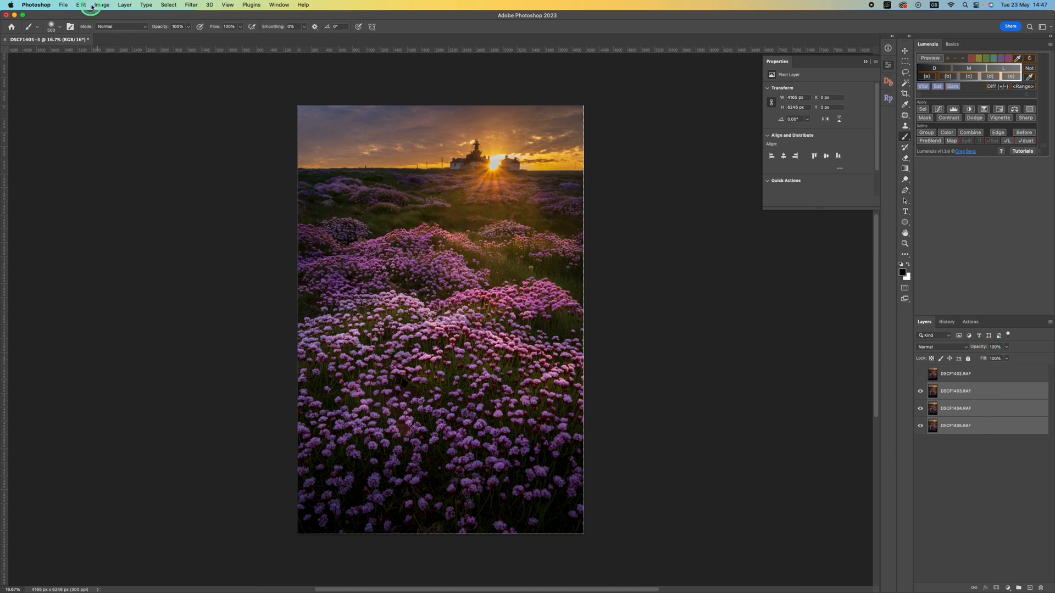
pyautogui.click(80, 4)
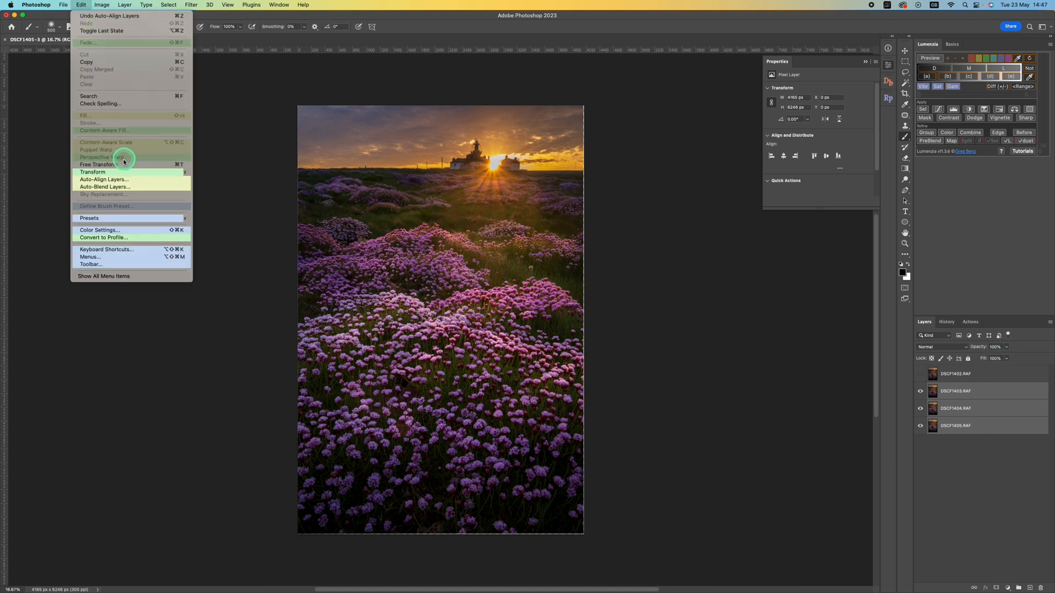
pyautogui.moveTo(122, 187)
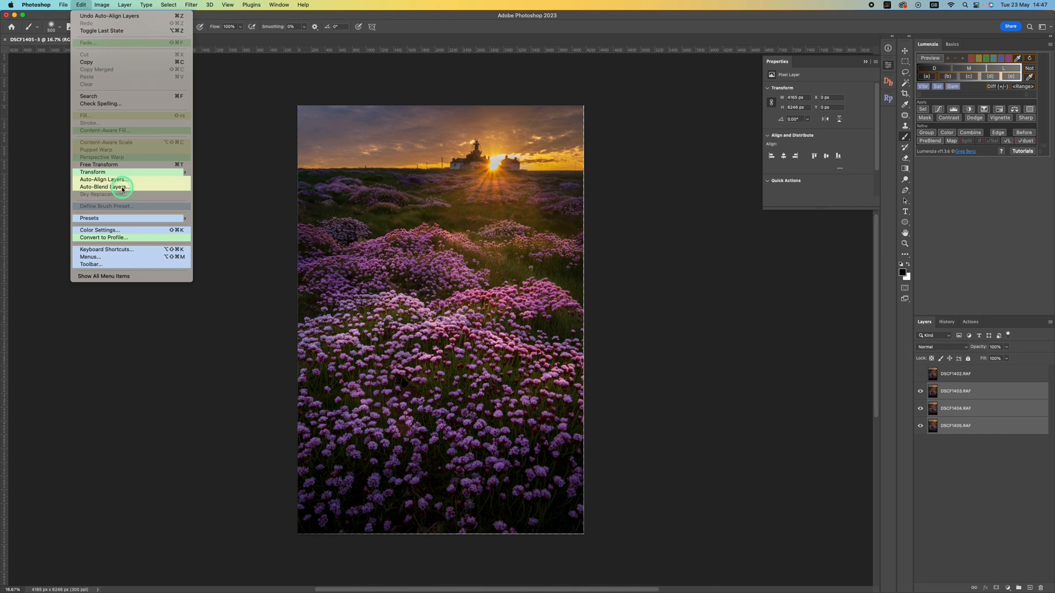
pyautogui.click(106, 187)
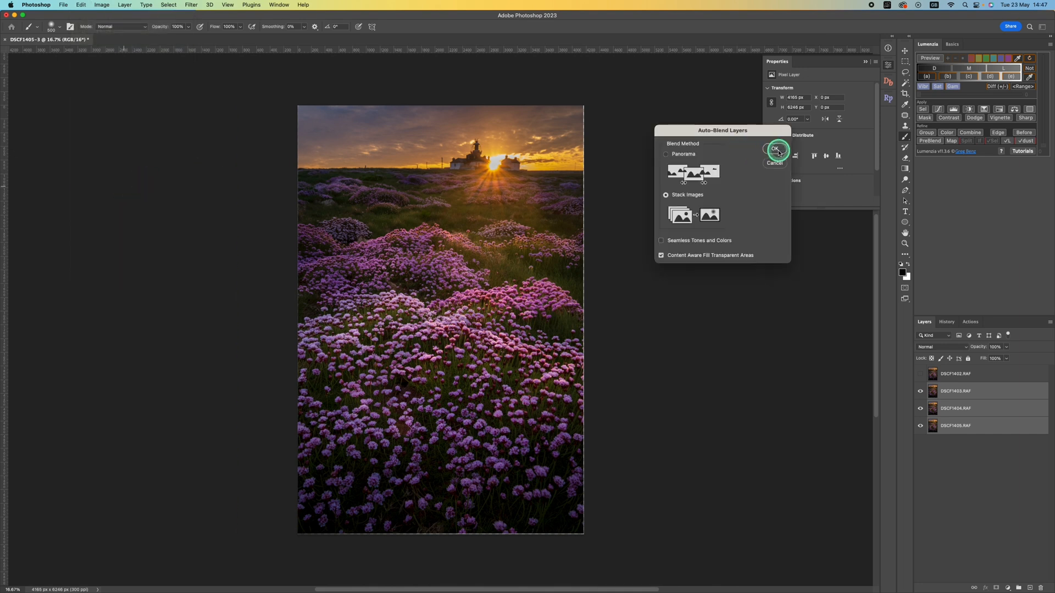
pyautogui.click(770, 149)
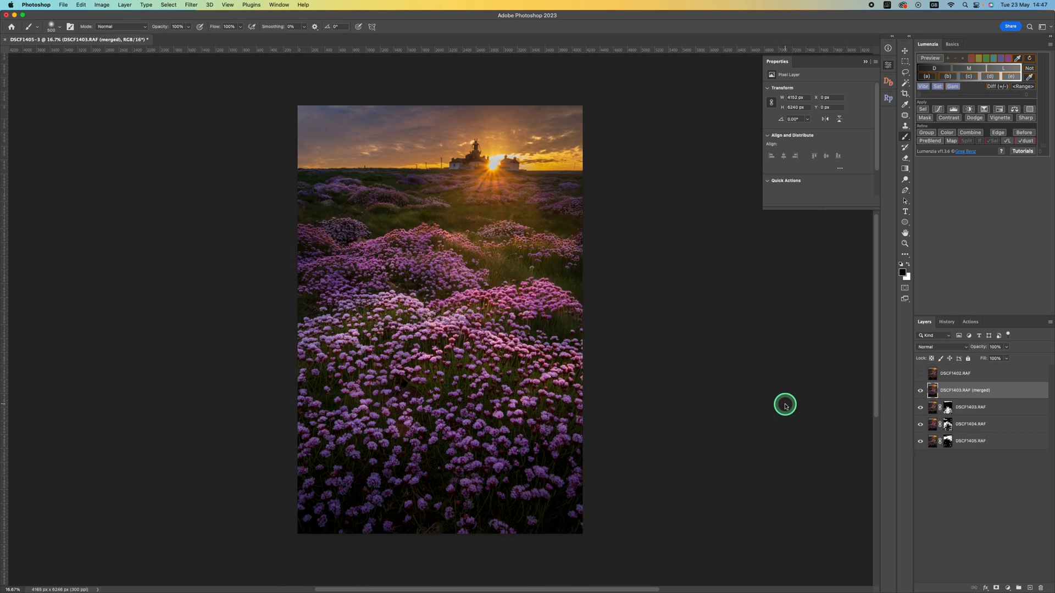
pyautogui.moveTo(1029, 142)
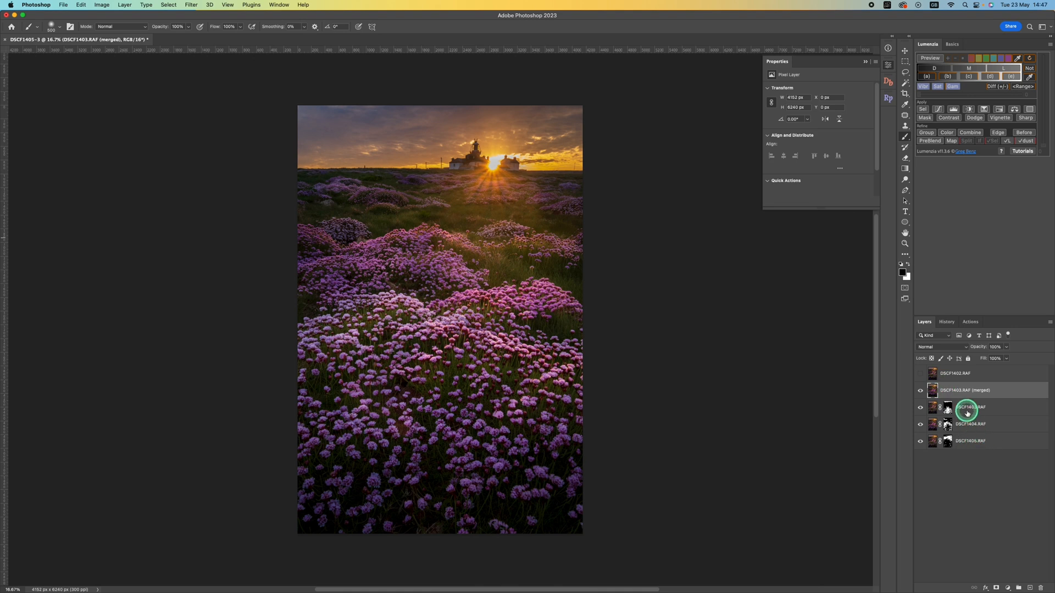
pyautogui.click(932, 390)
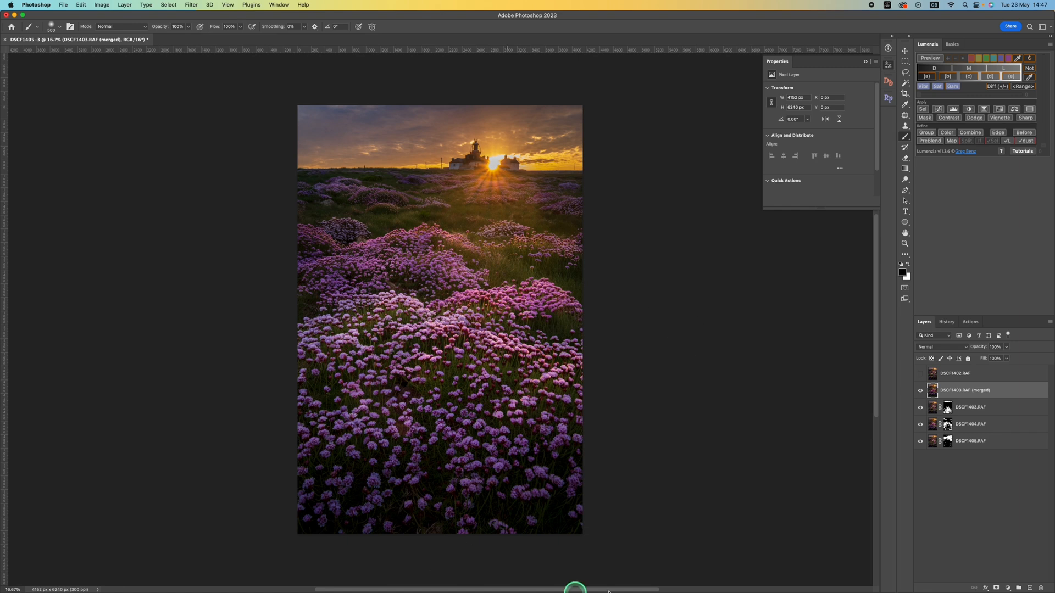
# - Show DSCF1402 and paint its mask to reveal the sun starburst and lighthouse
pyautogui.click(955, 373)
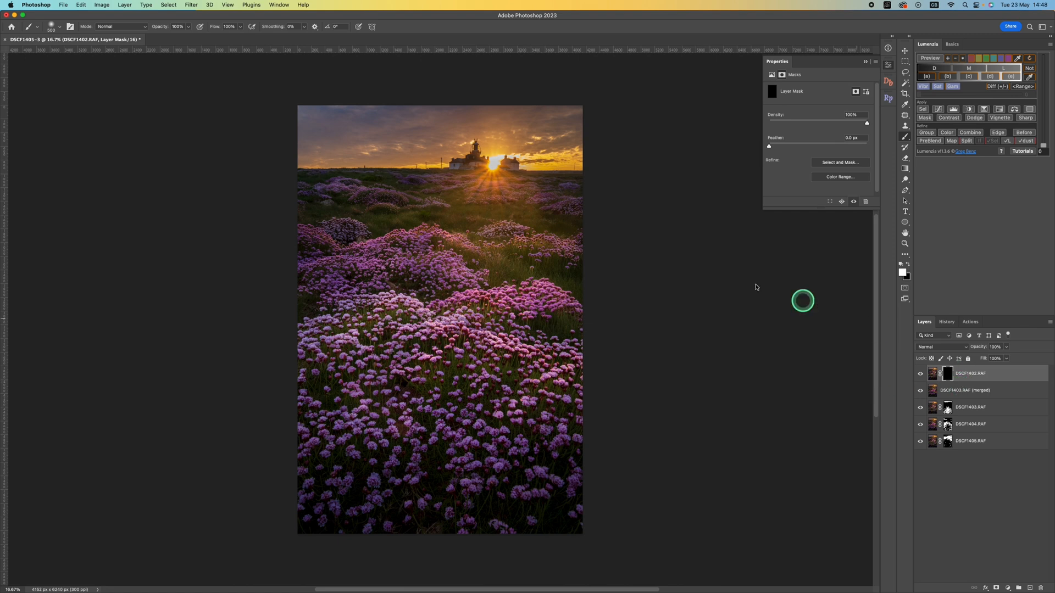
pyautogui.moveTo(997, 442)
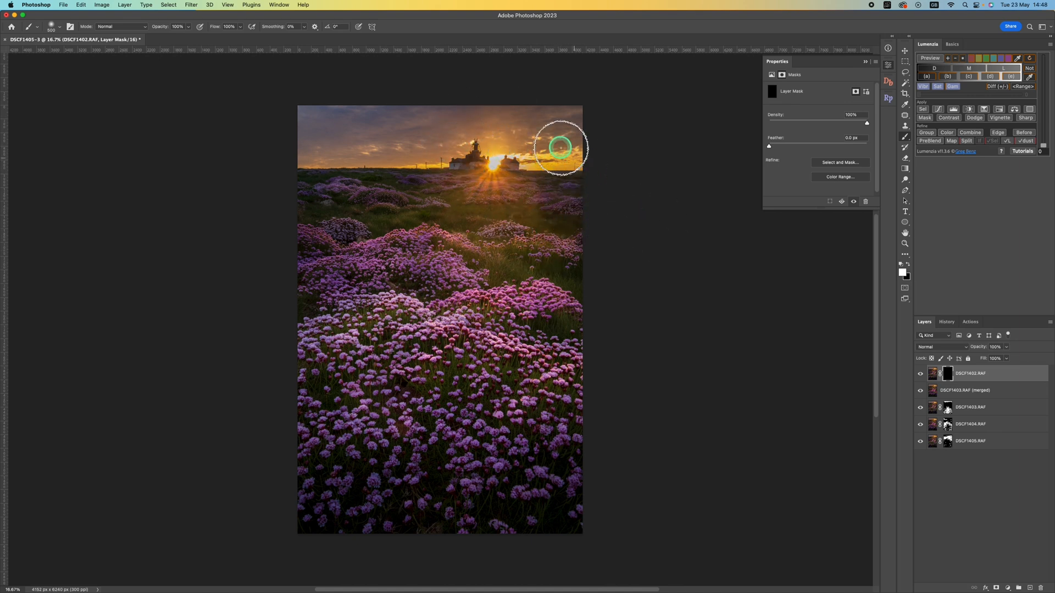
pyautogui.moveTo(586, 305)
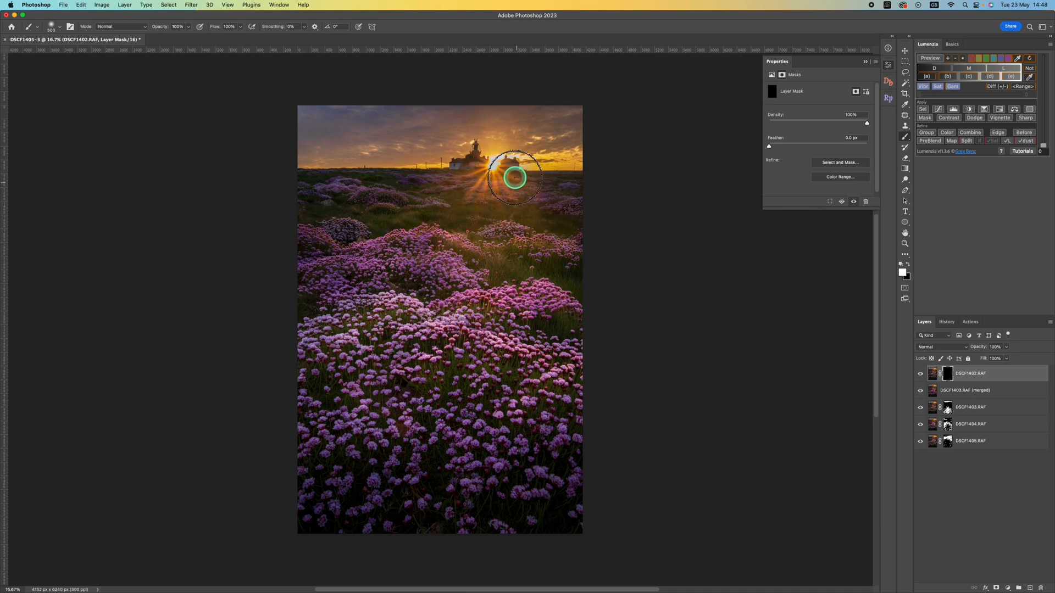
pyautogui.moveTo(514, 177); pyautogui.dragTo(461, 145)
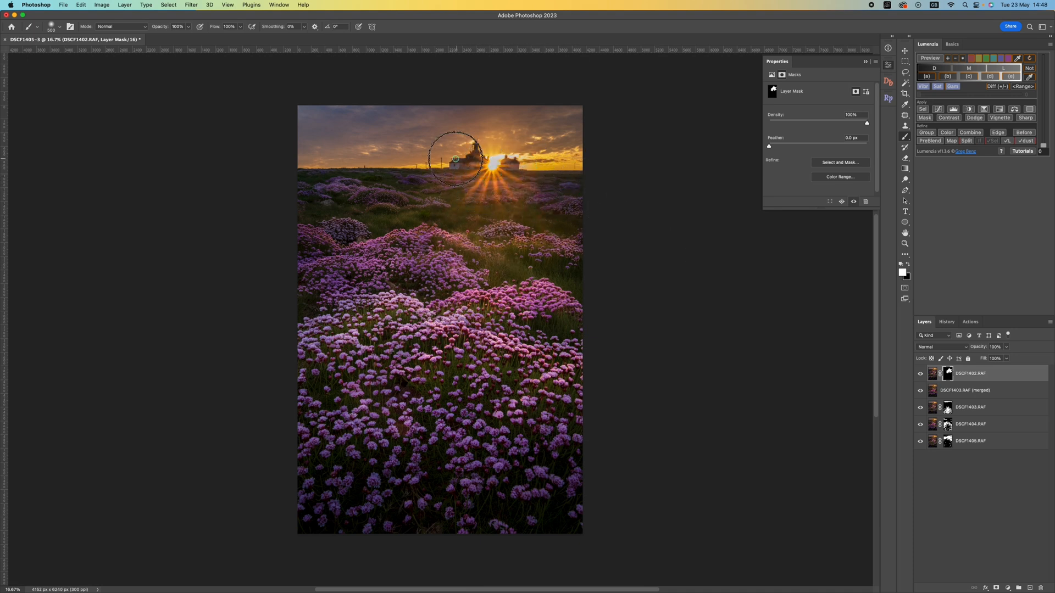
pyautogui.moveTo(458, 153); pyautogui.dragTo(524, 176)
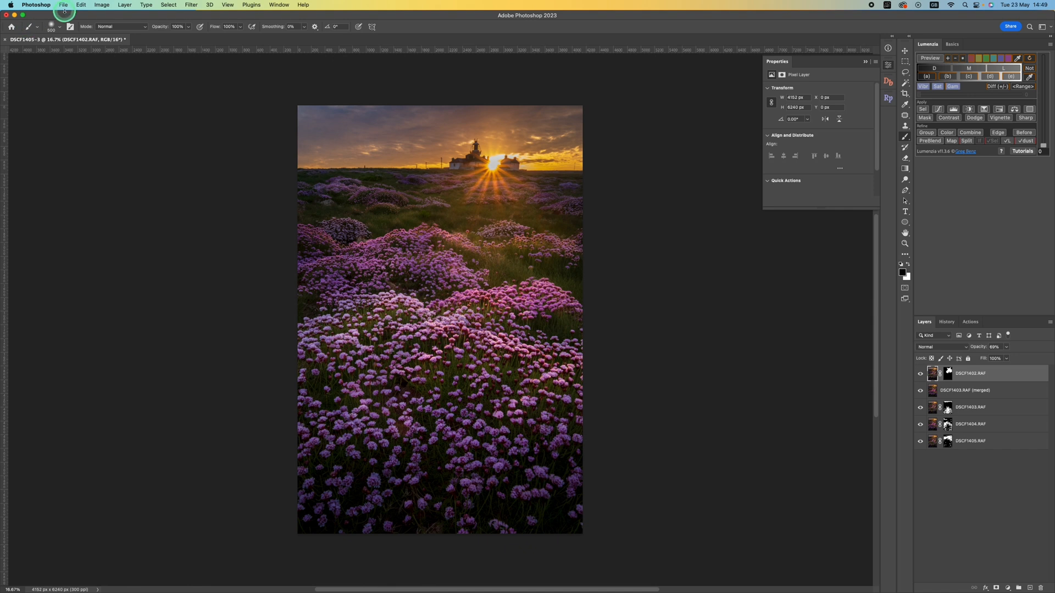
# - Close the blended document, saving changes so it returns to Lightroom
pyautogui.click(62, 4)
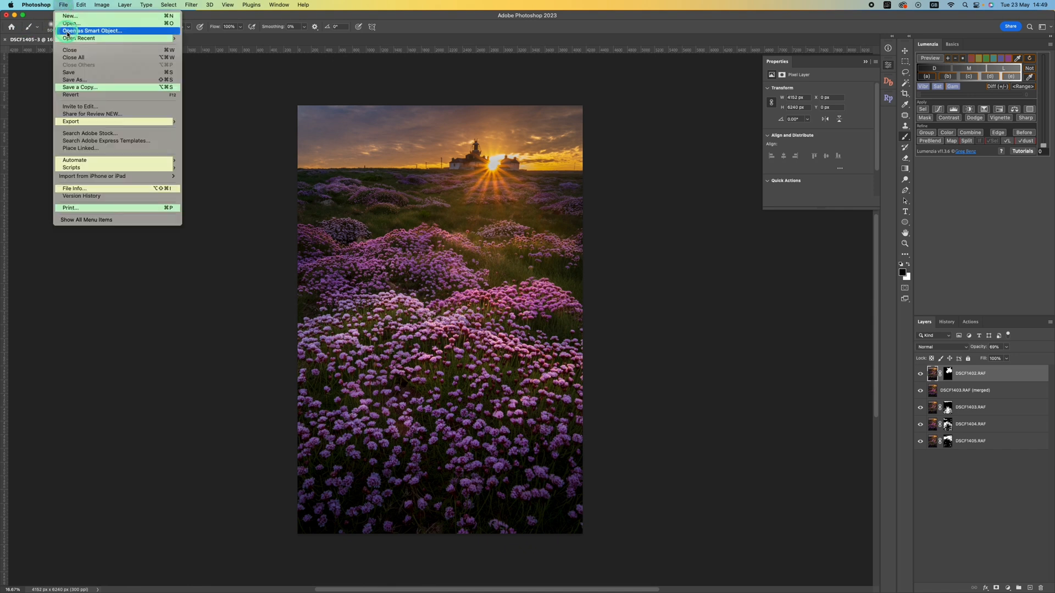
pyautogui.click(70, 57)
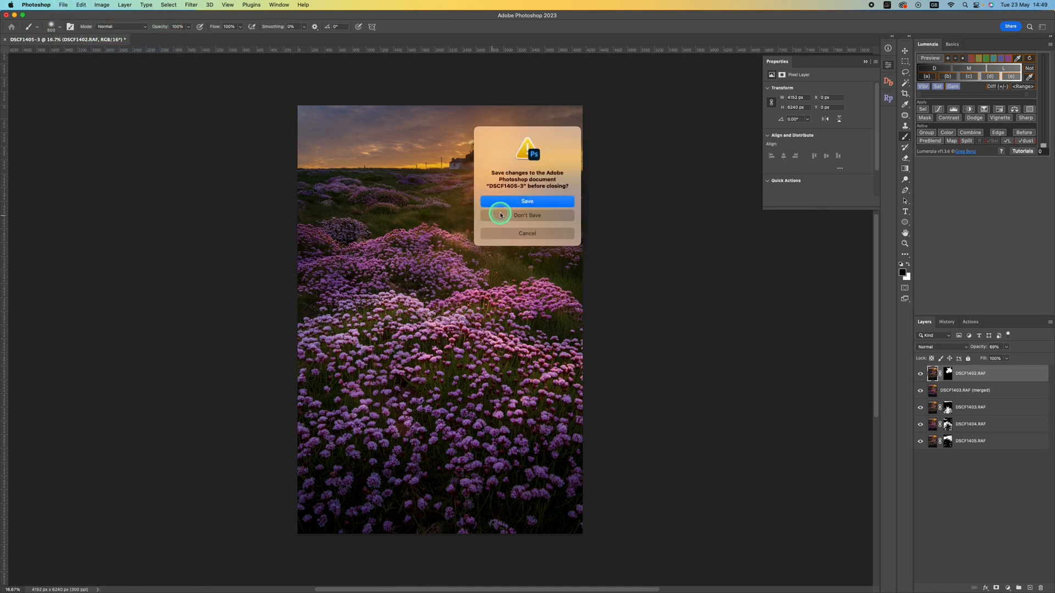
pyautogui.click(527, 201)
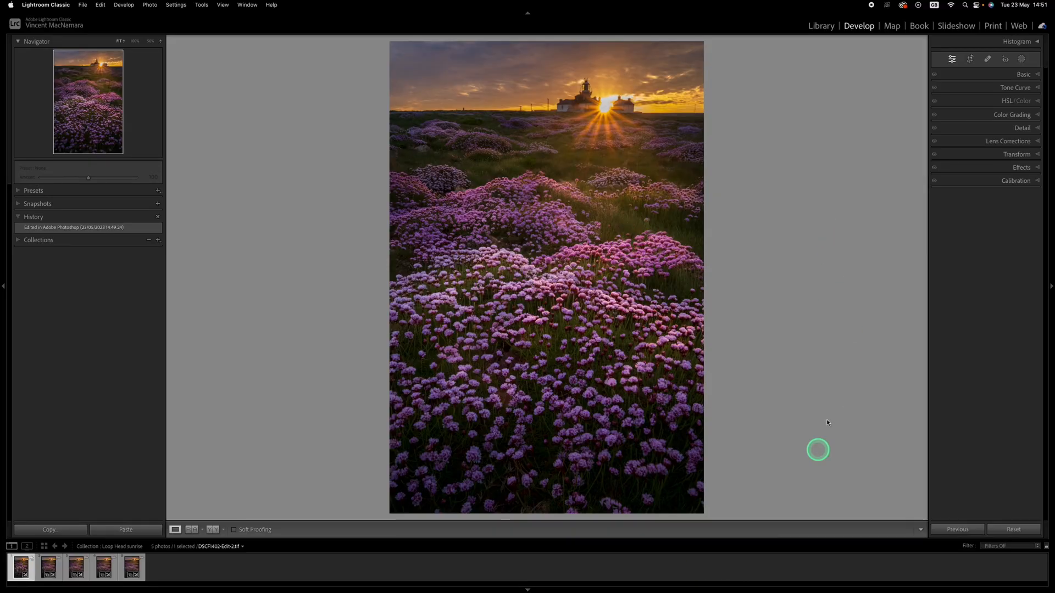
# - Set Calibration Blue Primary Saturation to +42
pyautogui.click(1016, 180)
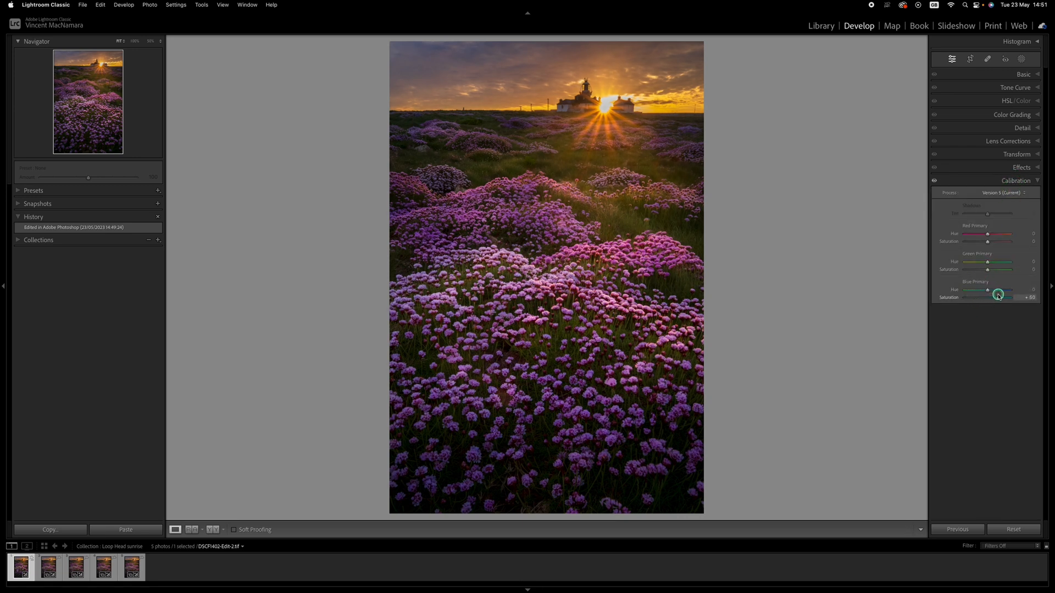
pyautogui.moveTo(1000, 295); pyautogui.dragTo(997, 295)
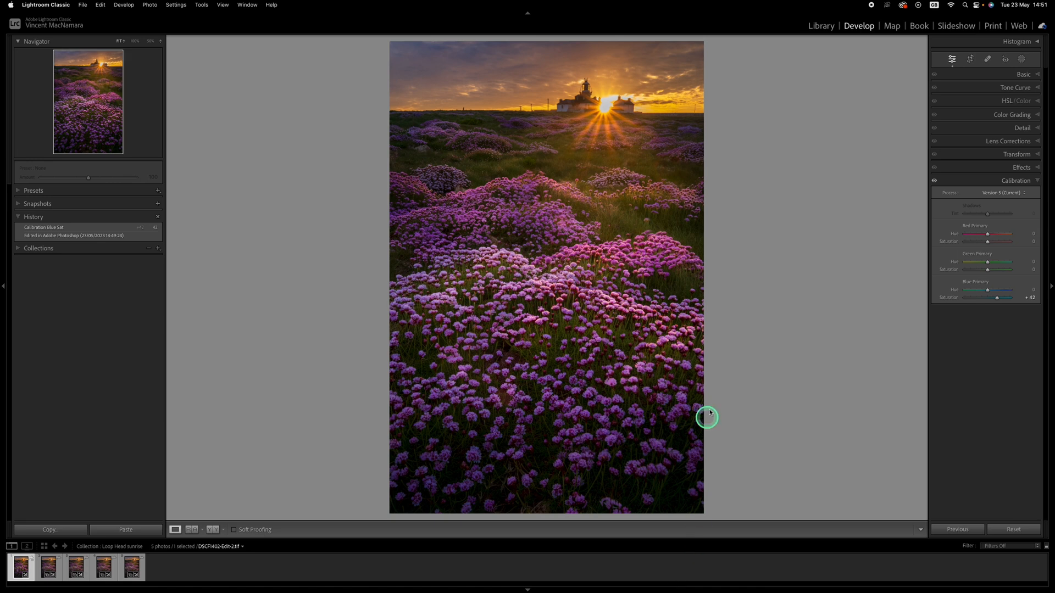
pyautogui.moveTo(795, 397)
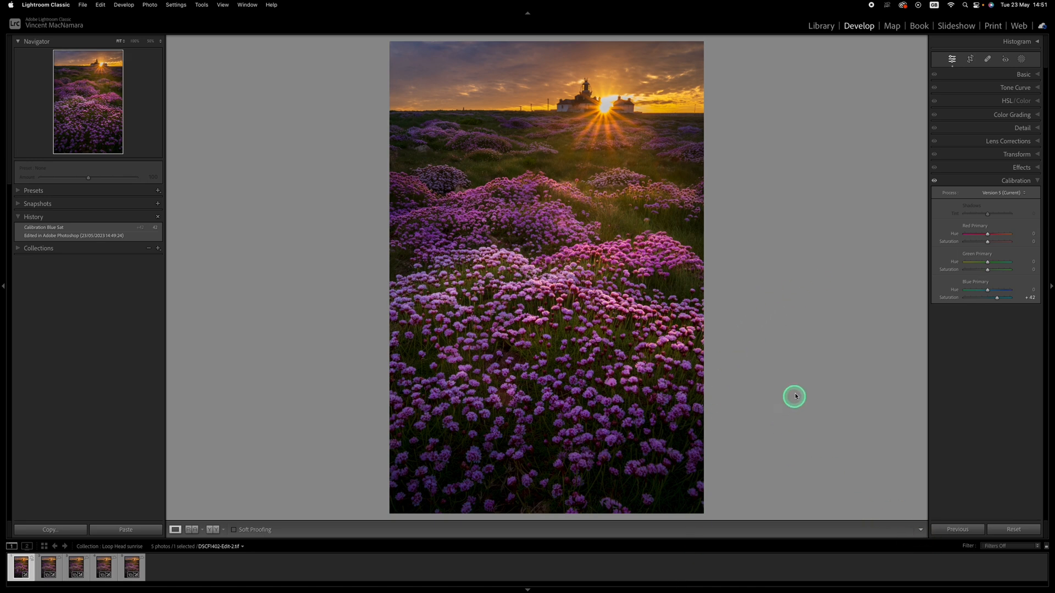
pyautogui.moveTo(852, 379)
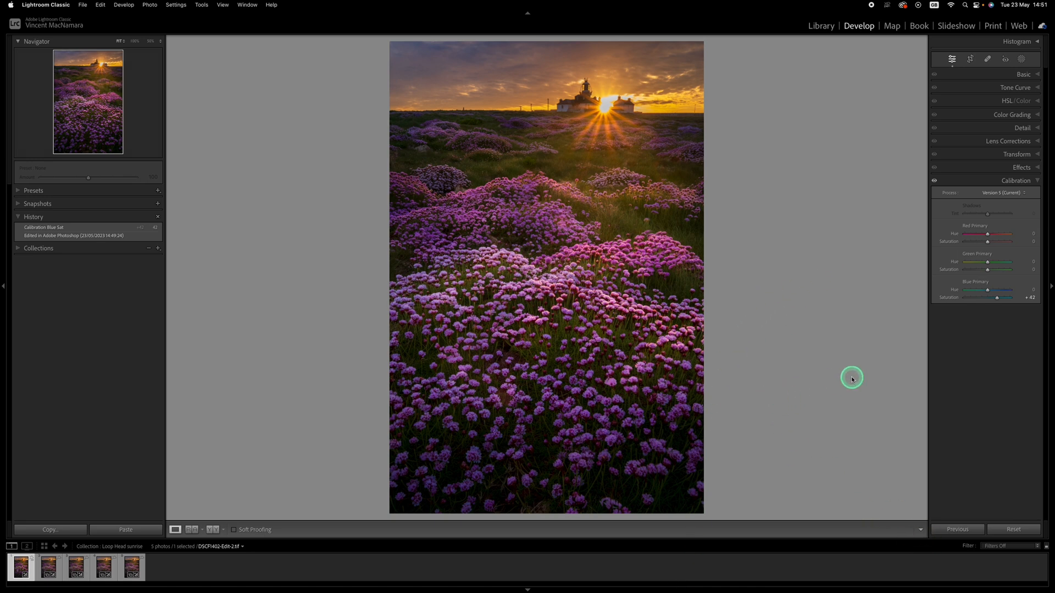